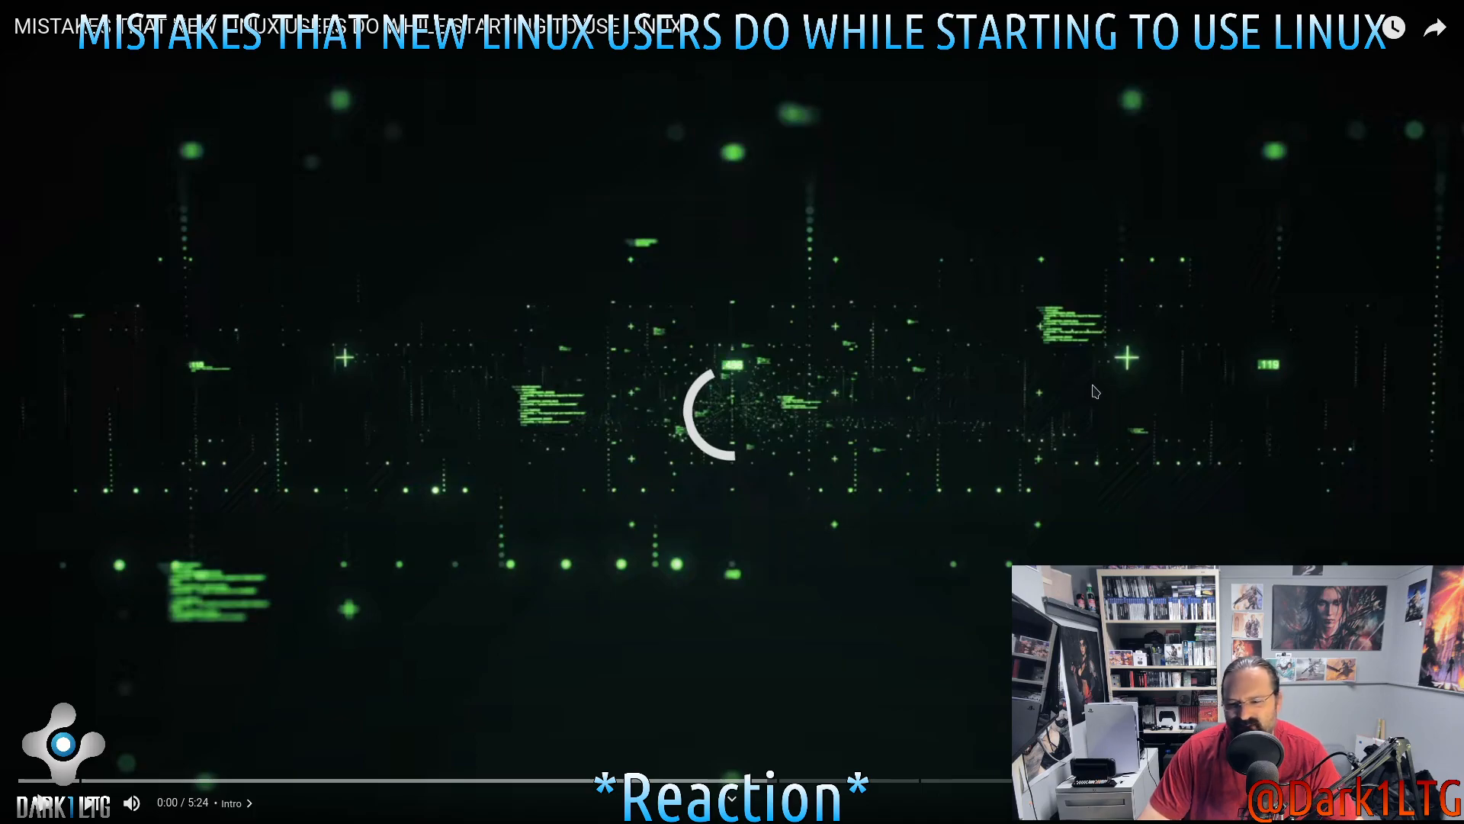
pyautogui.moveTo(961, 360)
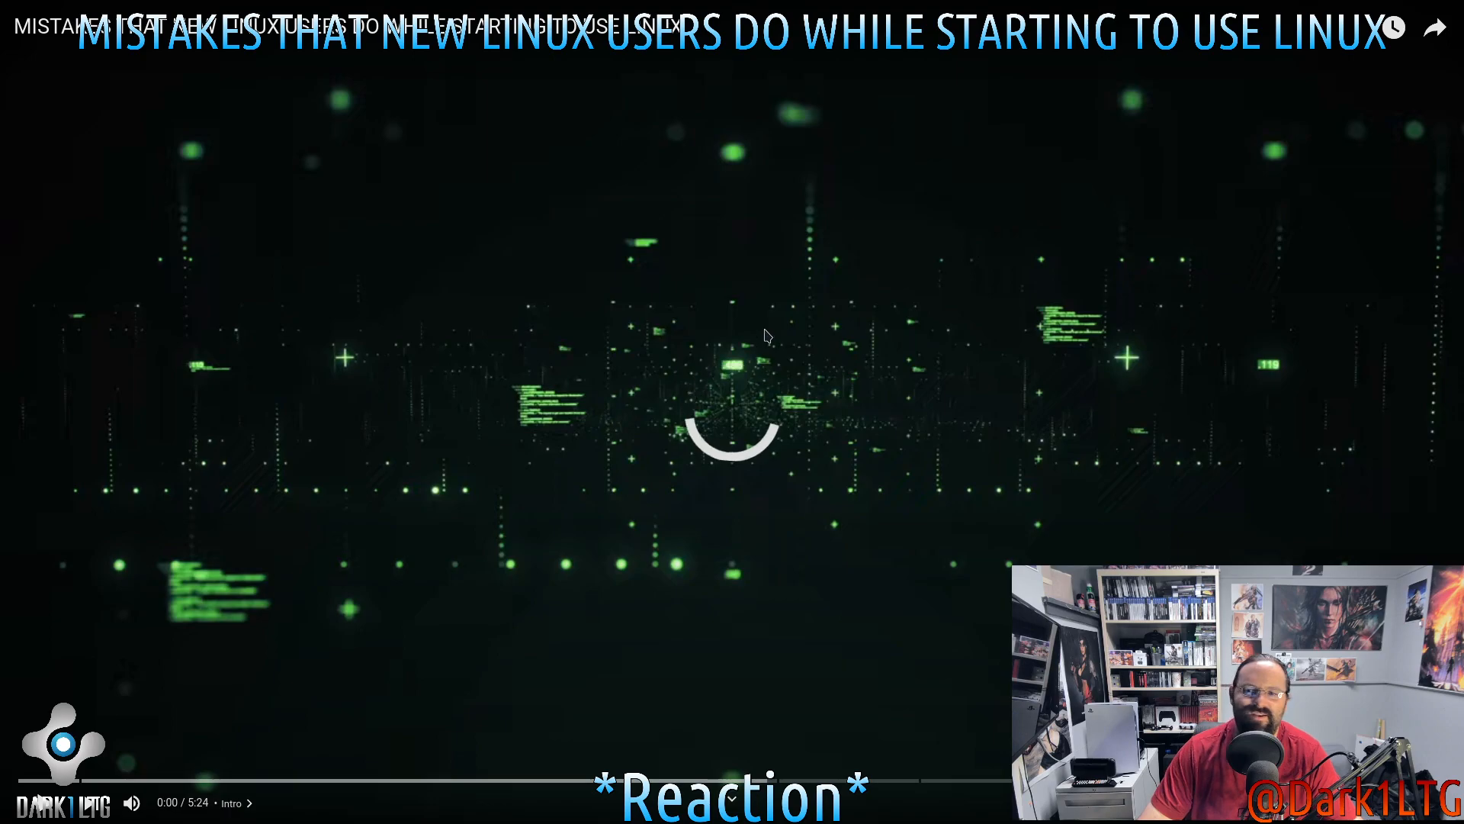
pyautogui.moveTo(683, 574)
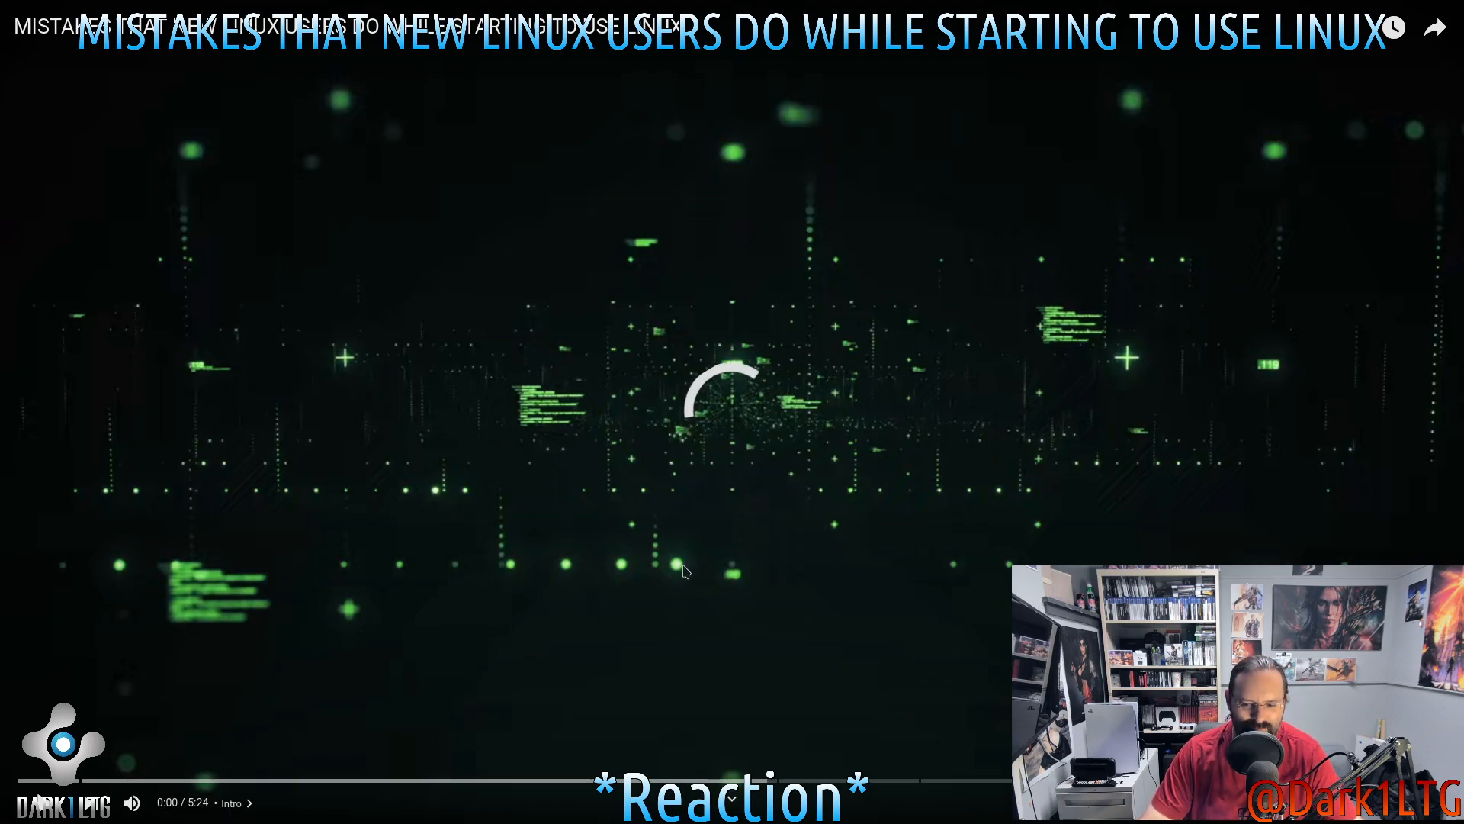
pyautogui.moveTo(652, 508)
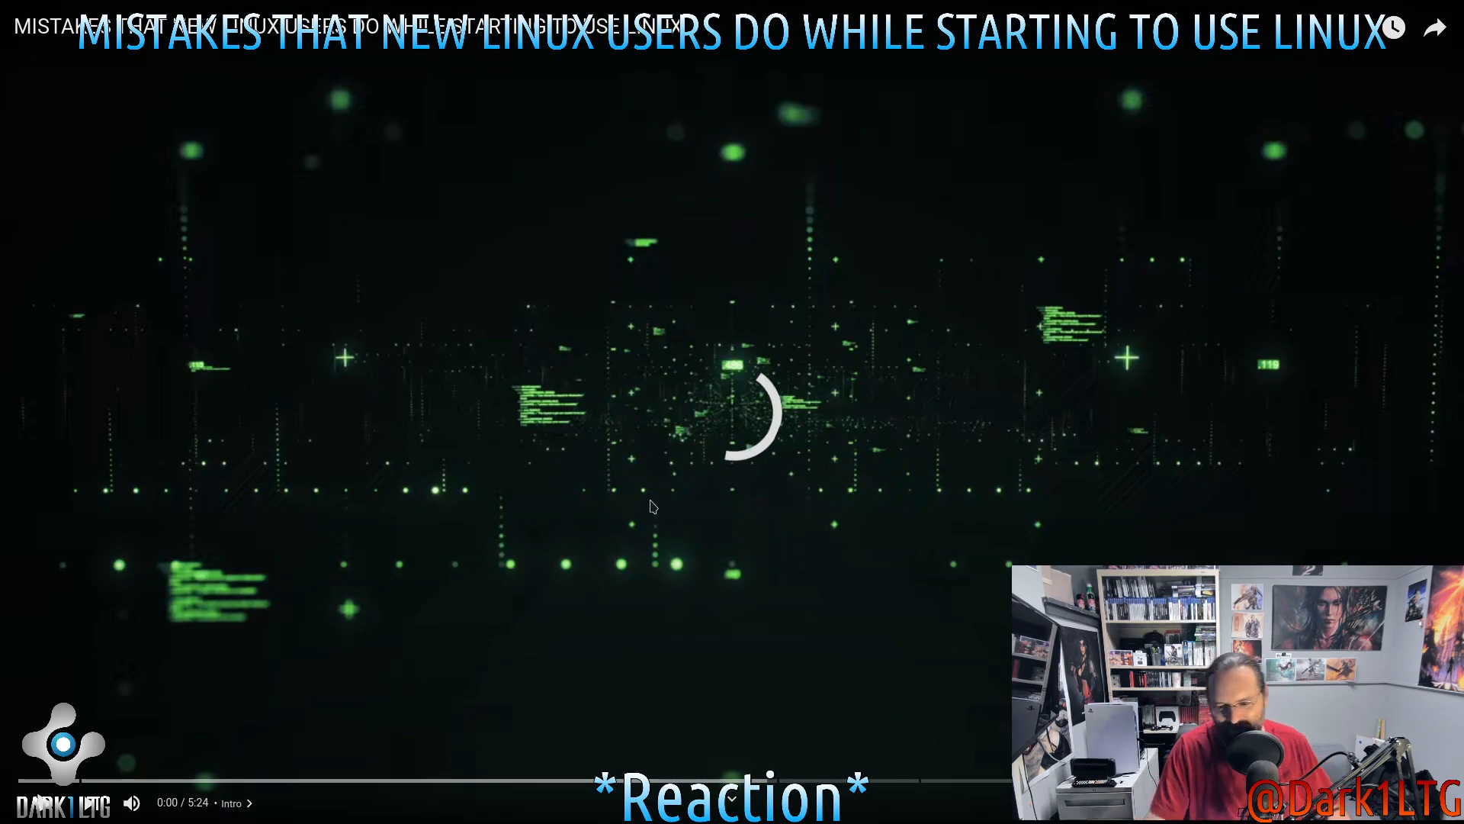
pyautogui.moveTo(583, 341)
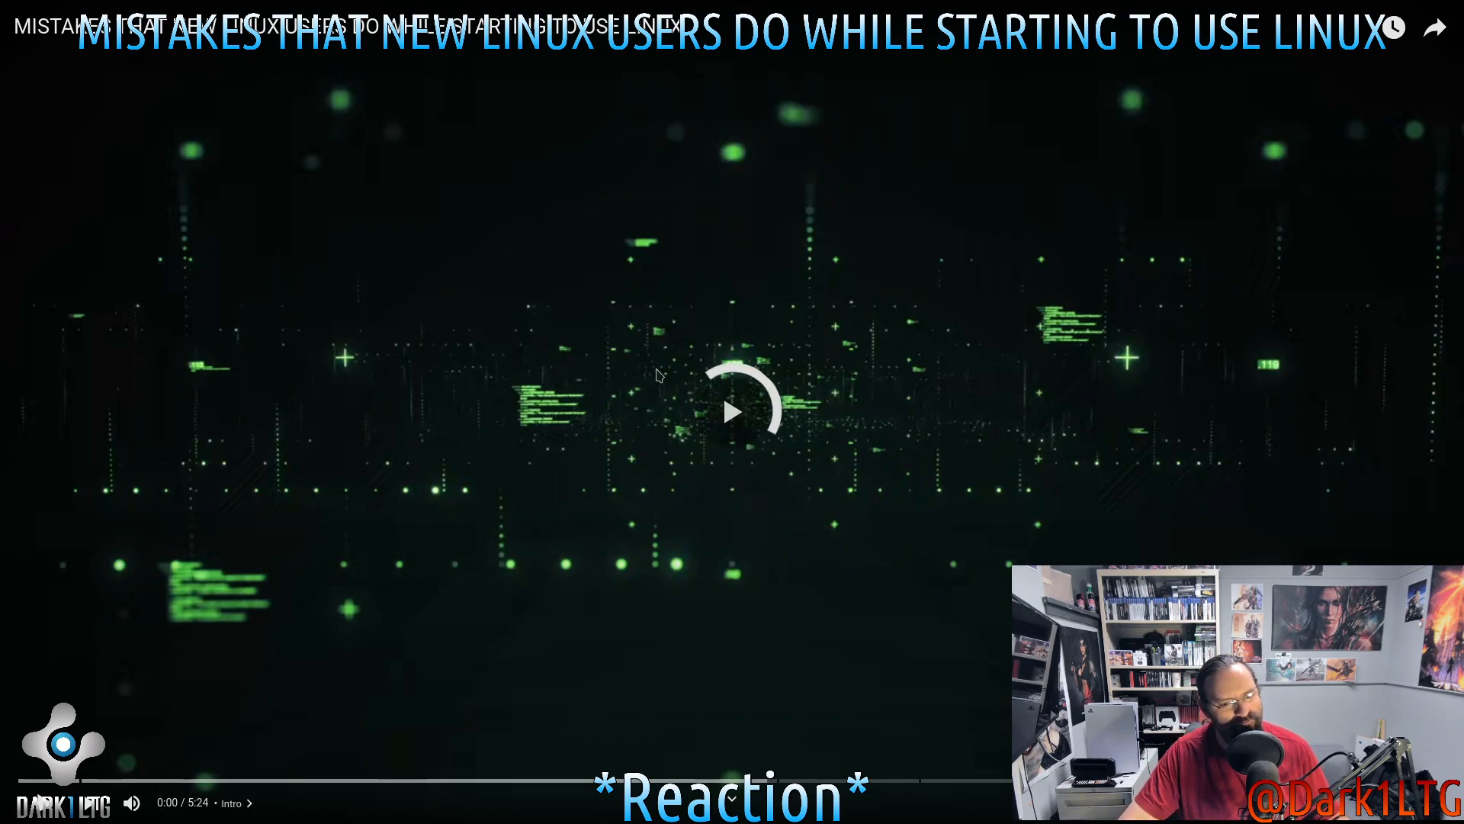
# Start the Linux mistakes video and hold on the first slide, Linux Is Not Windows/Mac
pyautogui.click(735, 412)
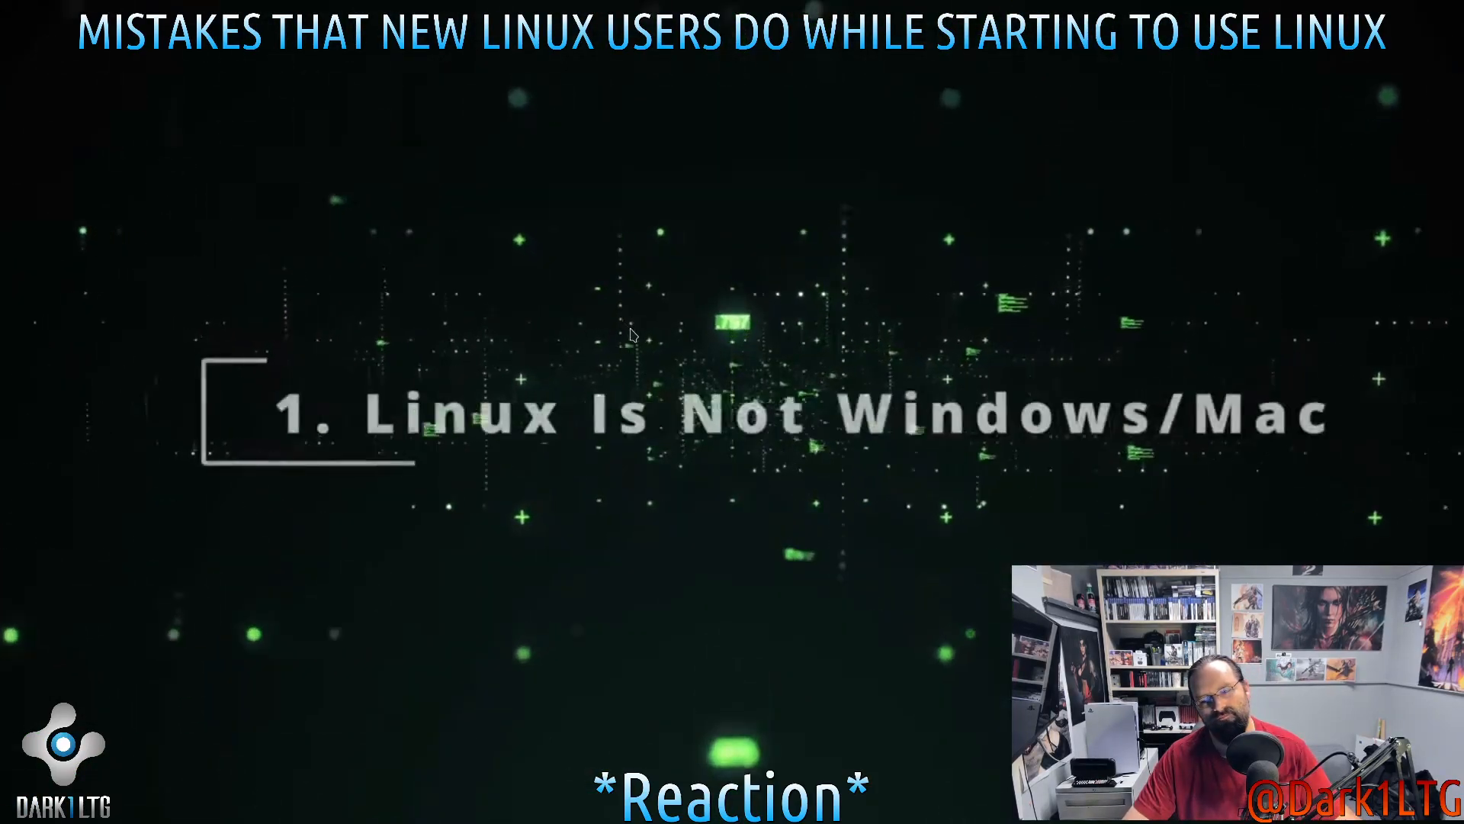
pyautogui.moveTo(588, 308)
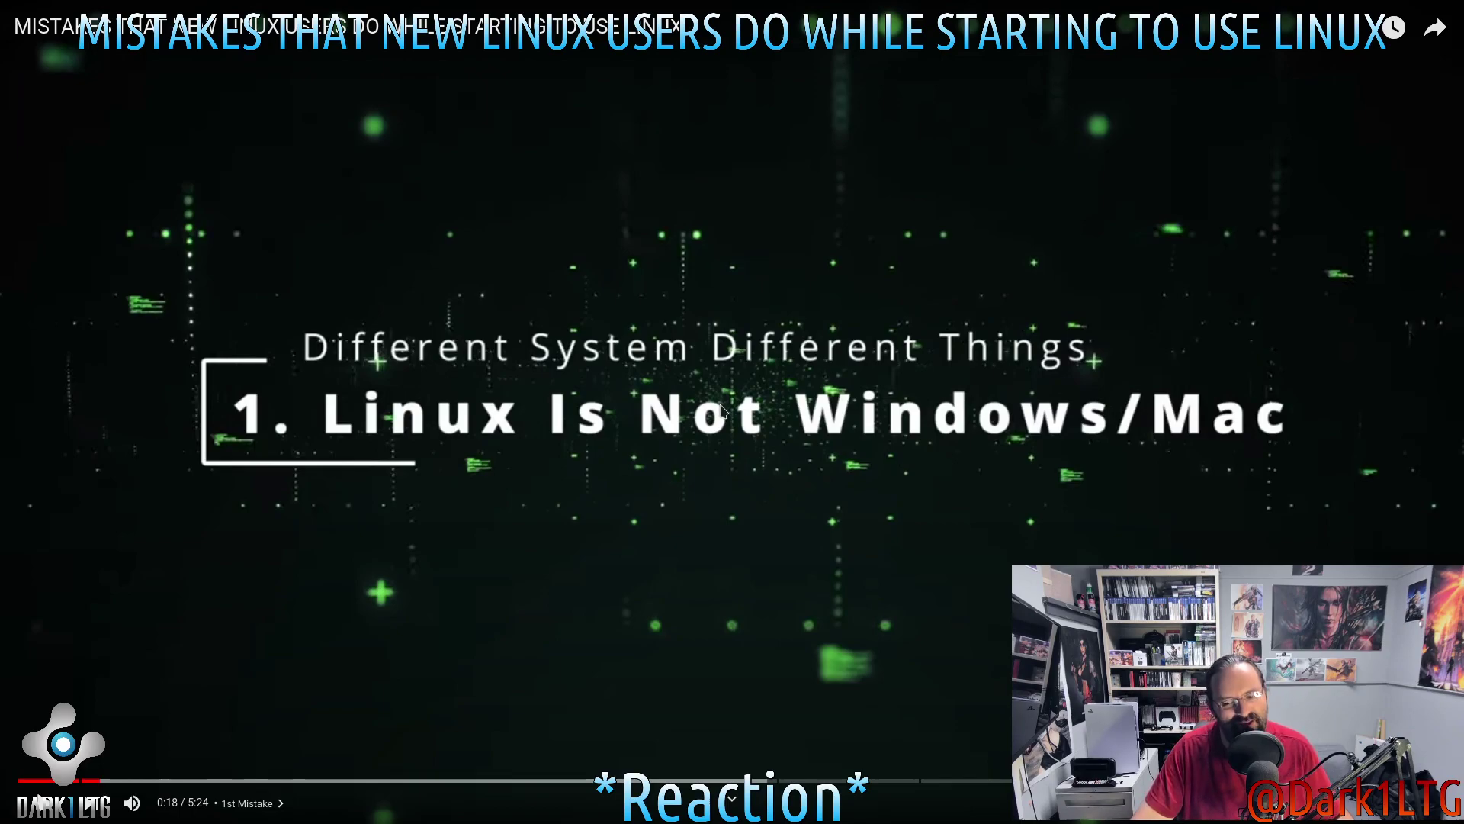
pyautogui.moveTo(659, 473)
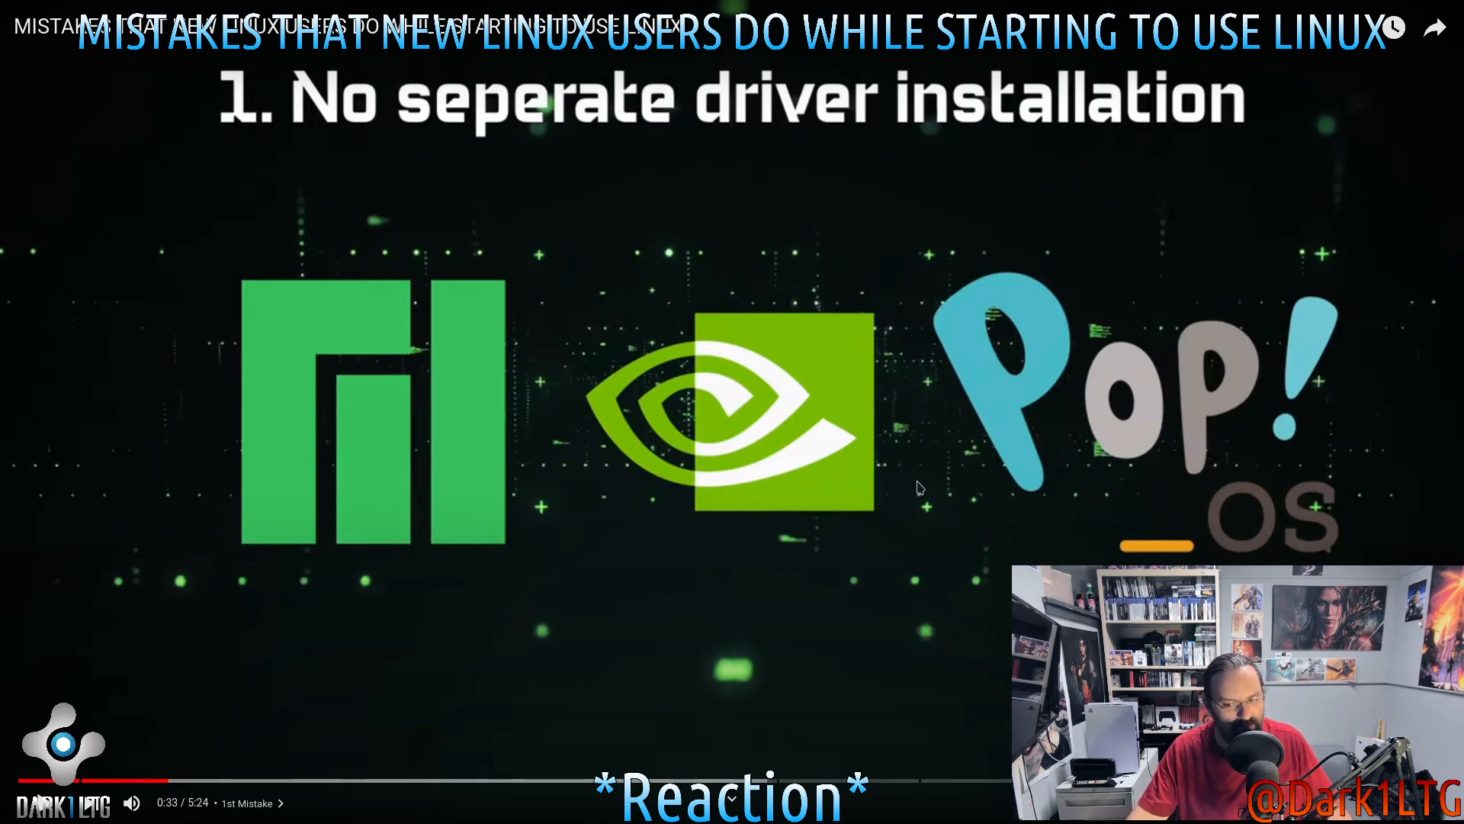
pyautogui.moveTo(617, 357)
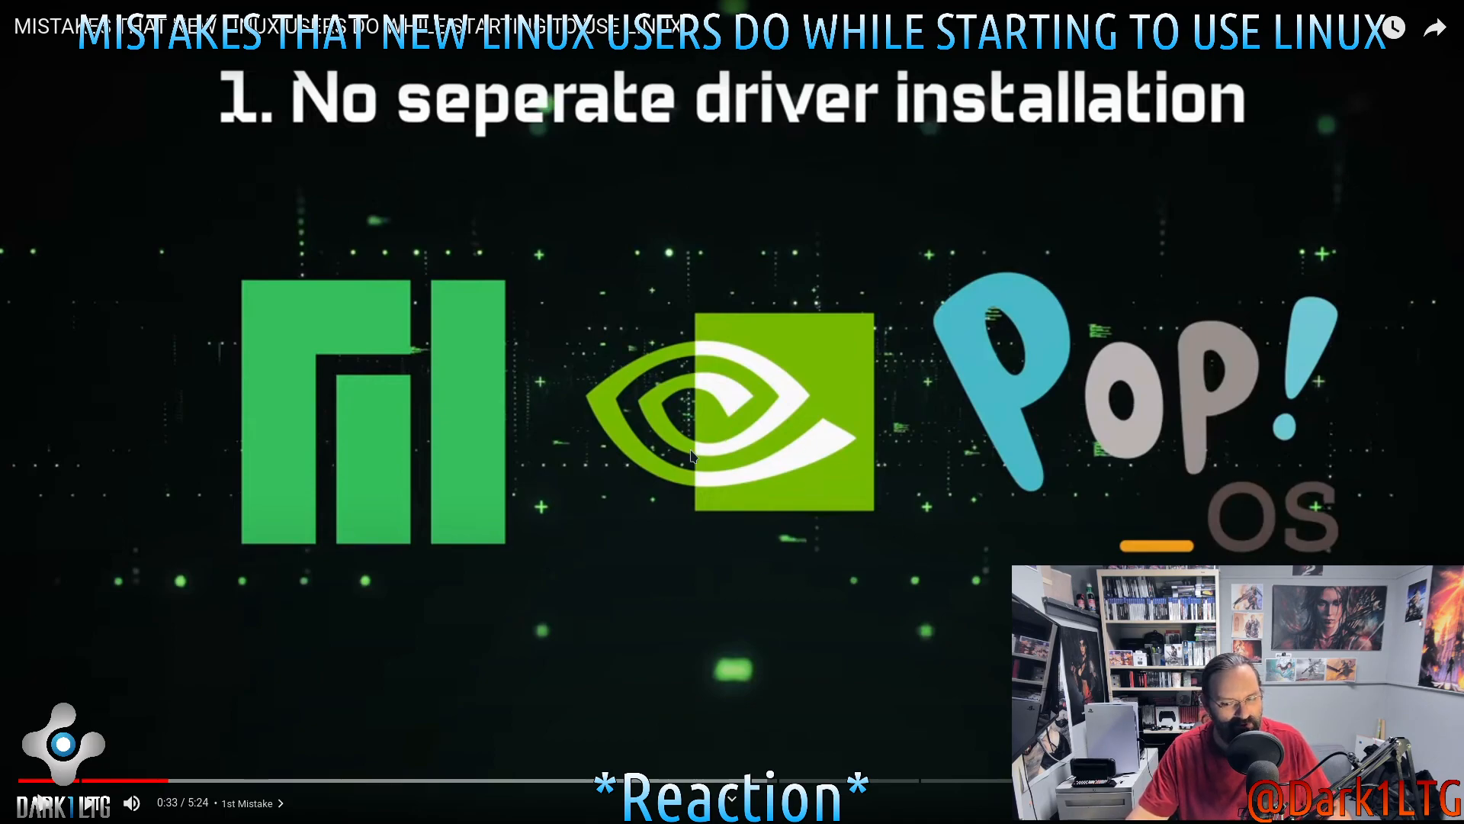
pyautogui.moveTo(665, 366)
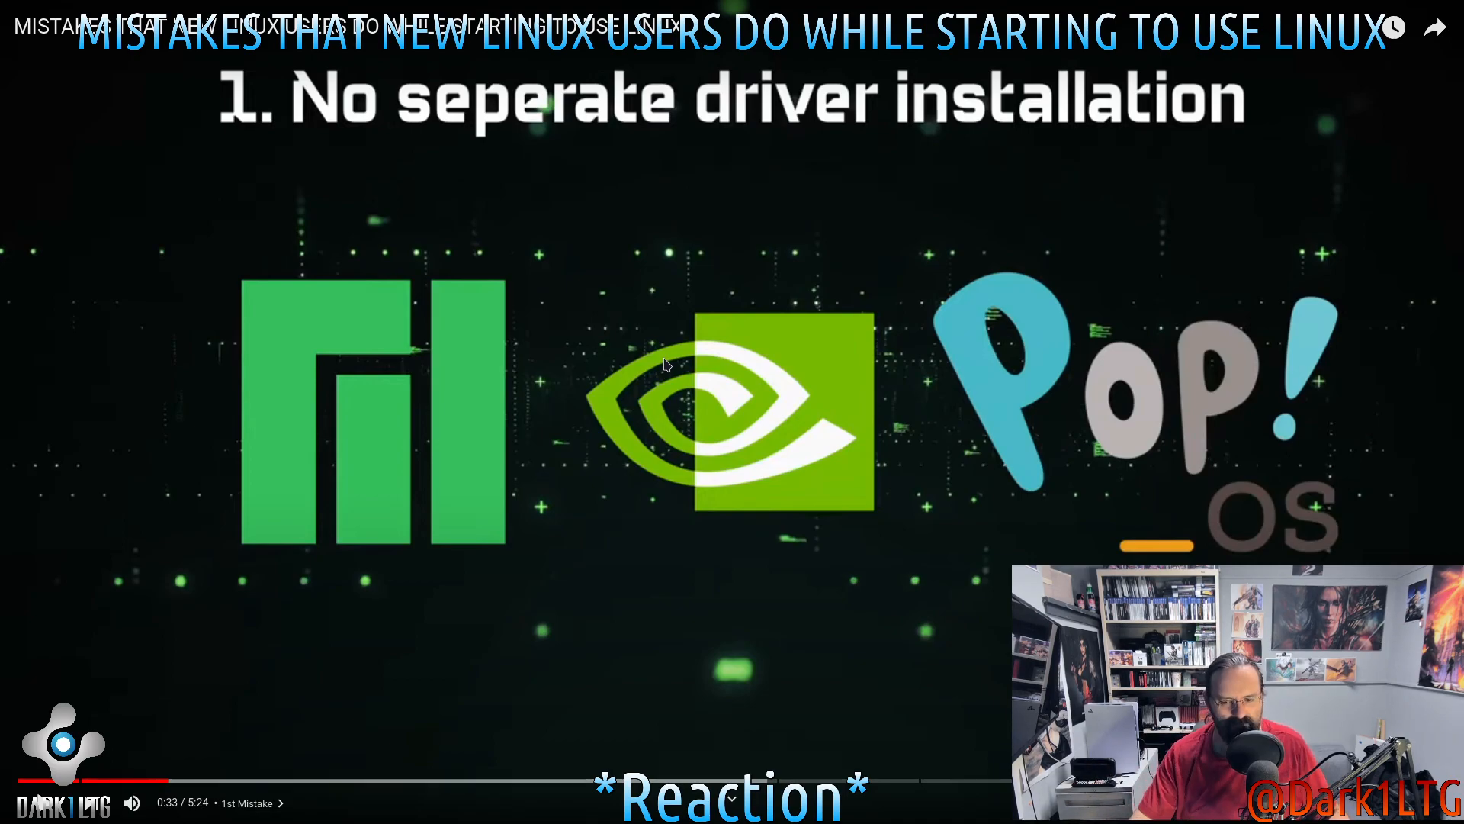
pyautogui.moveTo(703, 508)
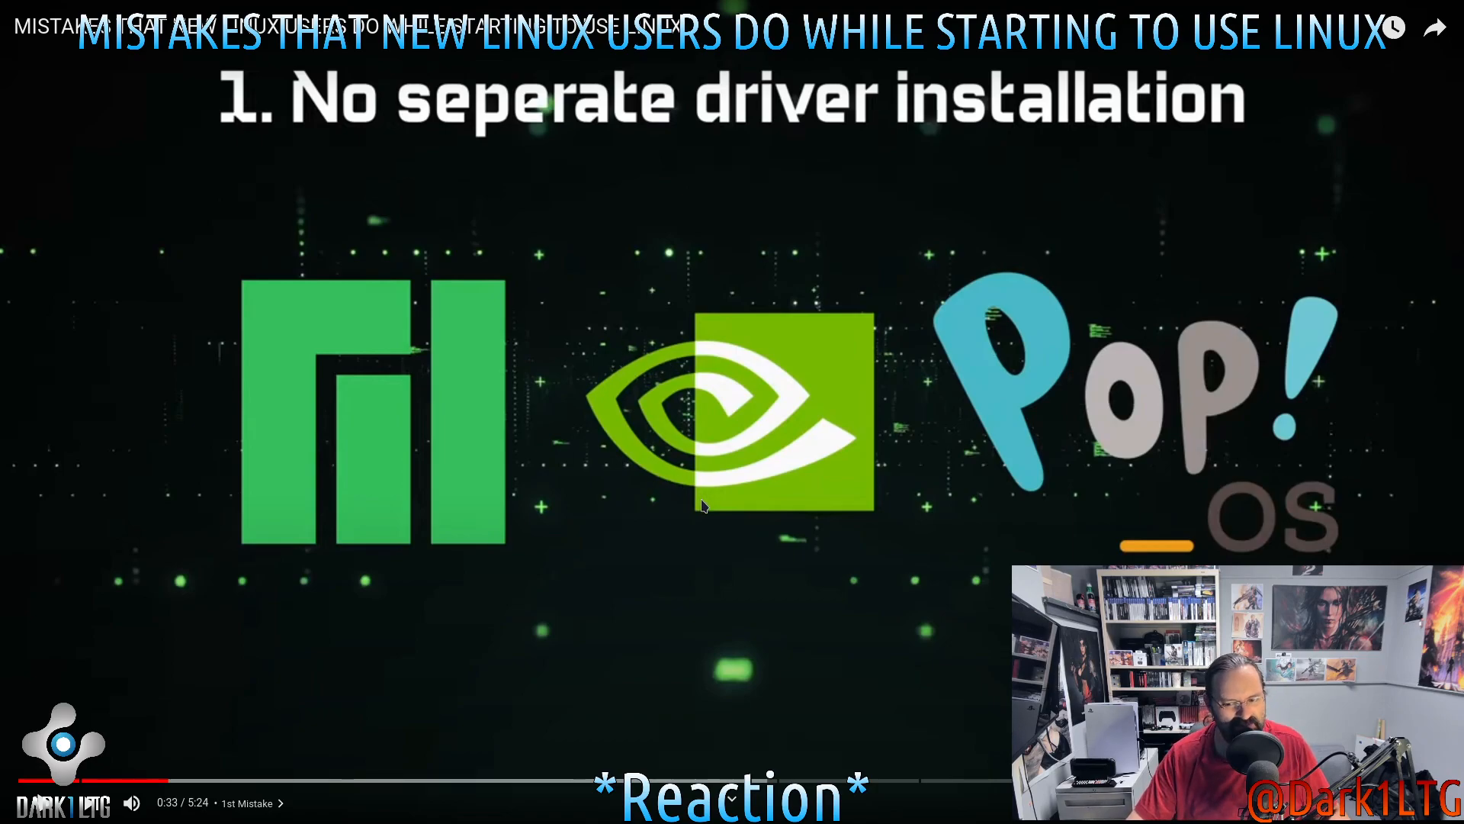
pyautogui.moveTo(854, 462)
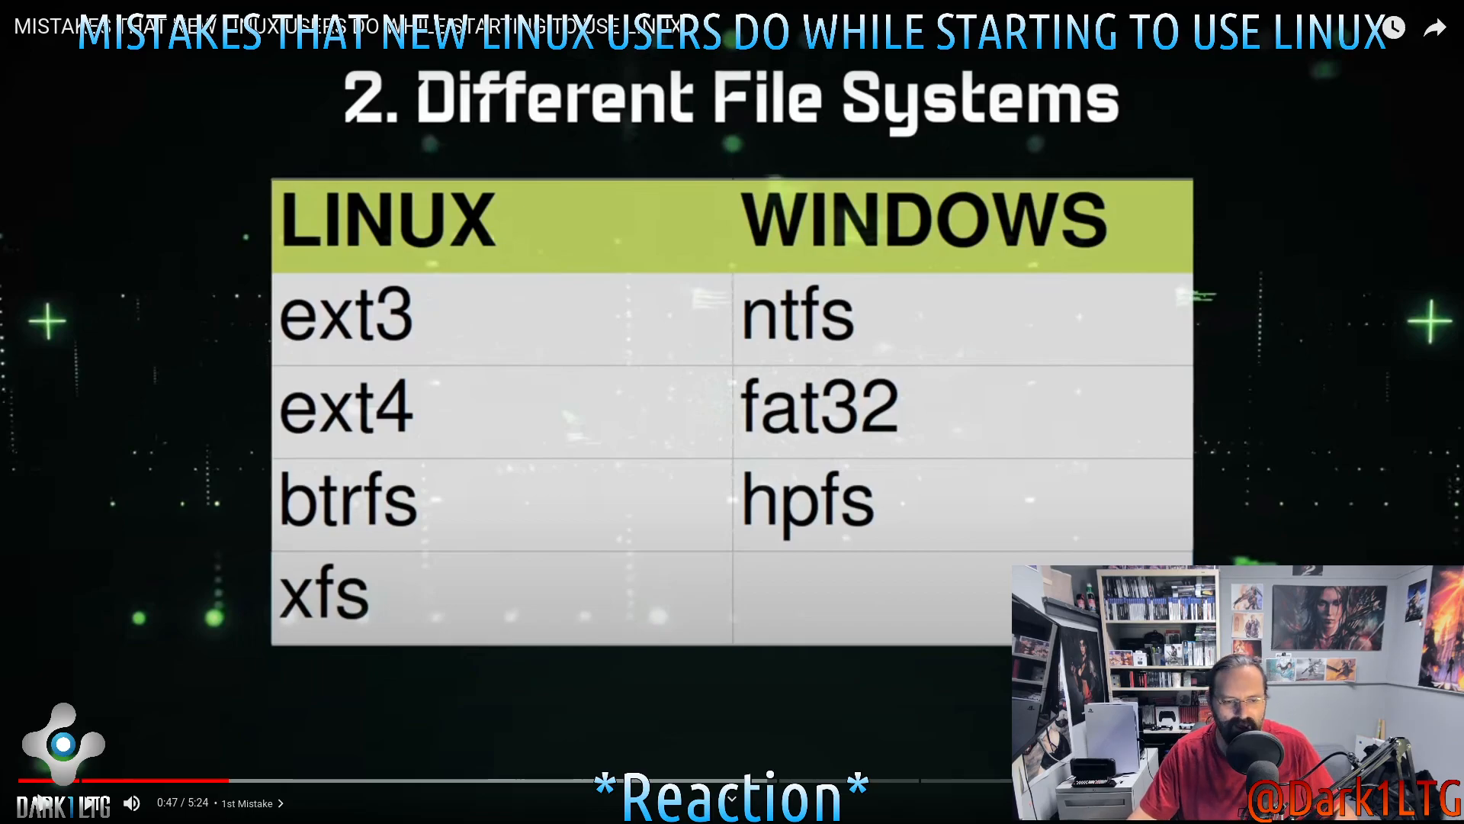
pyautogui.moveTo(918, 509)
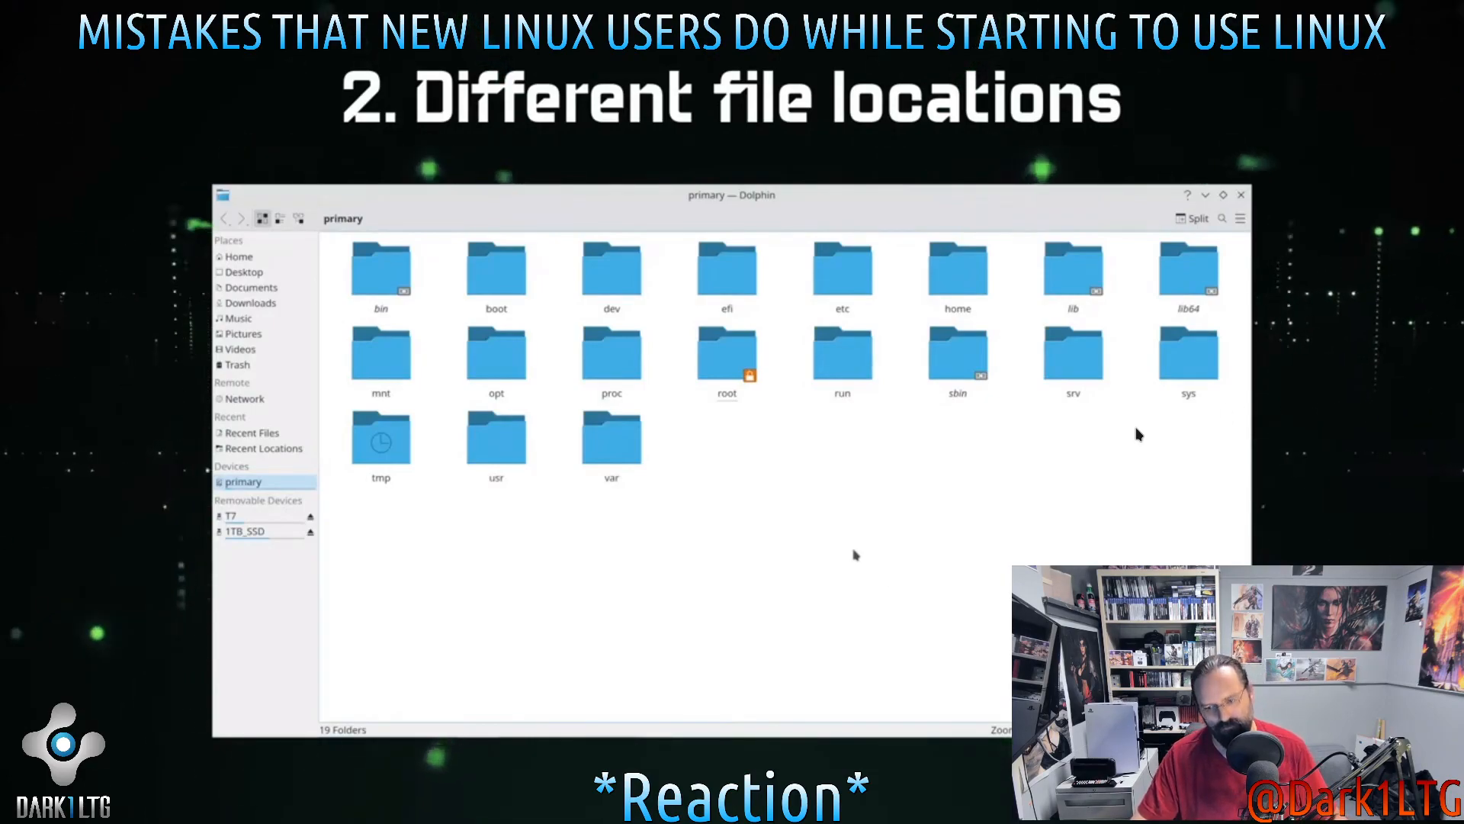
pyautogui.moveTo(854, 373)
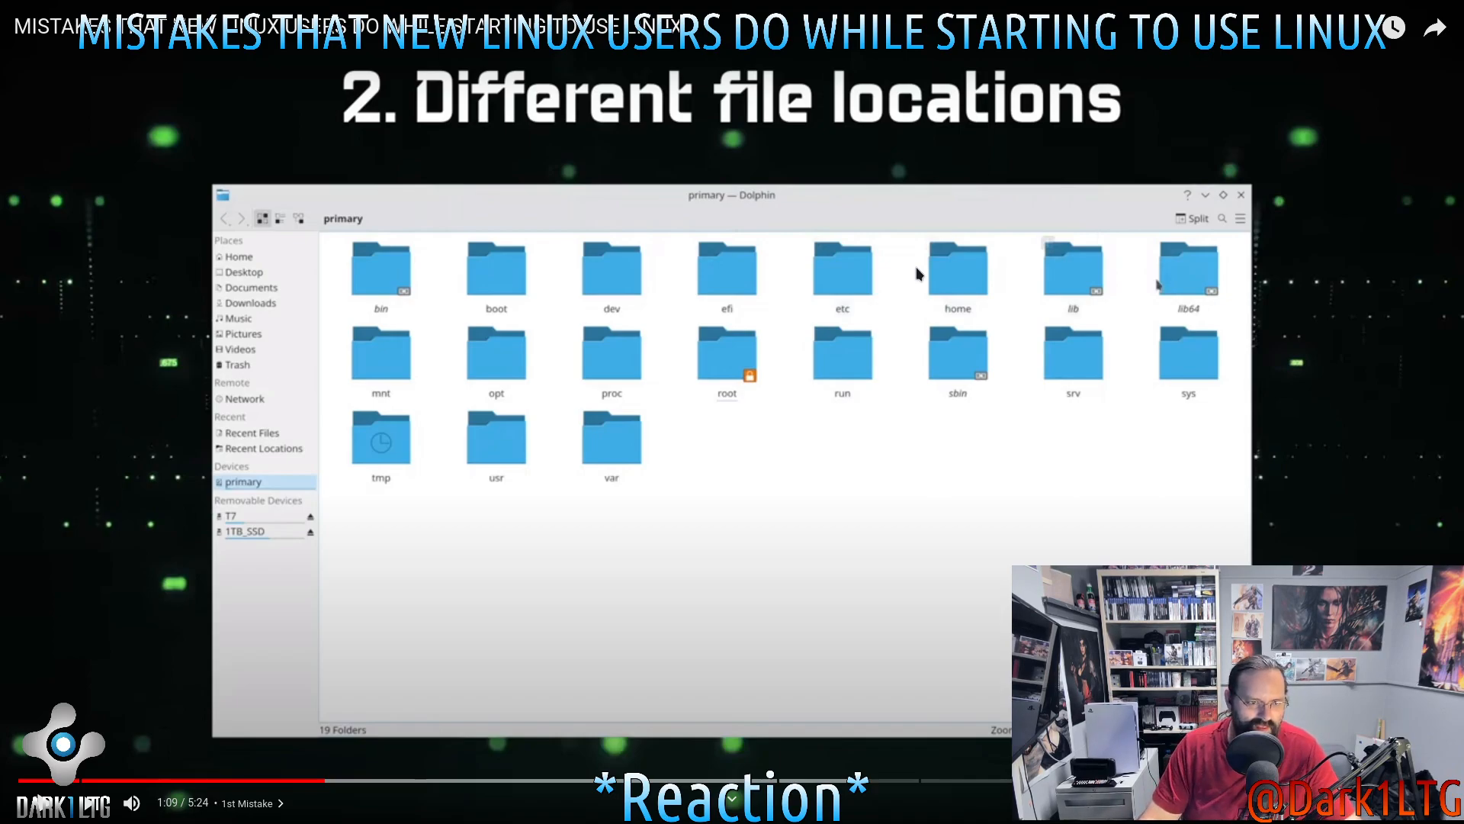
pyautogui.moveTo(977, 448)
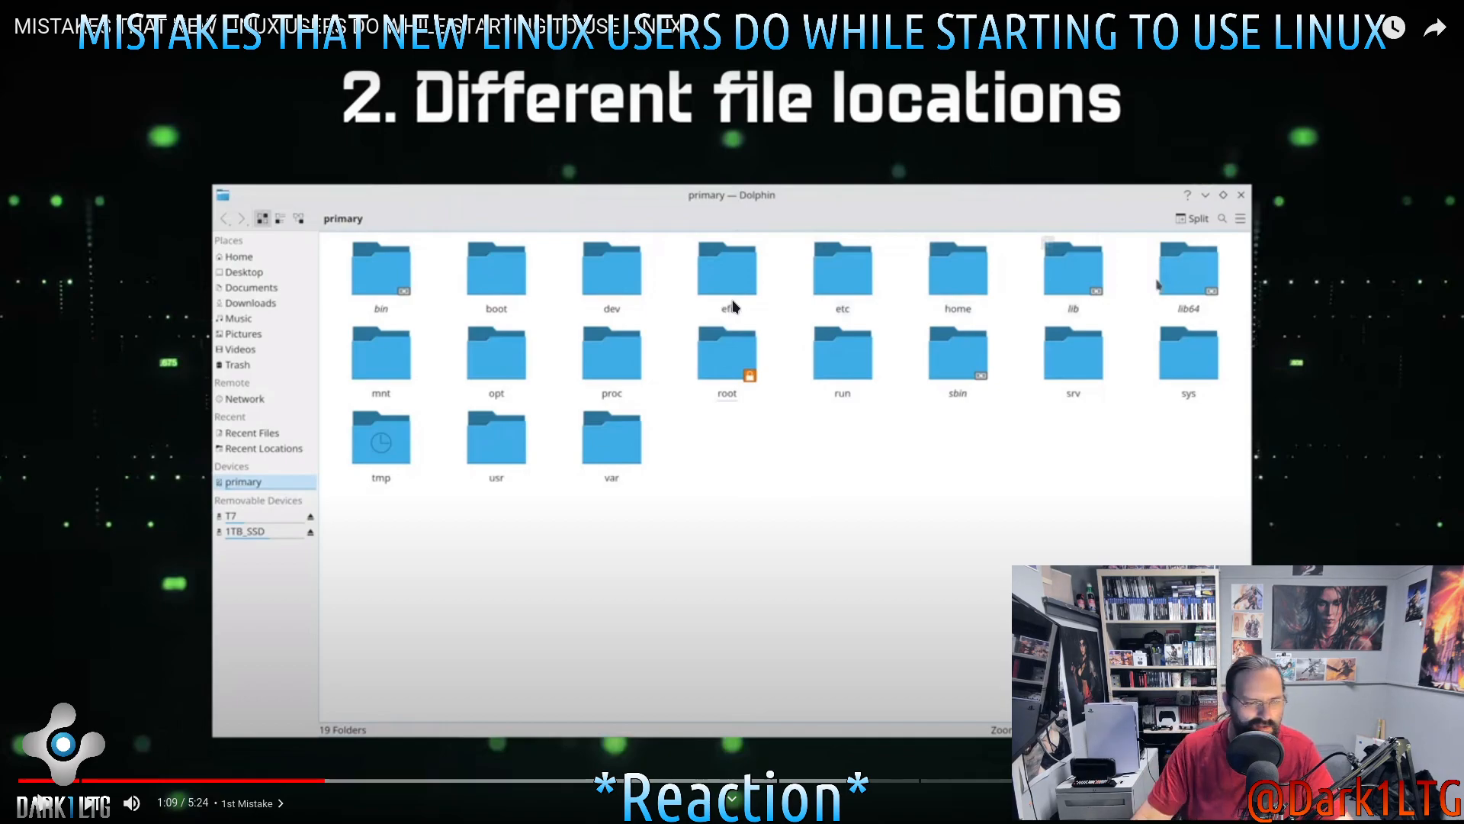
pyautogui.moveTo(369, 228)
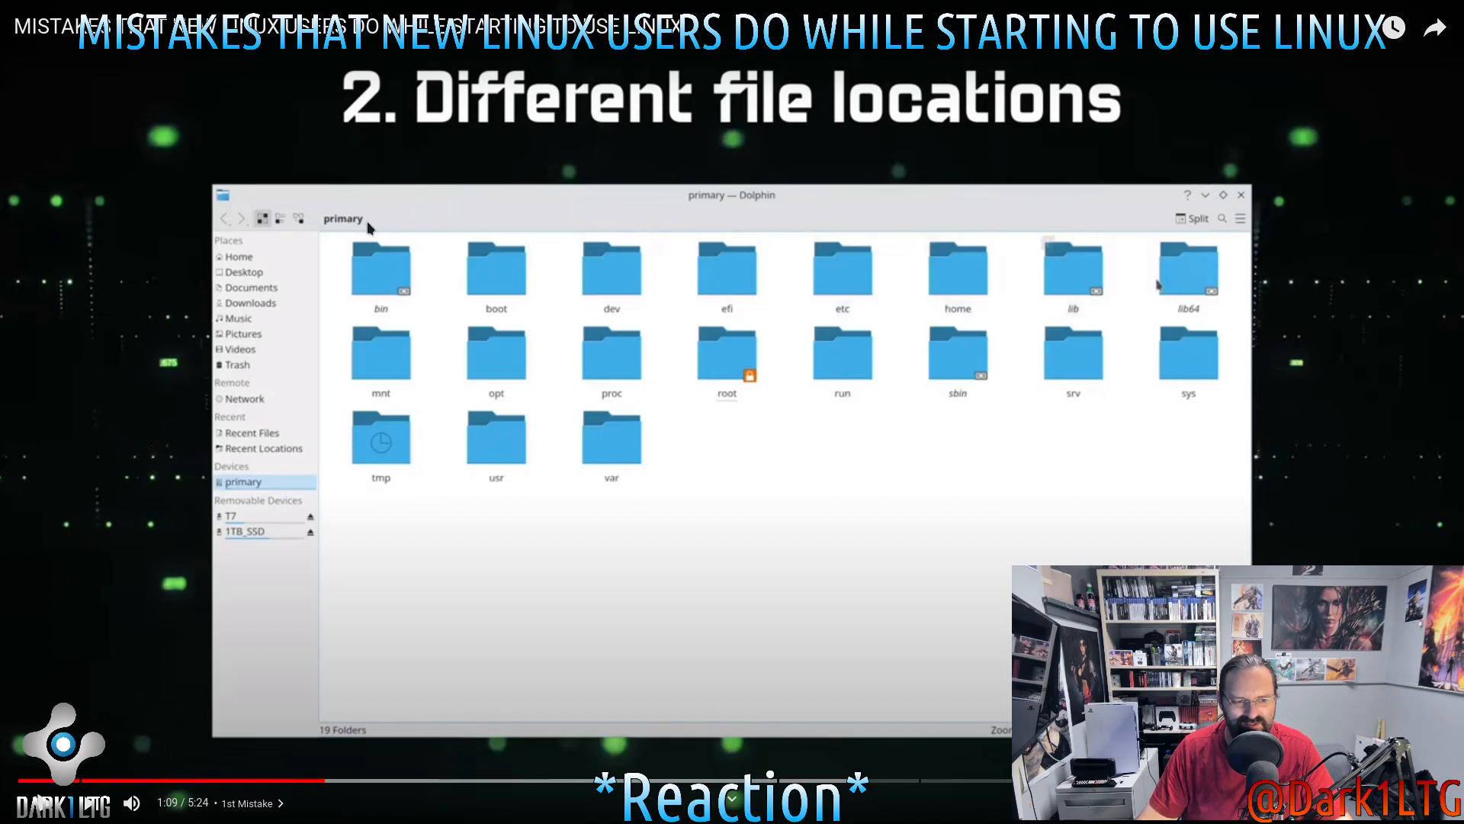
pyautogui.moveTo(381, 268)
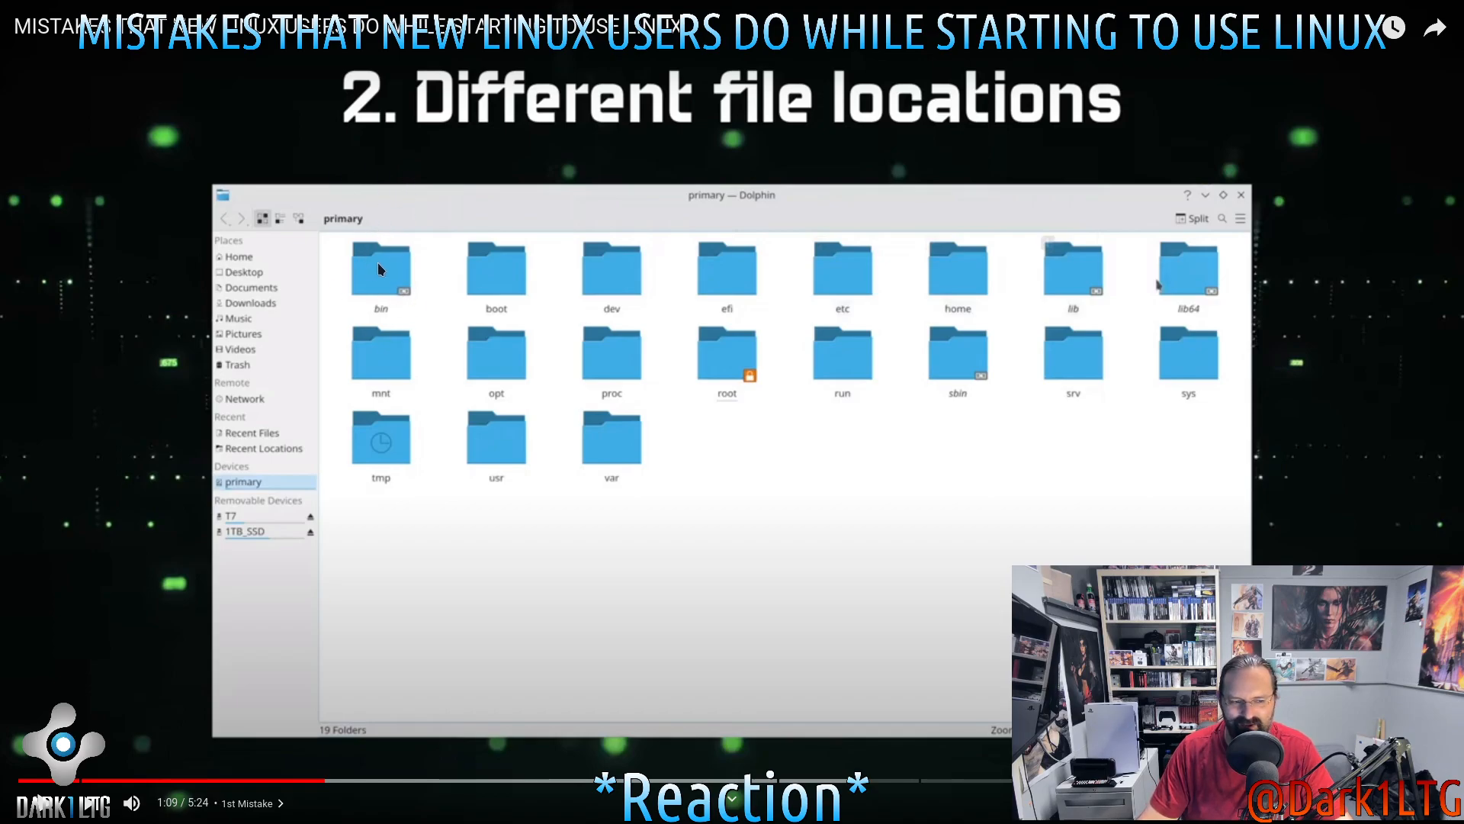
pyautogui.moveTo(824, 516)
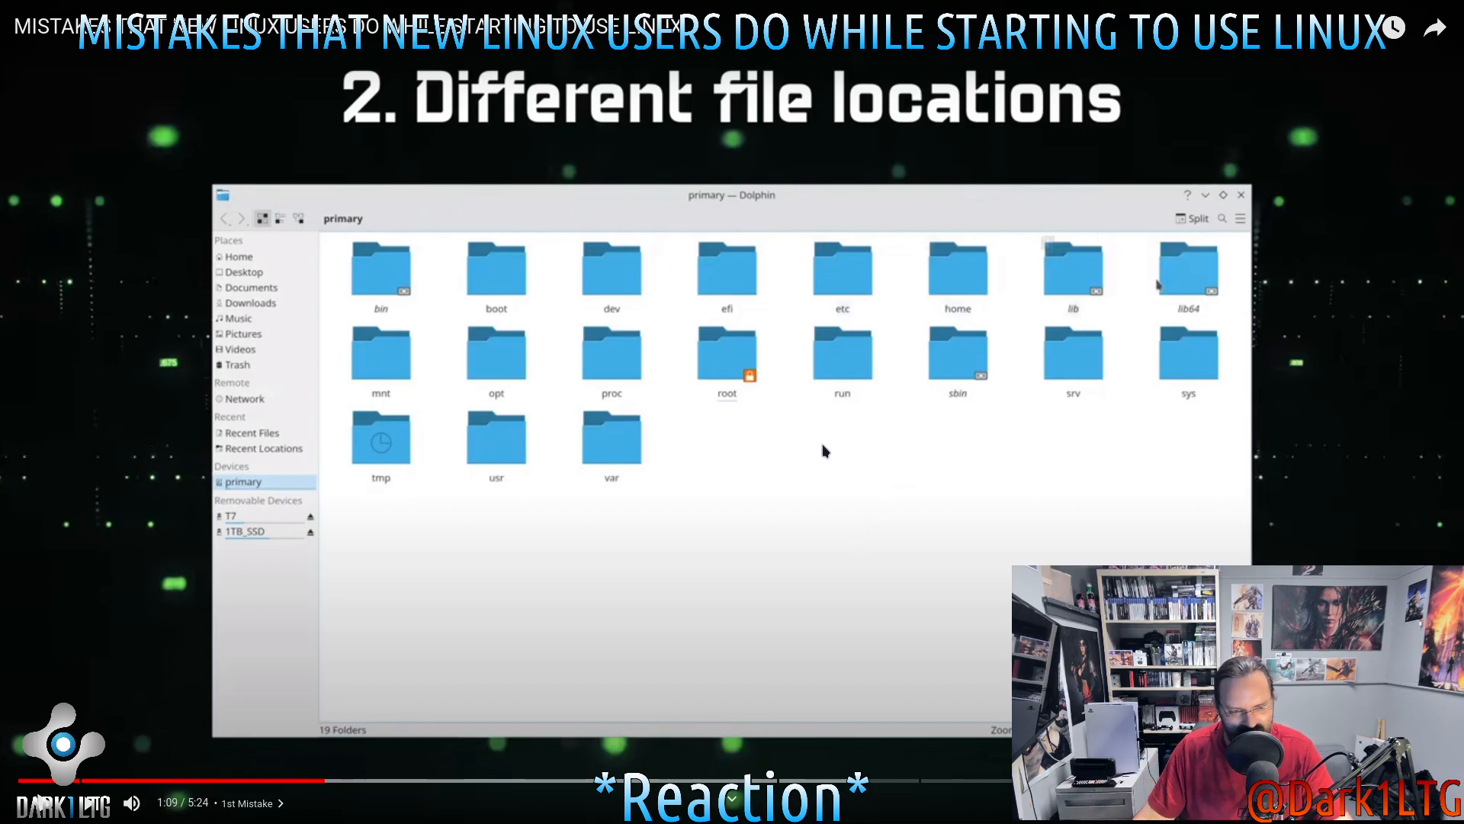
pyautogui.moveTo(923, 348)
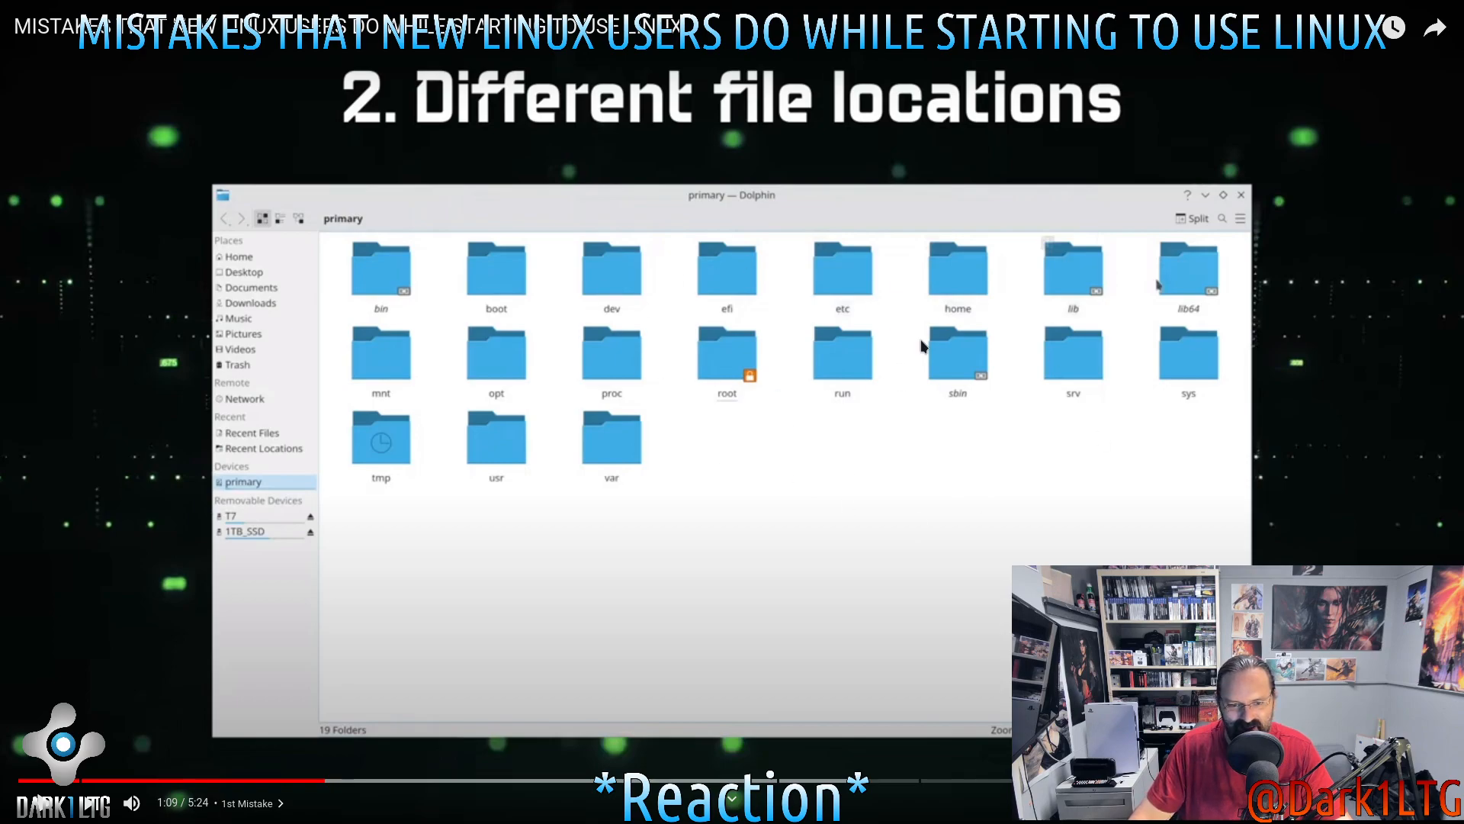
pyautogui.moveTo(753, 397)
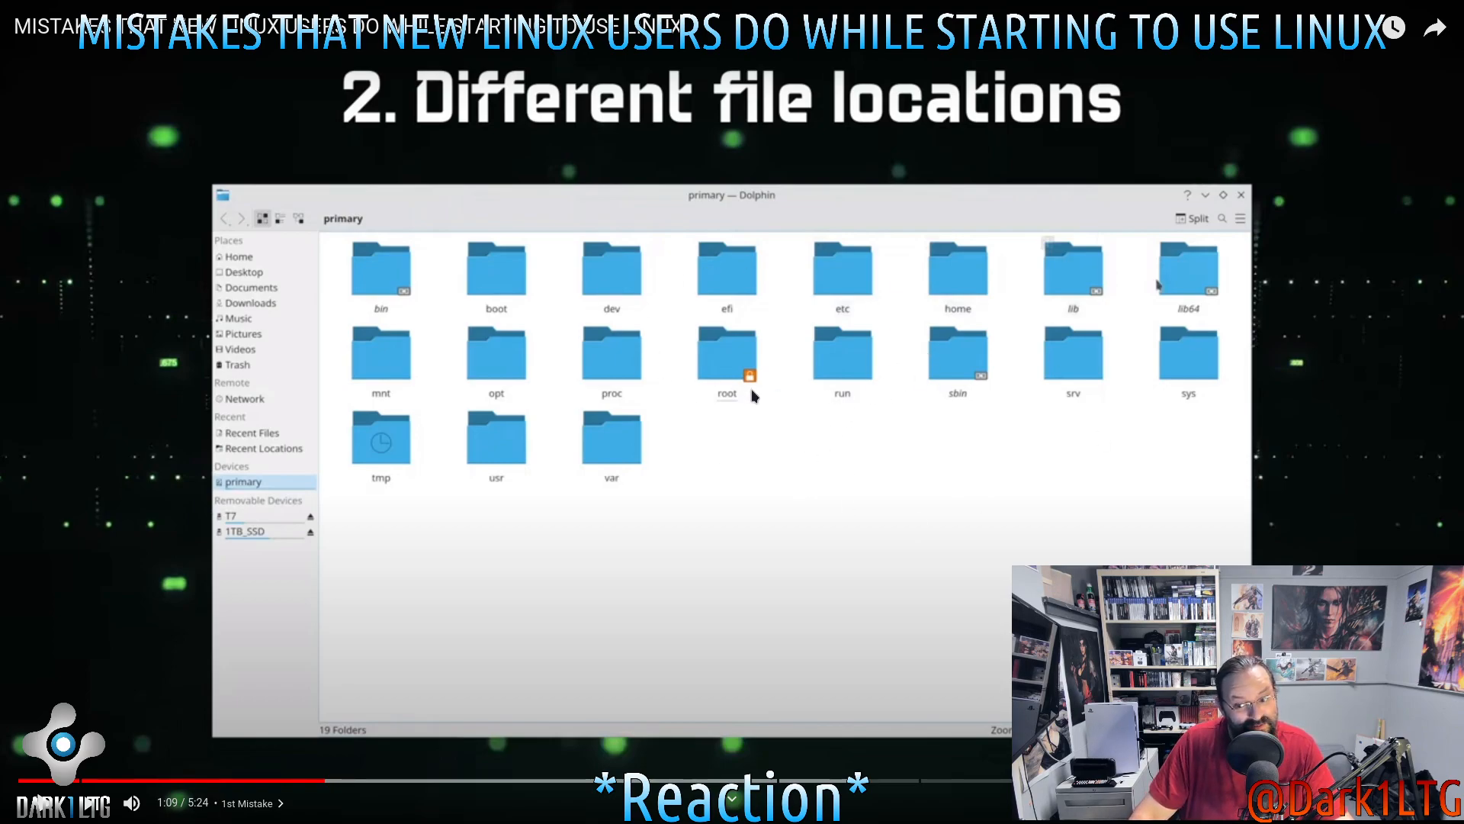
pyautogui.moveTo(793, 359)
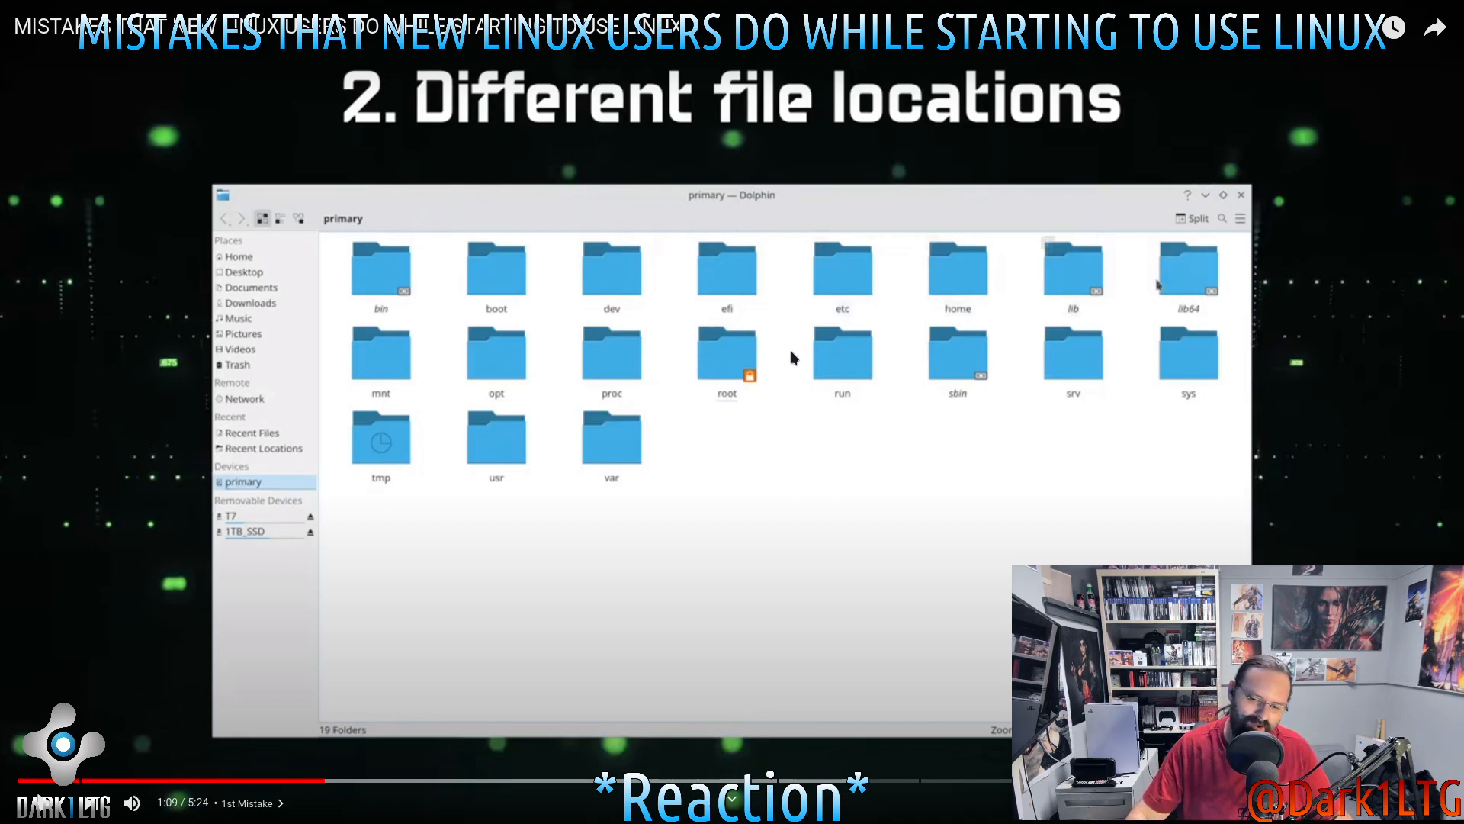
pyautogui.moveTo(764, 446)
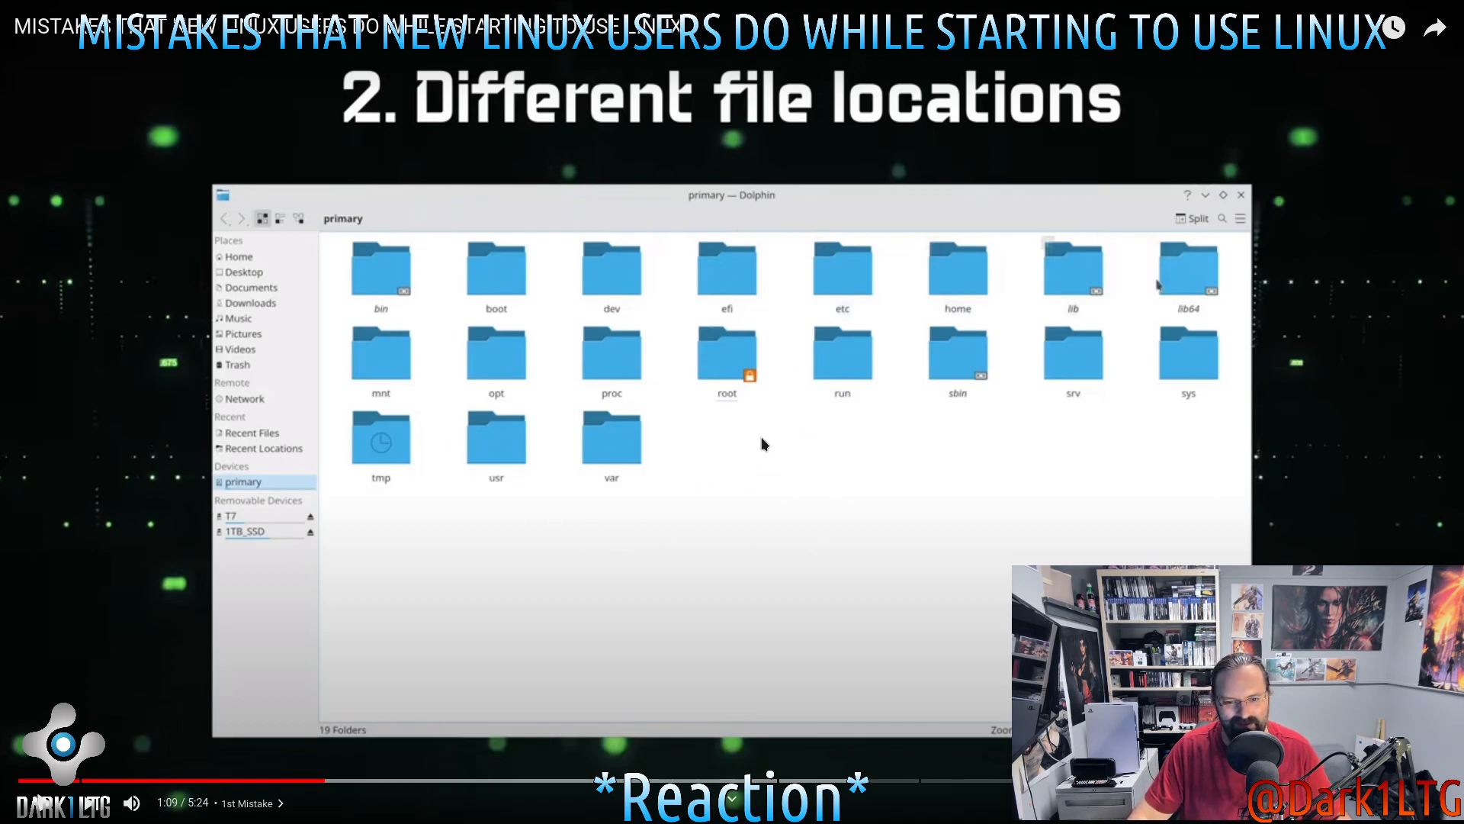
pyautogui.moveTo(613, 237)
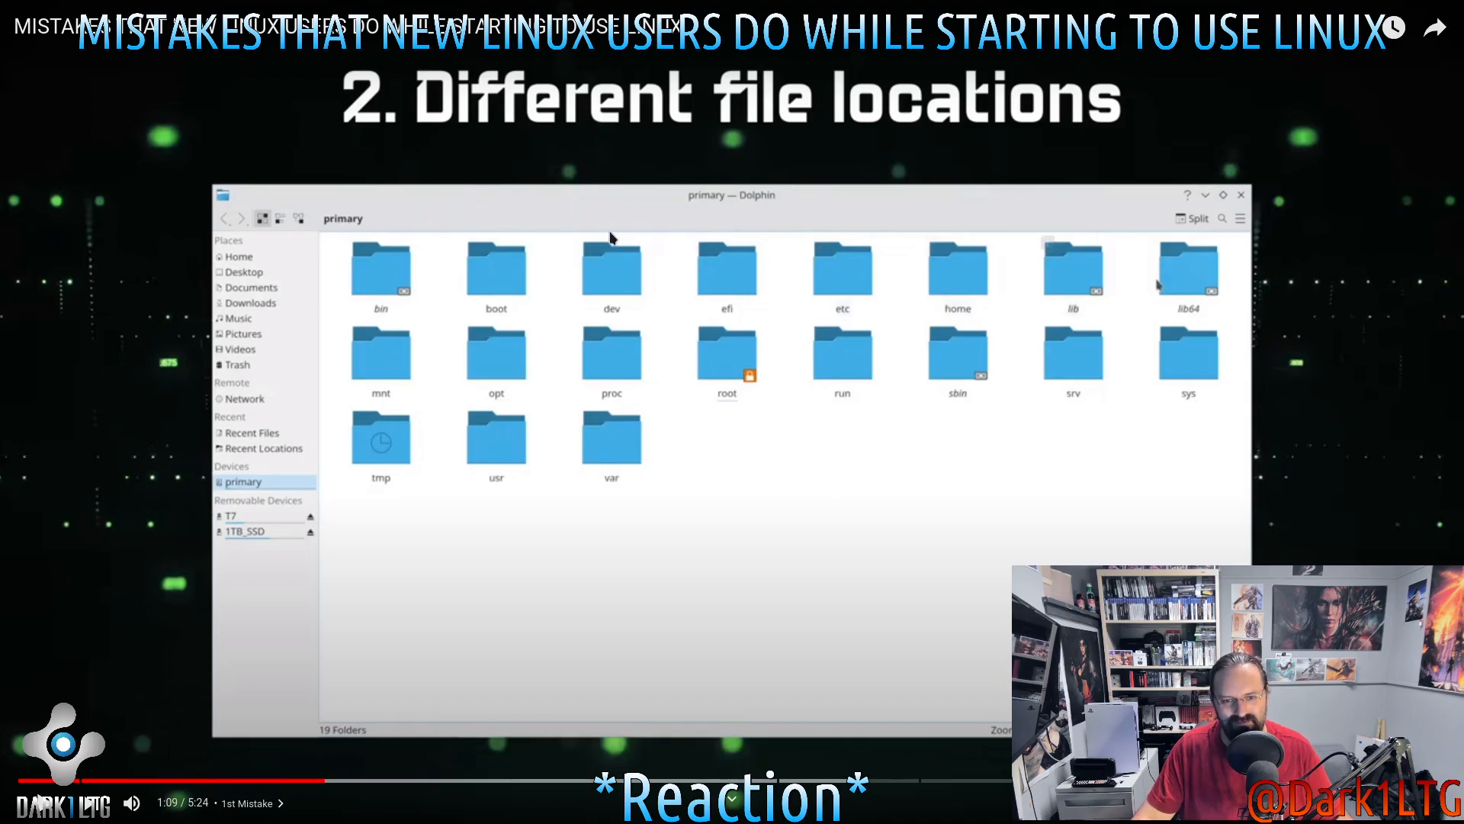
pyautogui.moveTo(825, 363)
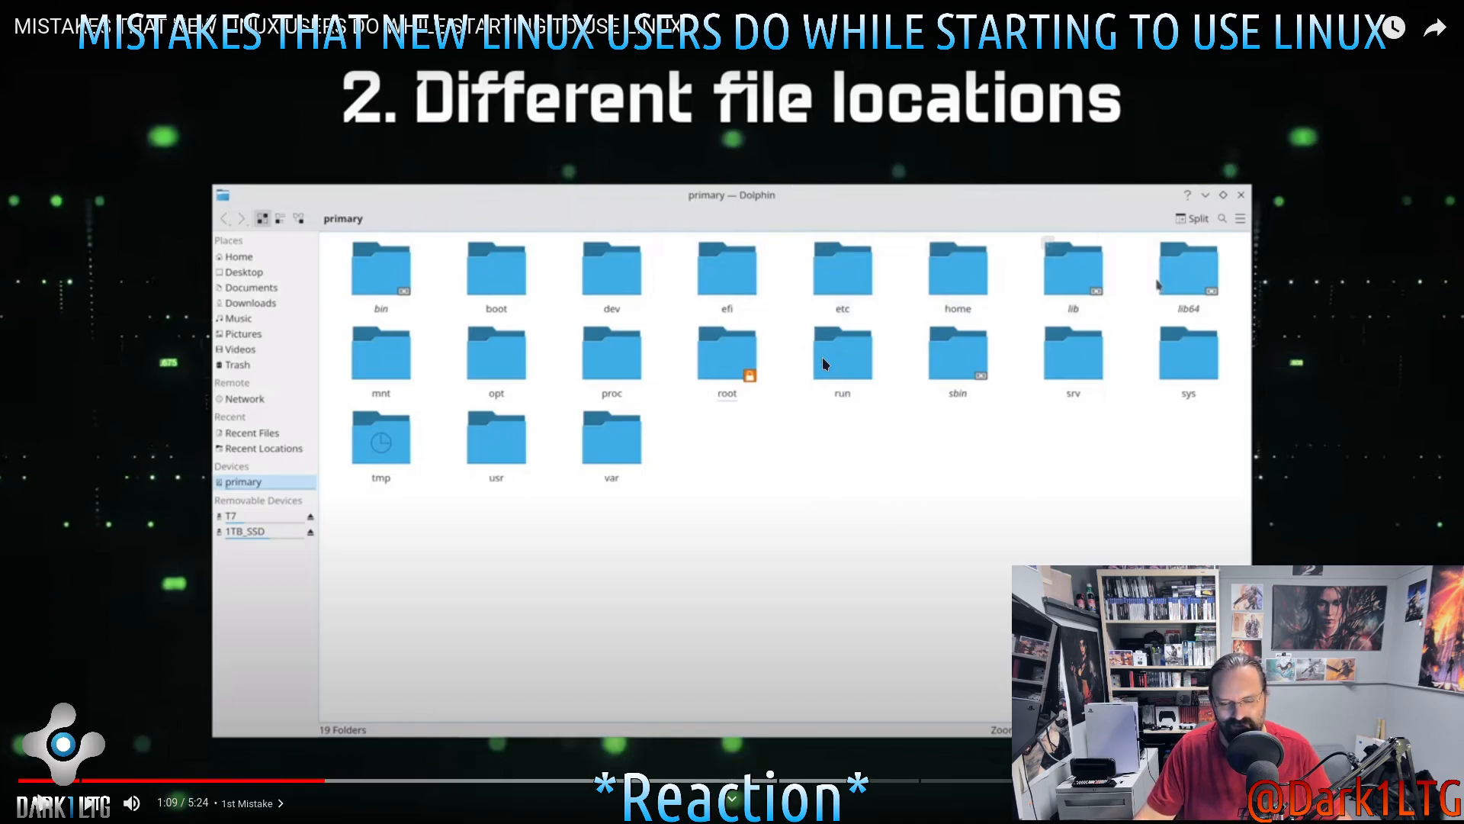
pyautogui.moveTo(949, 283)
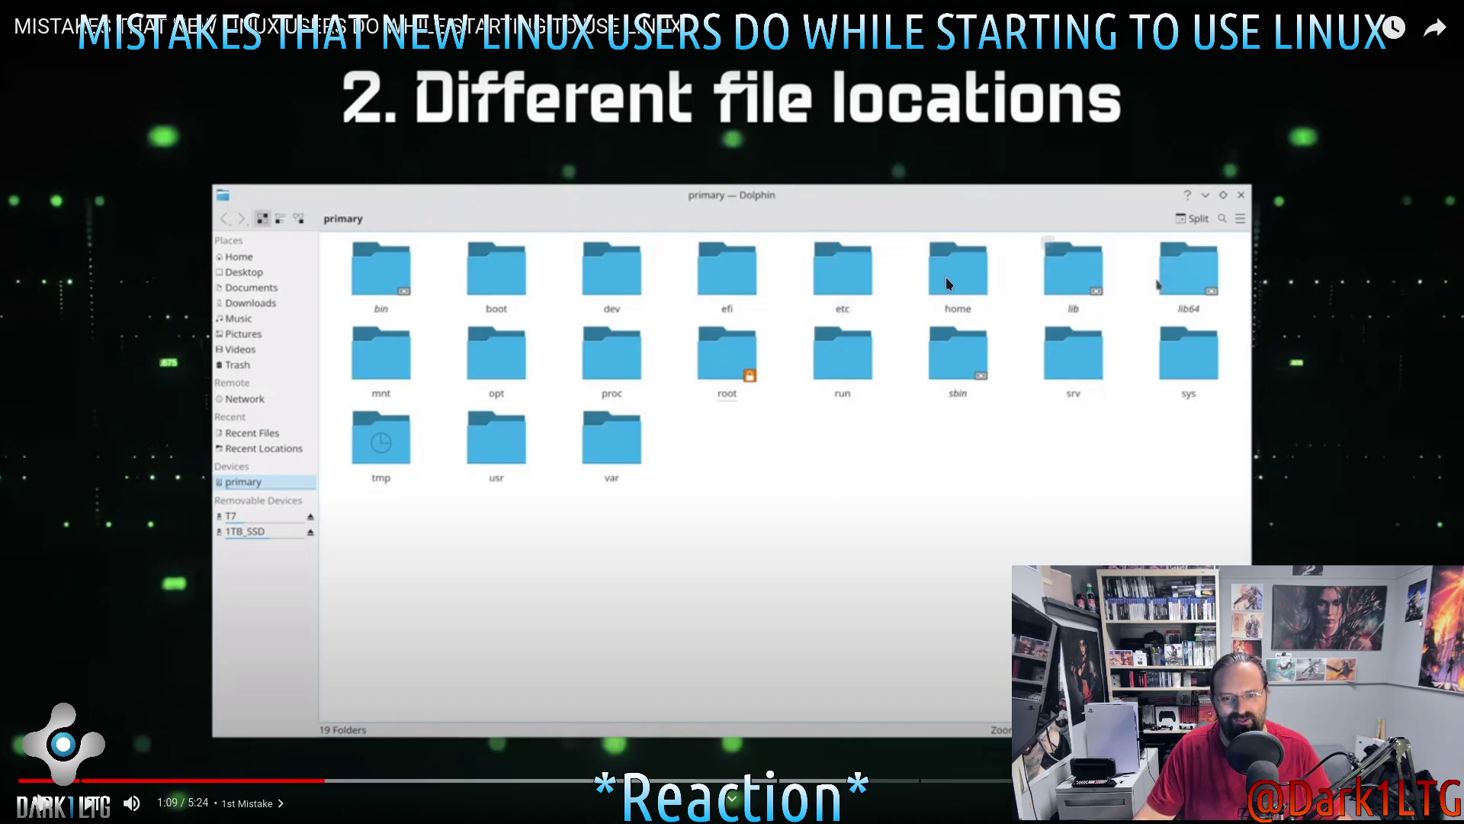
pyautogui.moveTo(577, 546)
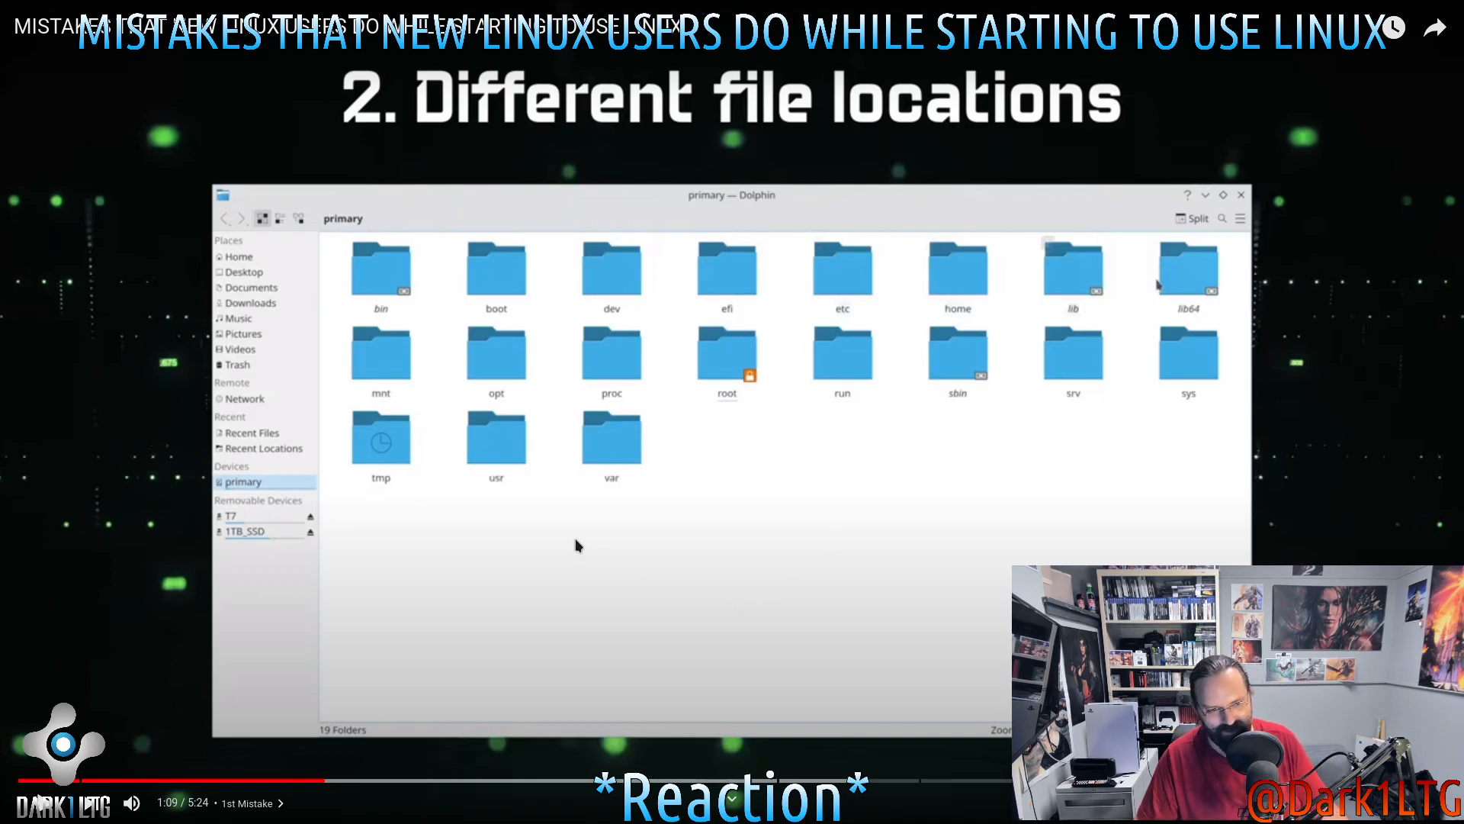
pyautogui.moveTo(488, 391)
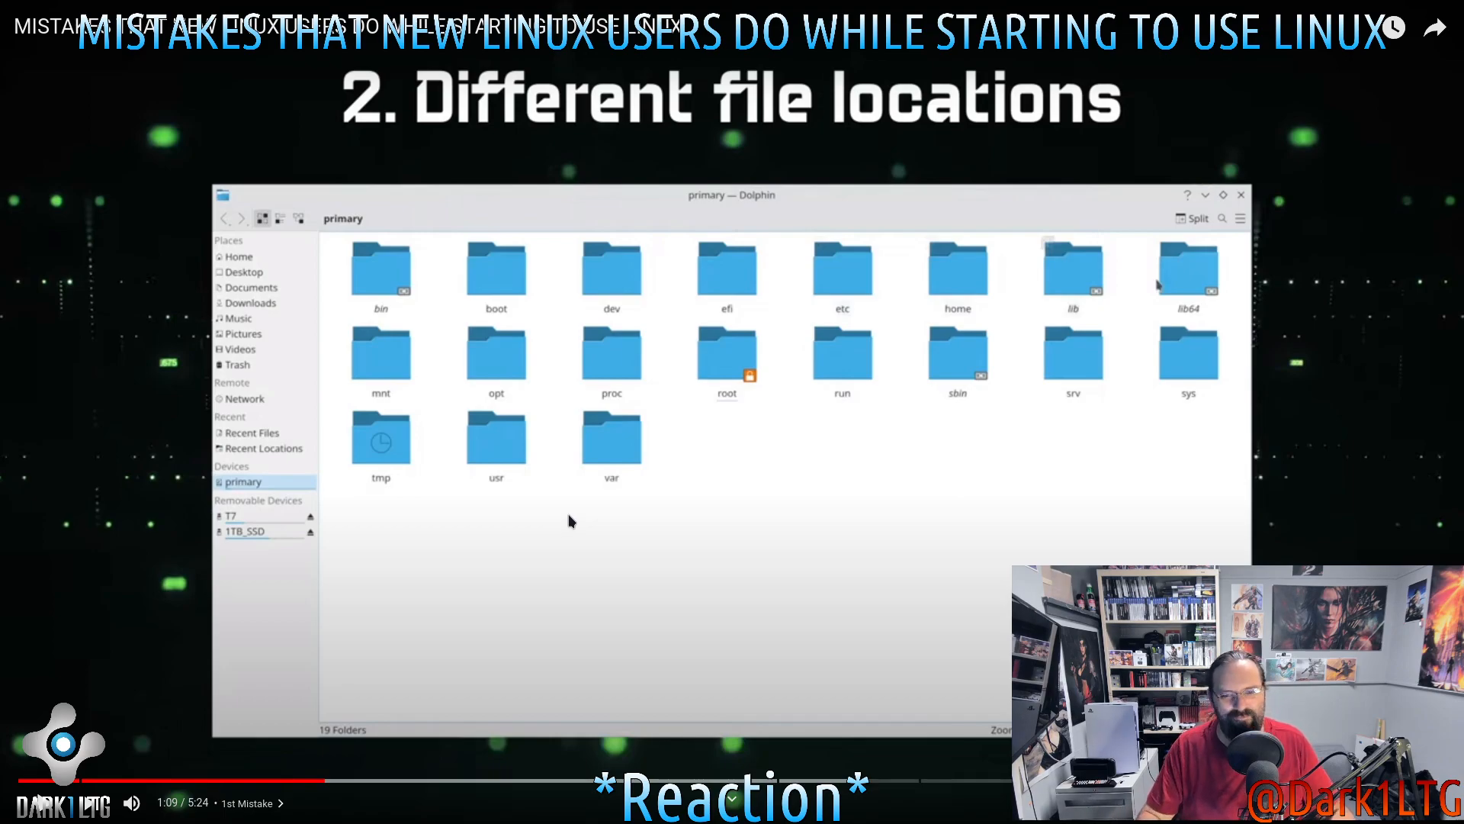
pyautogui.moveTo(607, 737)
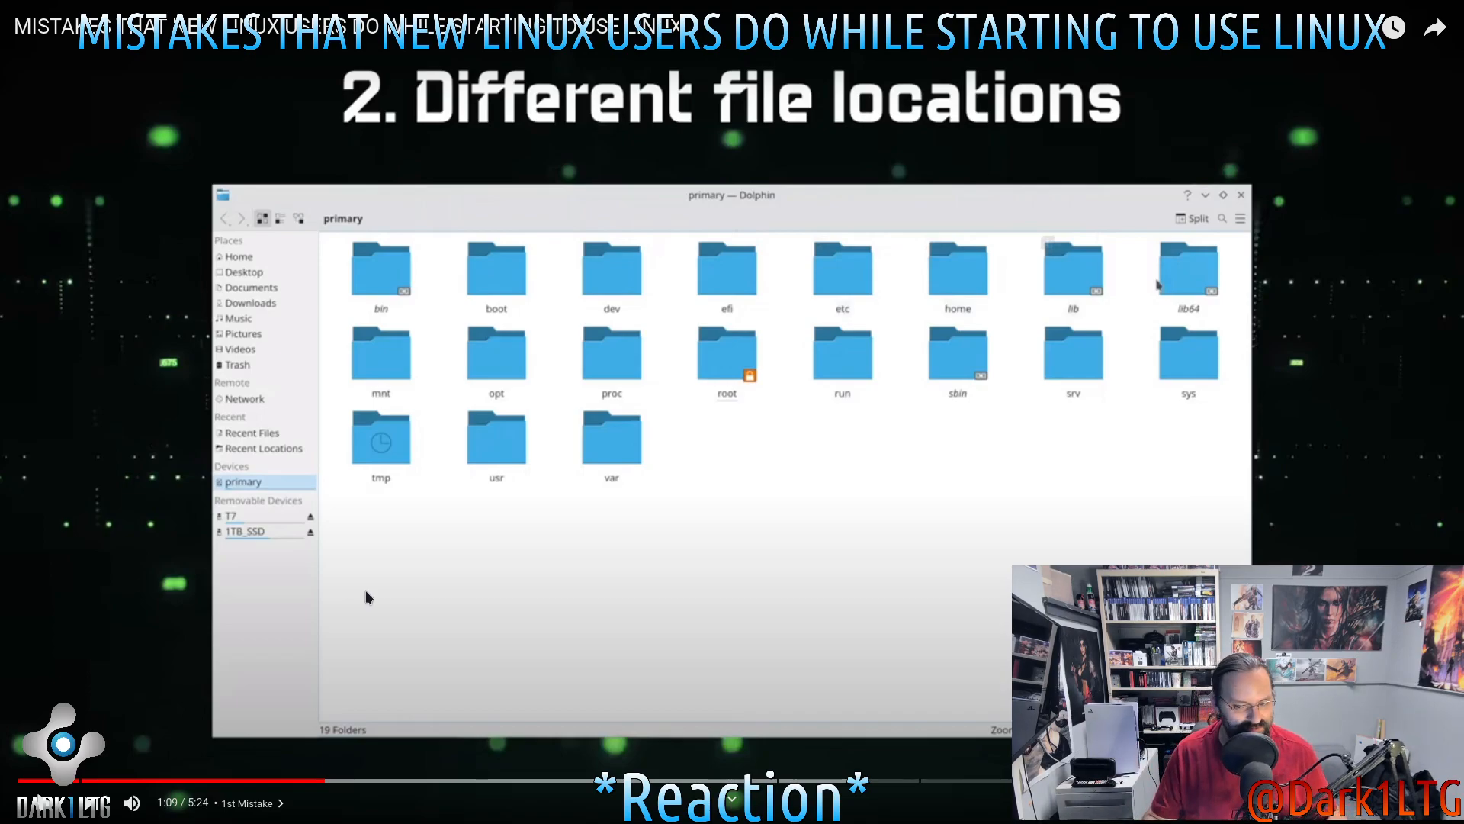
pyautogui.moveTo(643, 537)
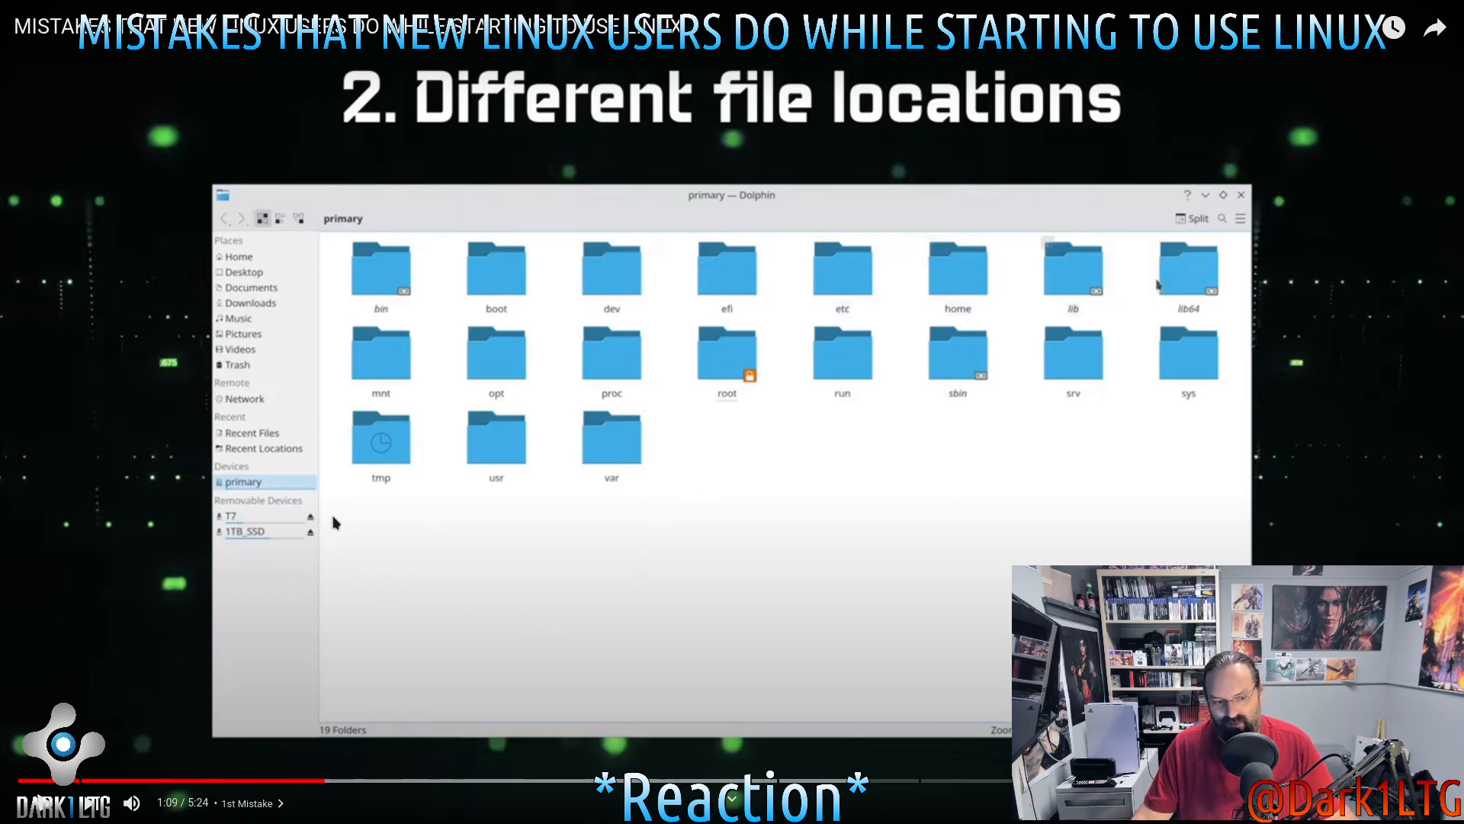
pyautogui.moveTo(188, 525)
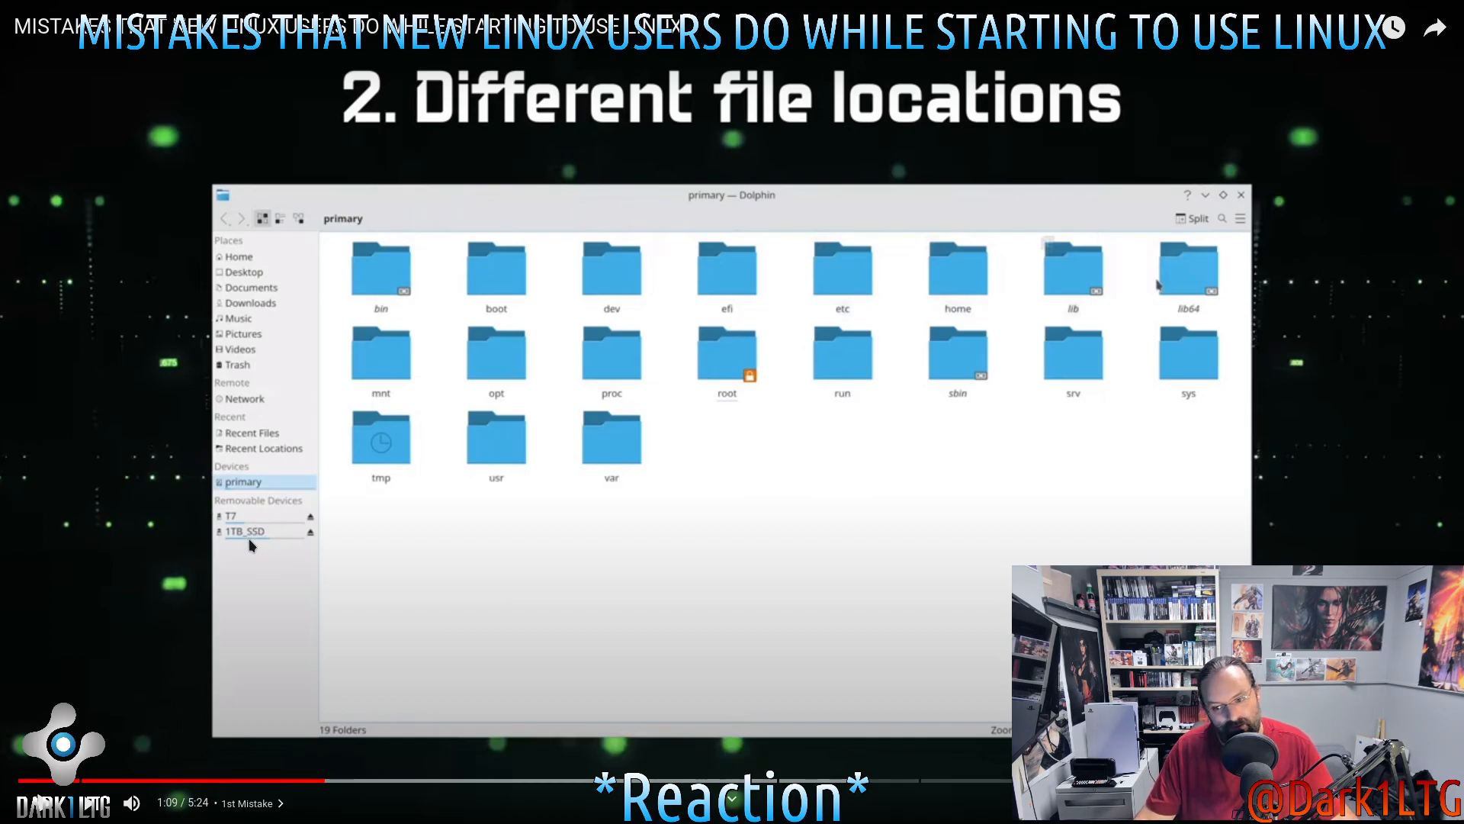
pyautogui.moveTo(221, 572)
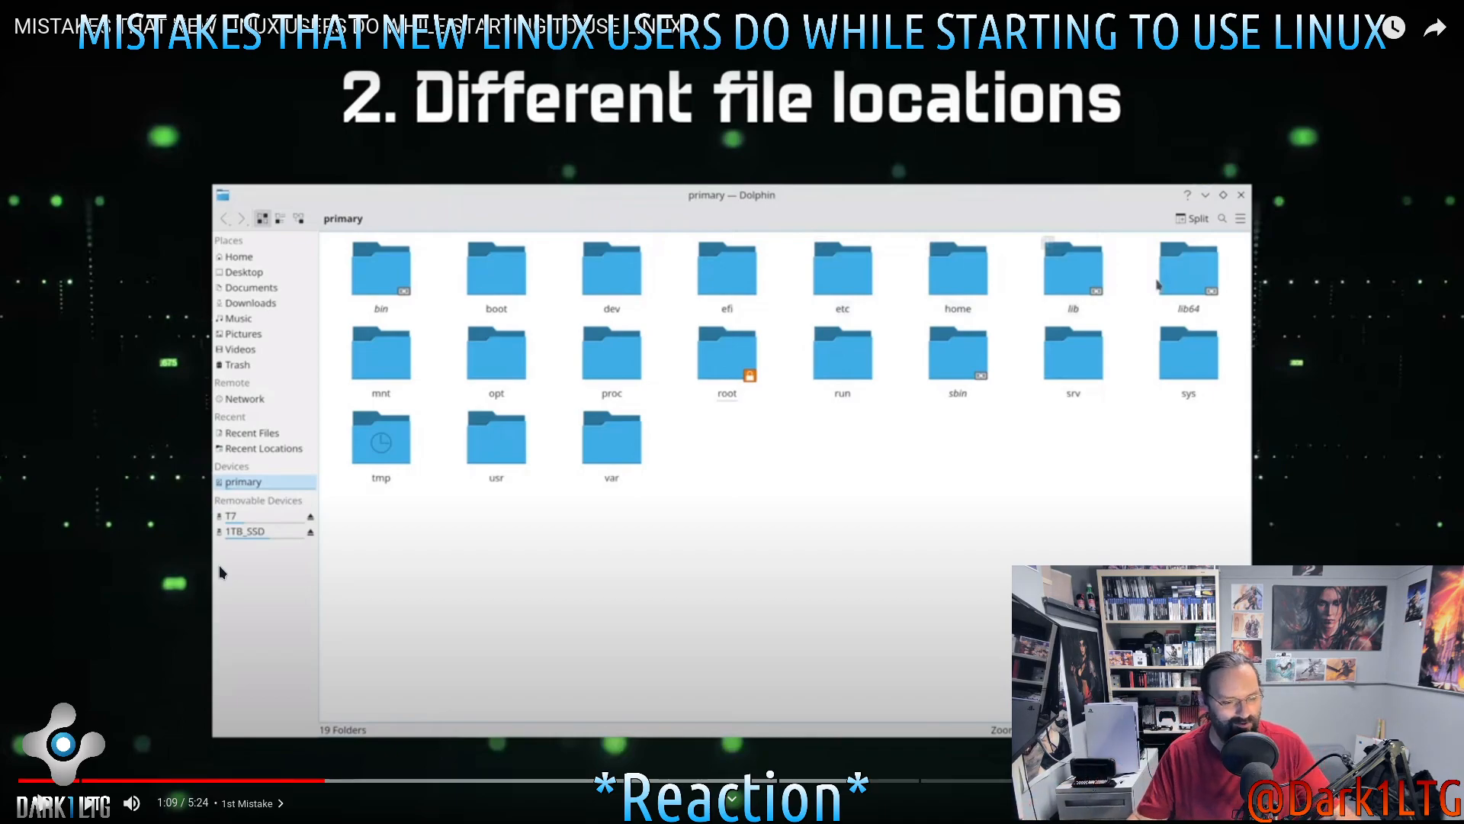
pyautogui.moveTo(325, 162)
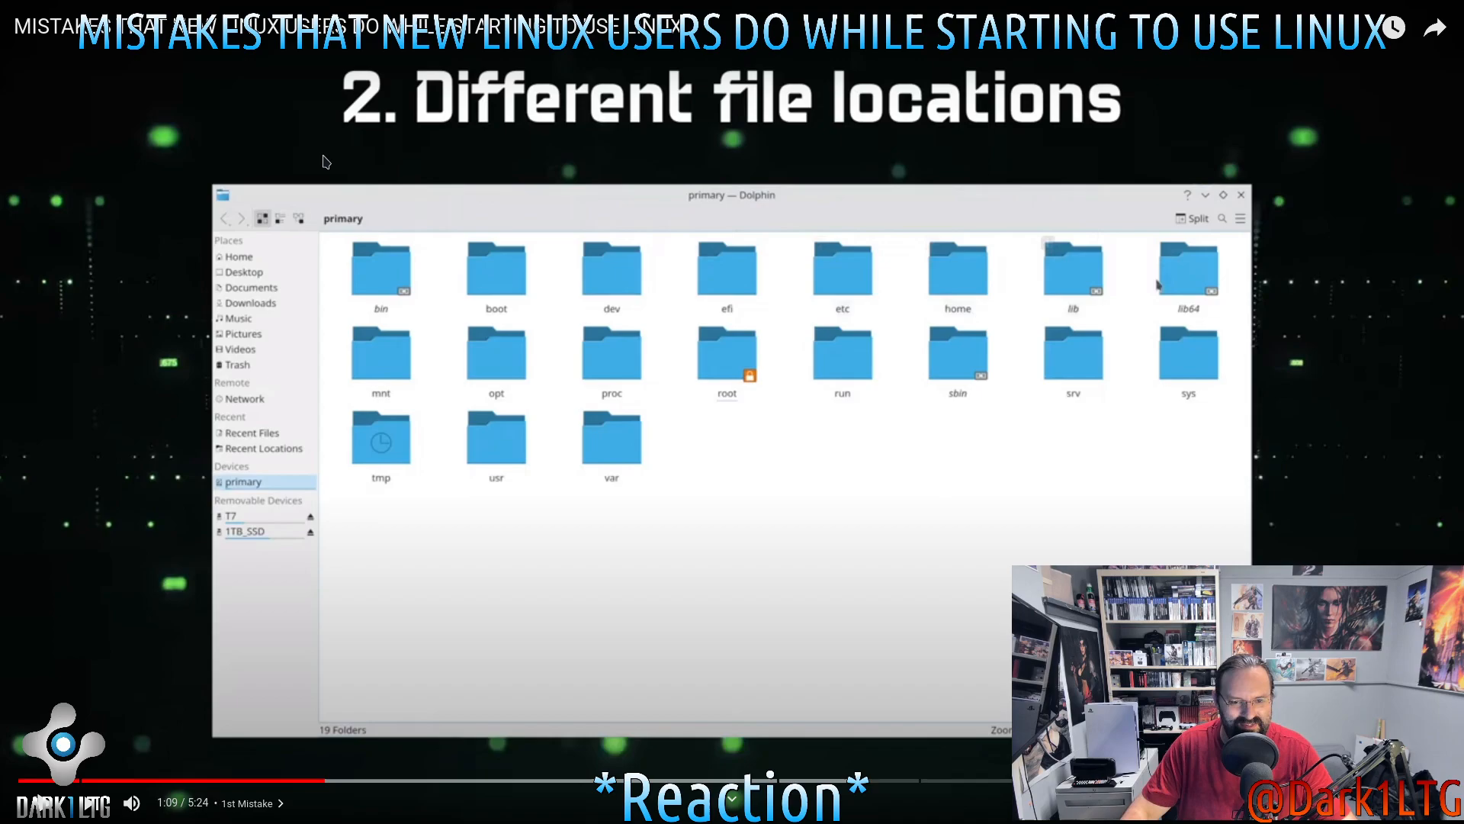
pyautogui.moveTo(376, 497)
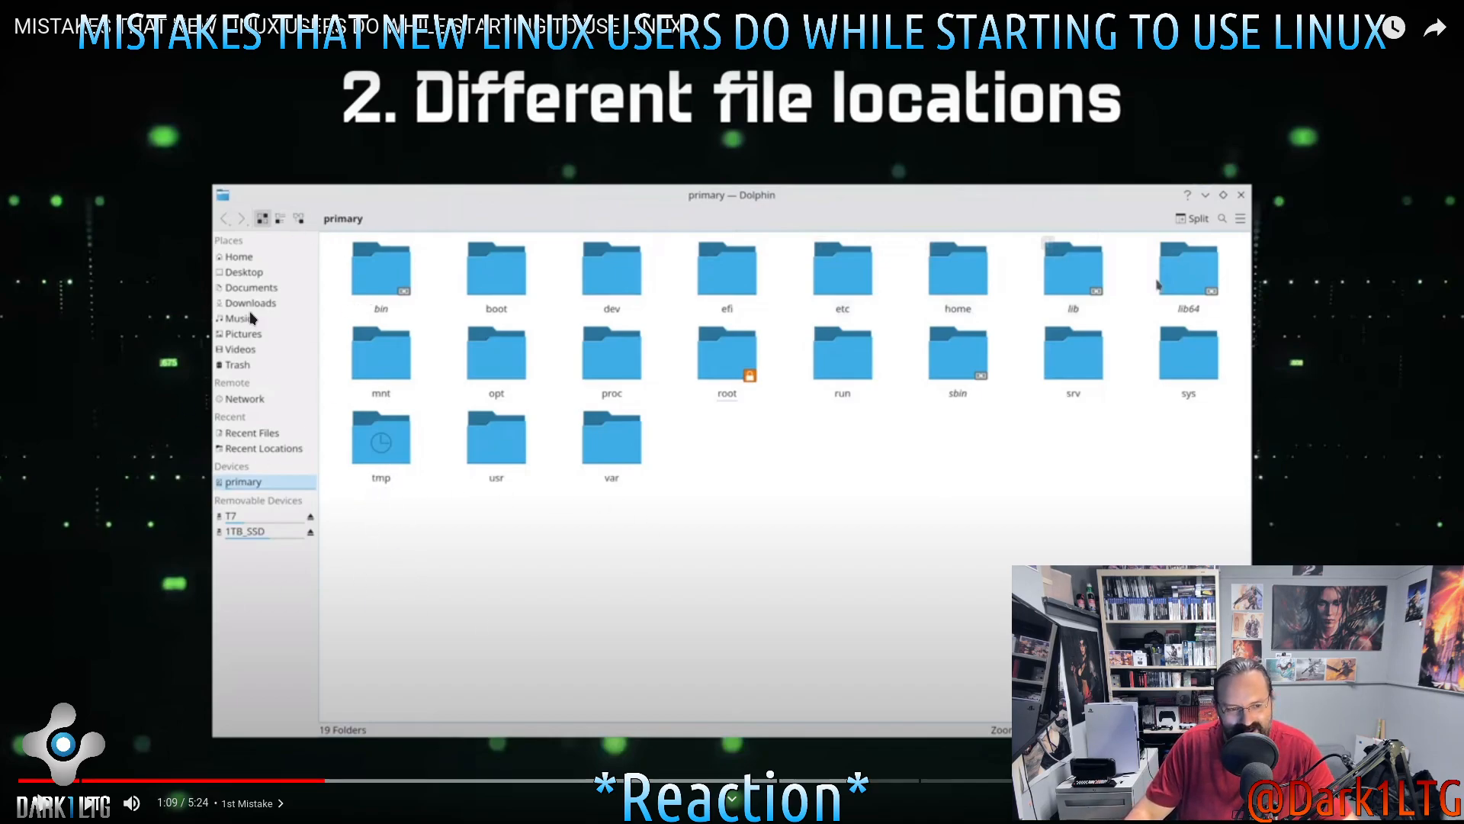
pyautogui.moveTo(394, 394)
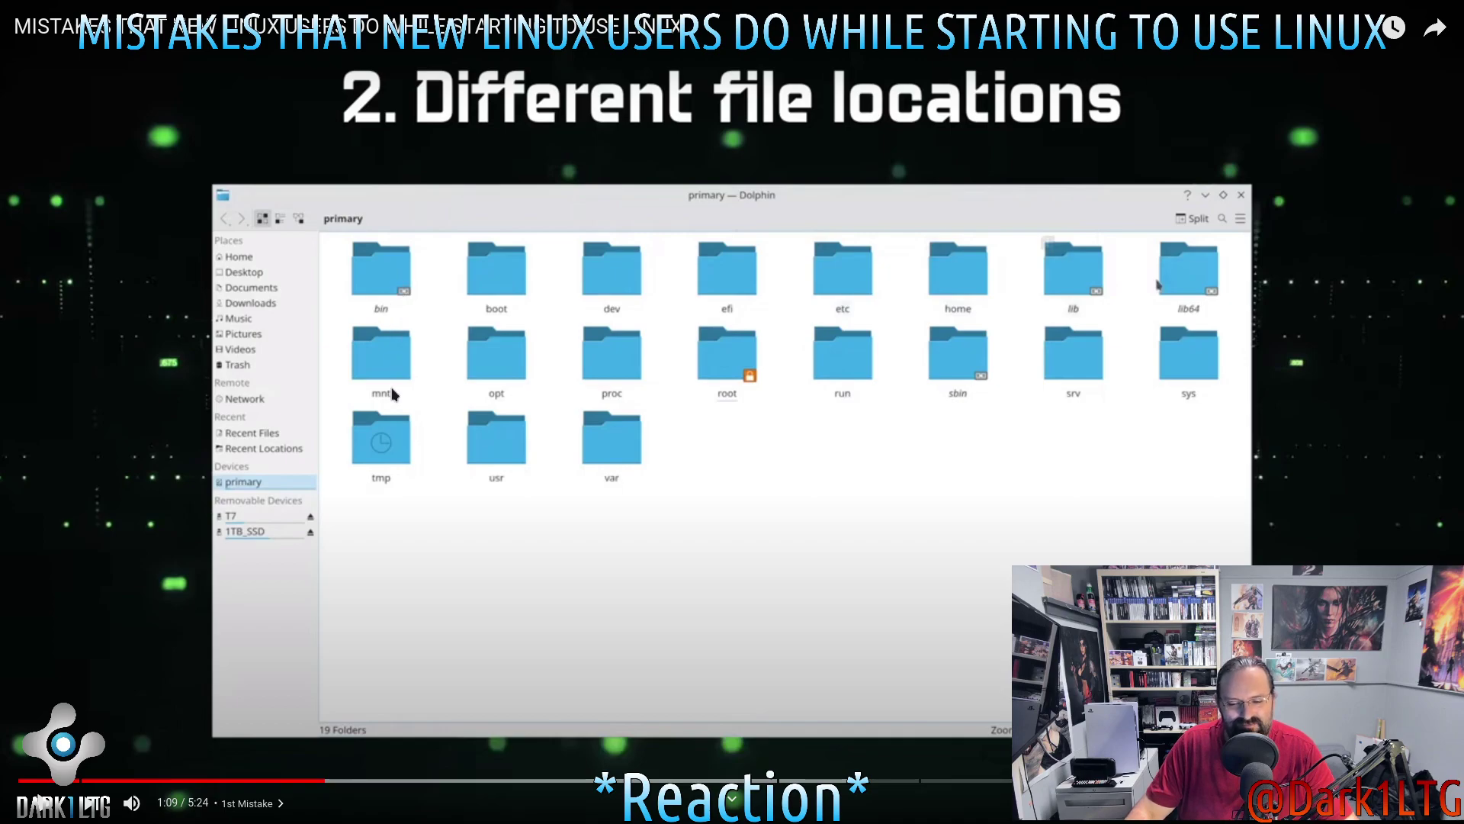
pyautogui.moveTo(562, 434)
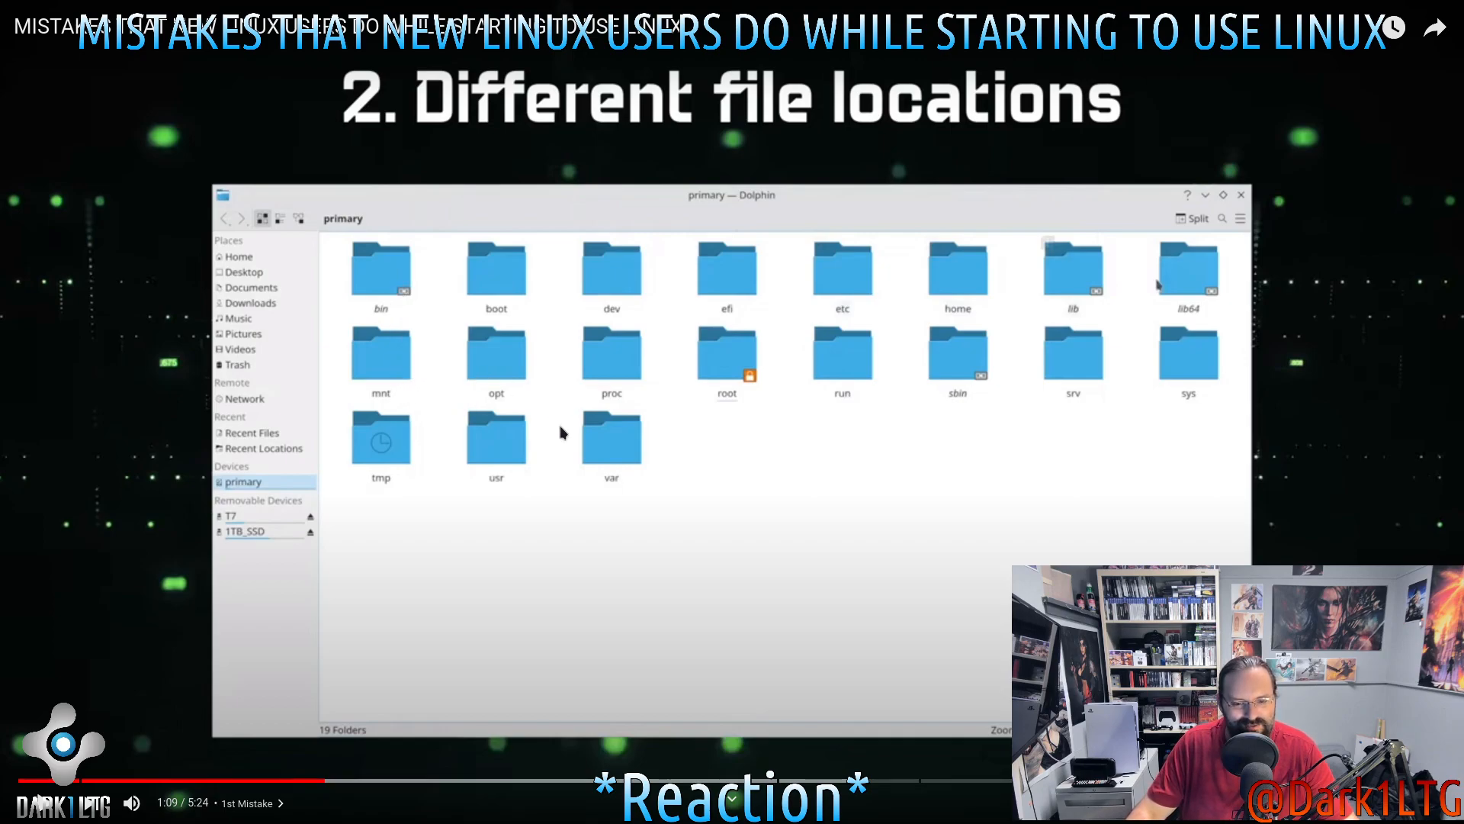
pyautogui.moveTo(997, 324)
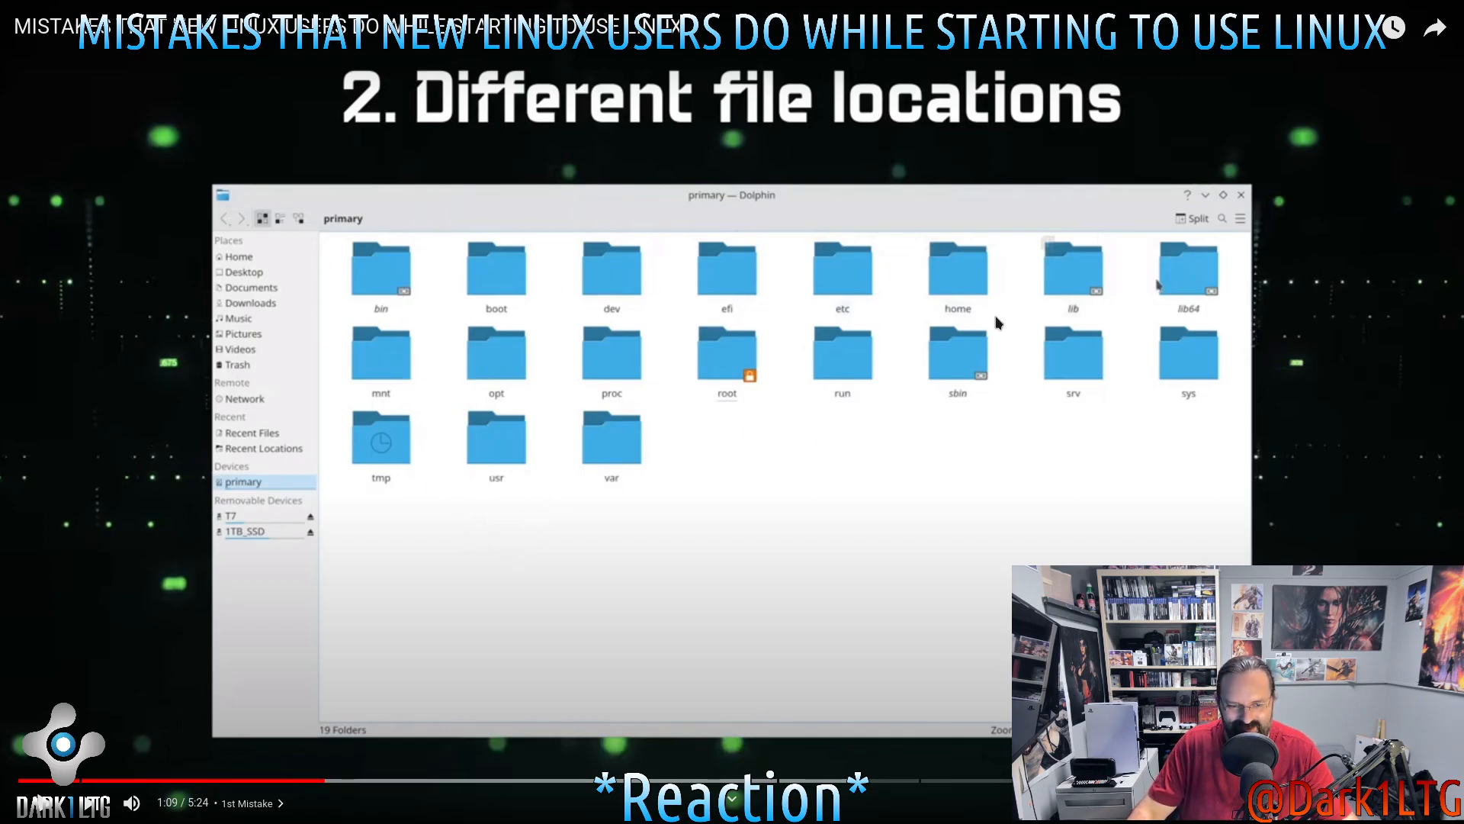
pyautogui.moveTo(1001, 508)
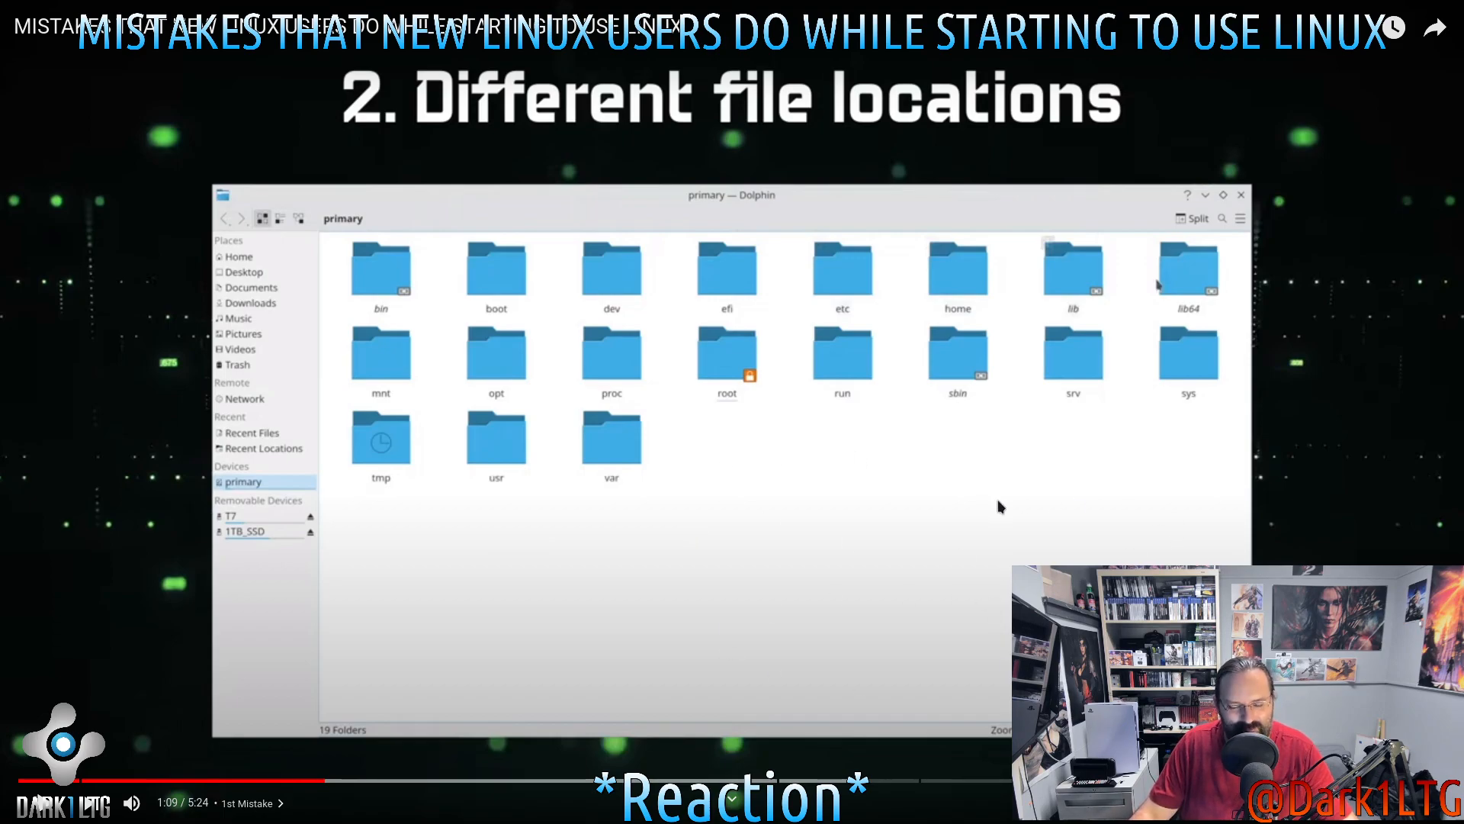
pyautogui.moveTo(936, 581)
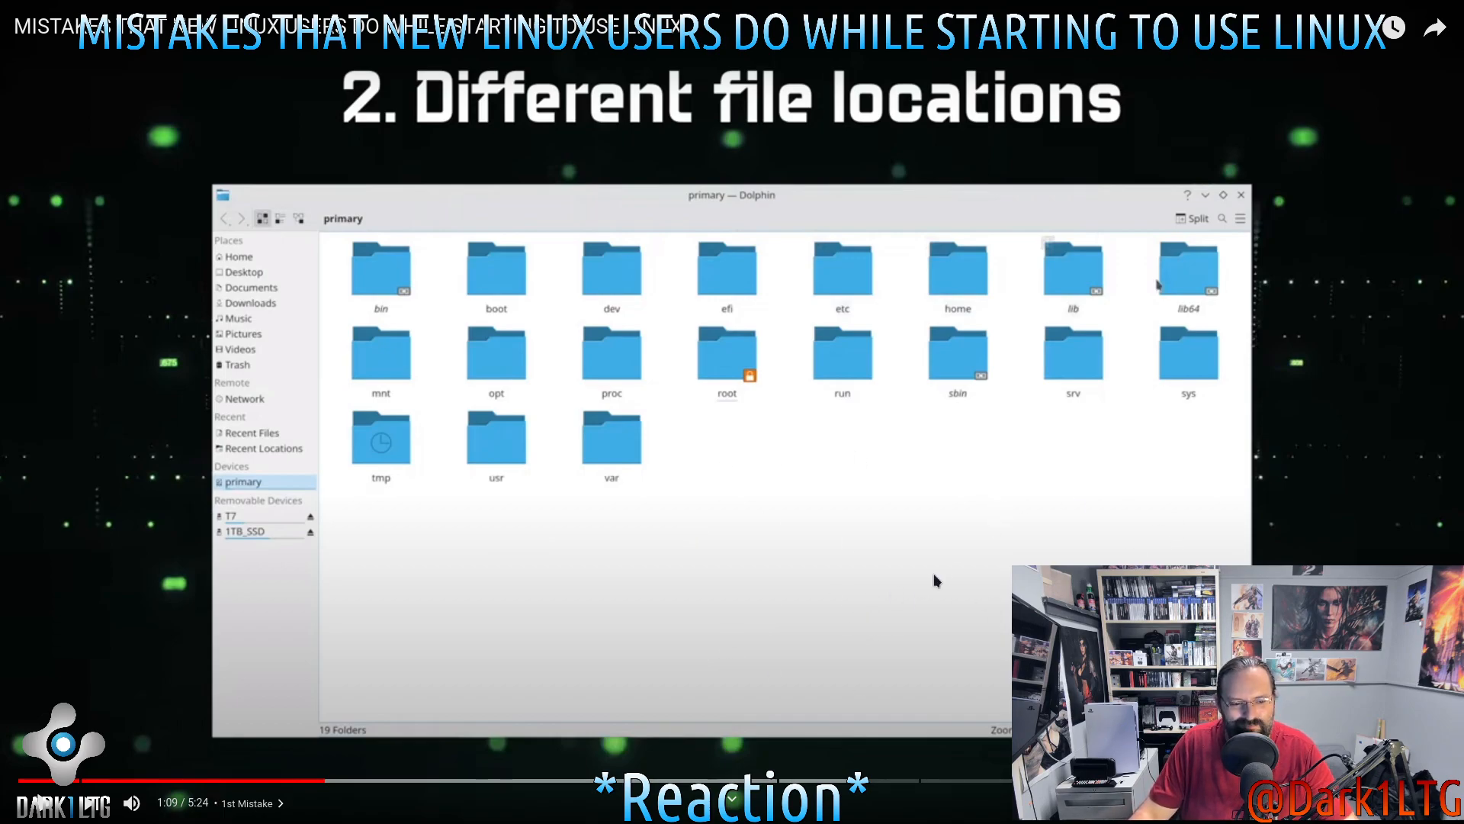
pyautogui.moveTo(958, 579)
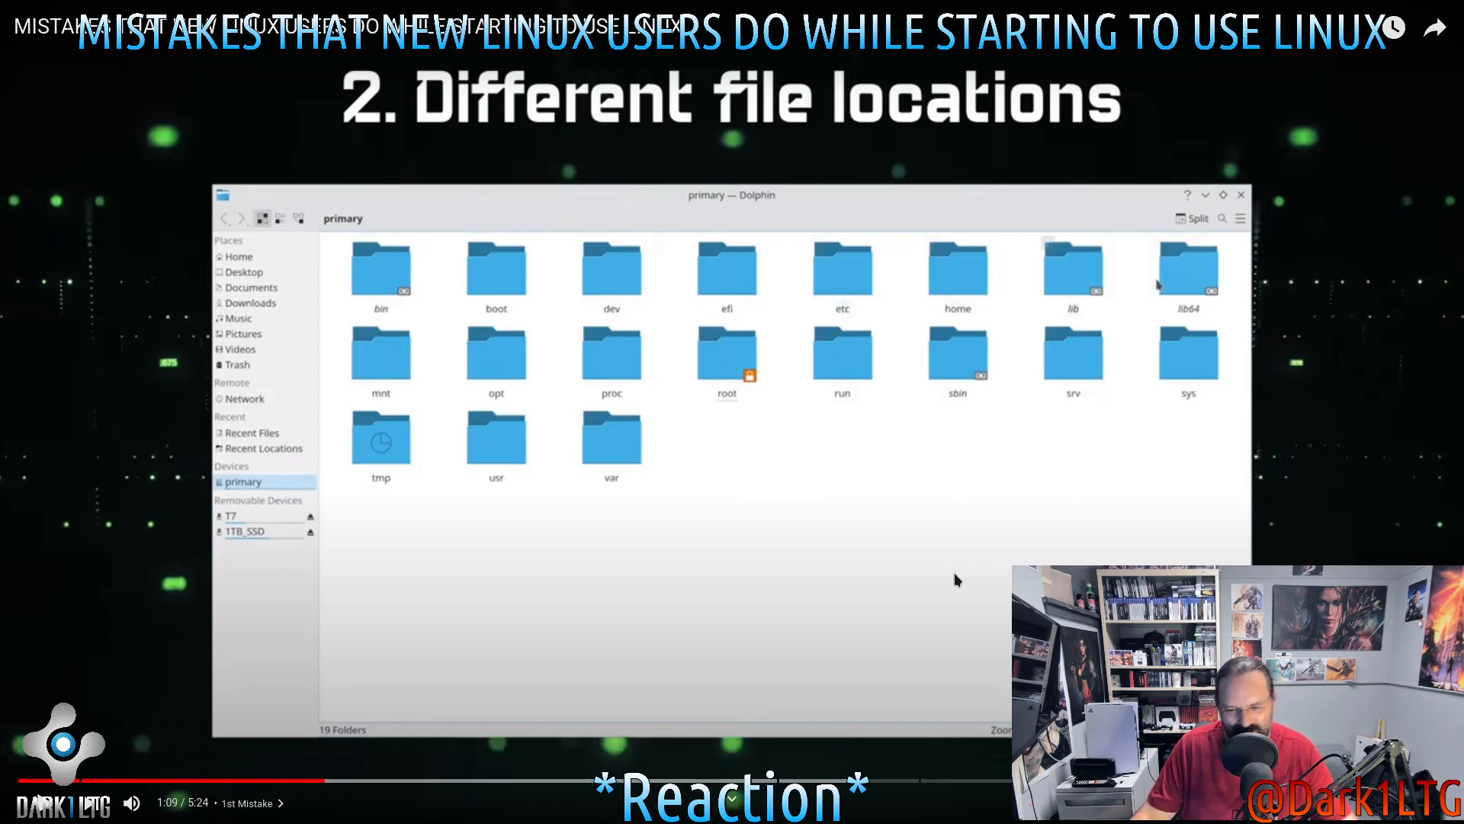
pyautogui.moveTo(811, 626)
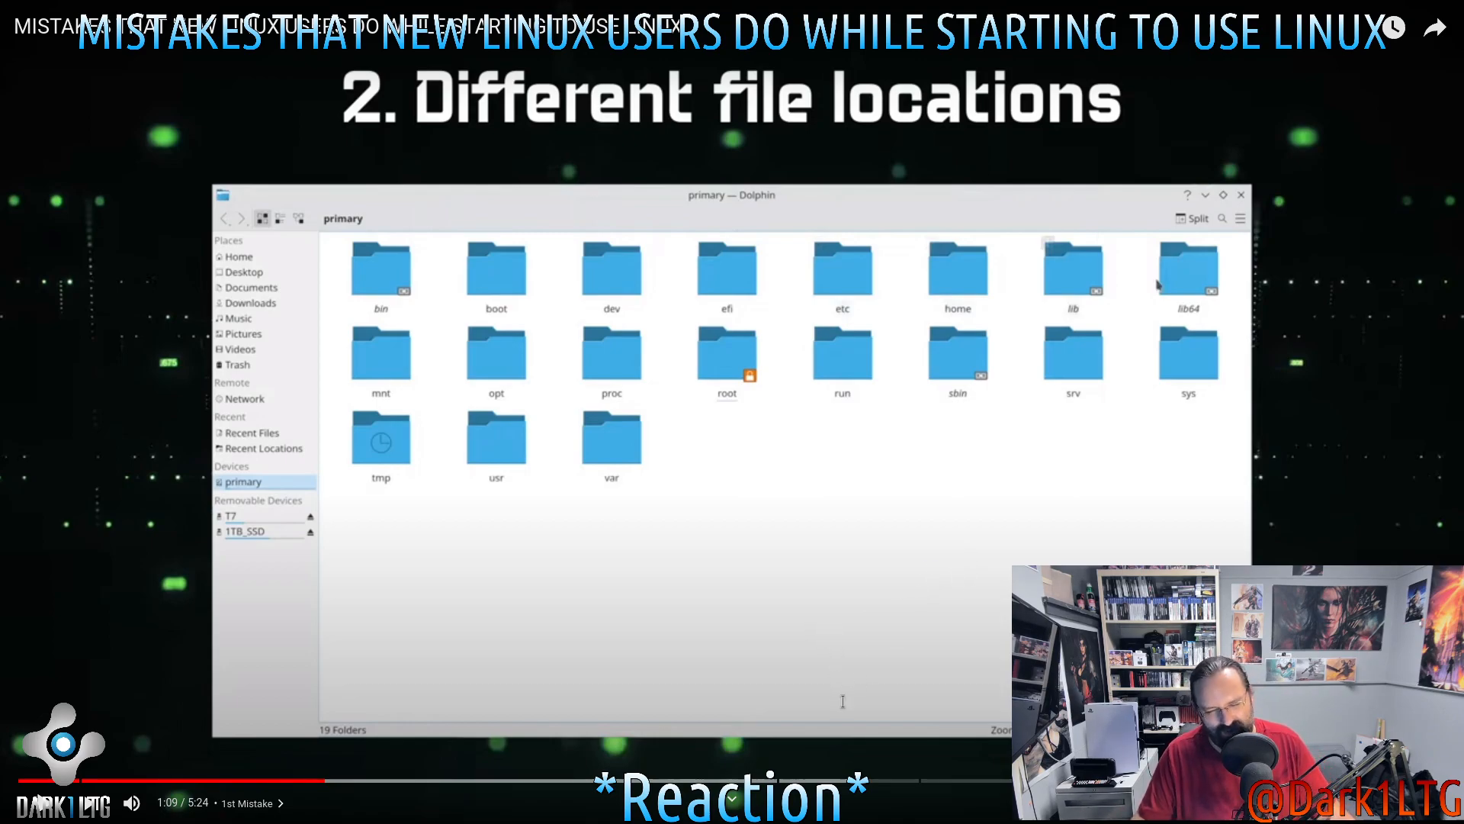
pyautogui.moveTo(835, 492)
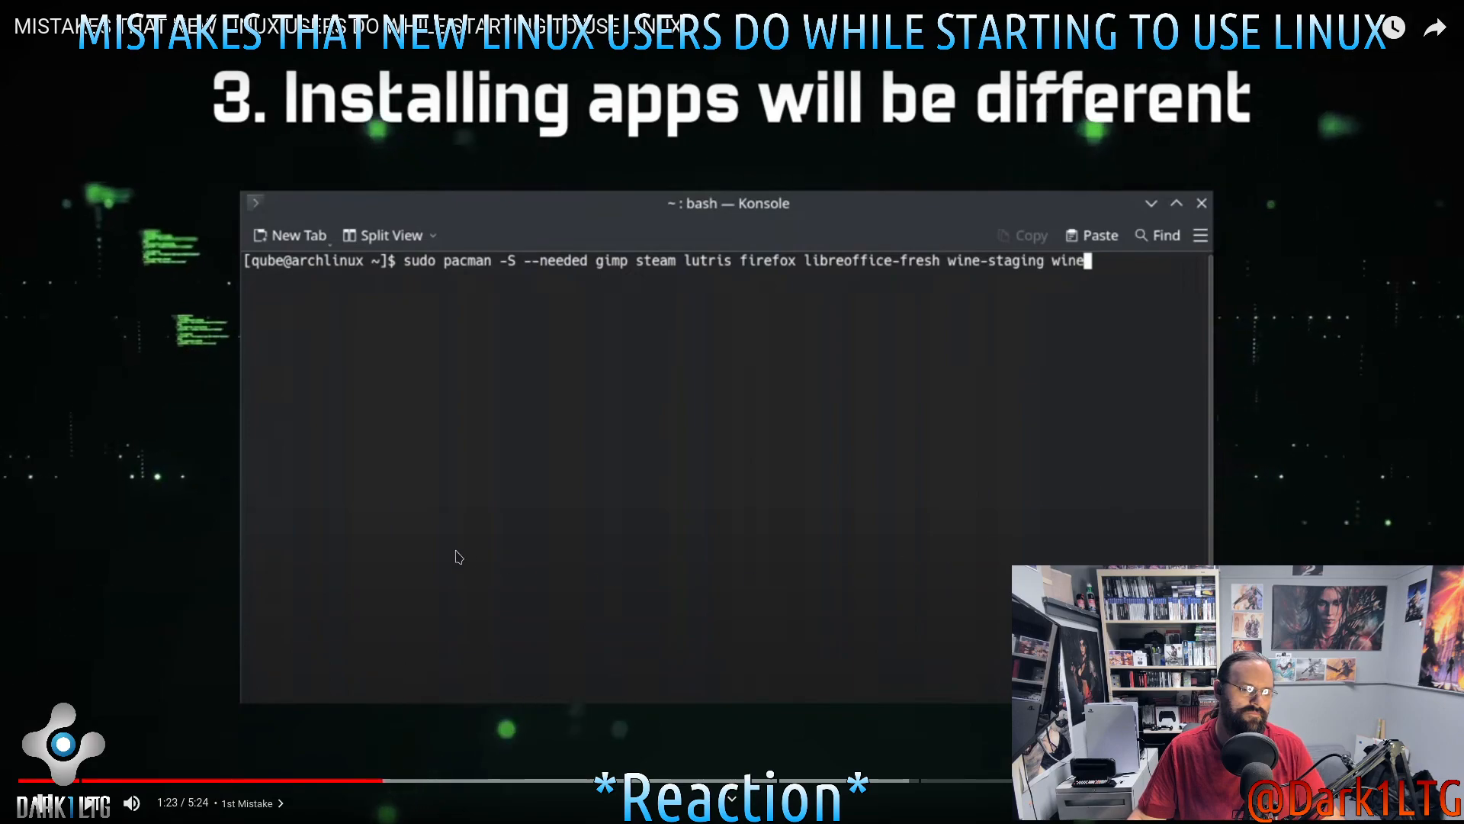
# Let the video play through the app-installation demo typing mono, wine-gecko and gwenview packages
pyautogui.write('-mono wine')
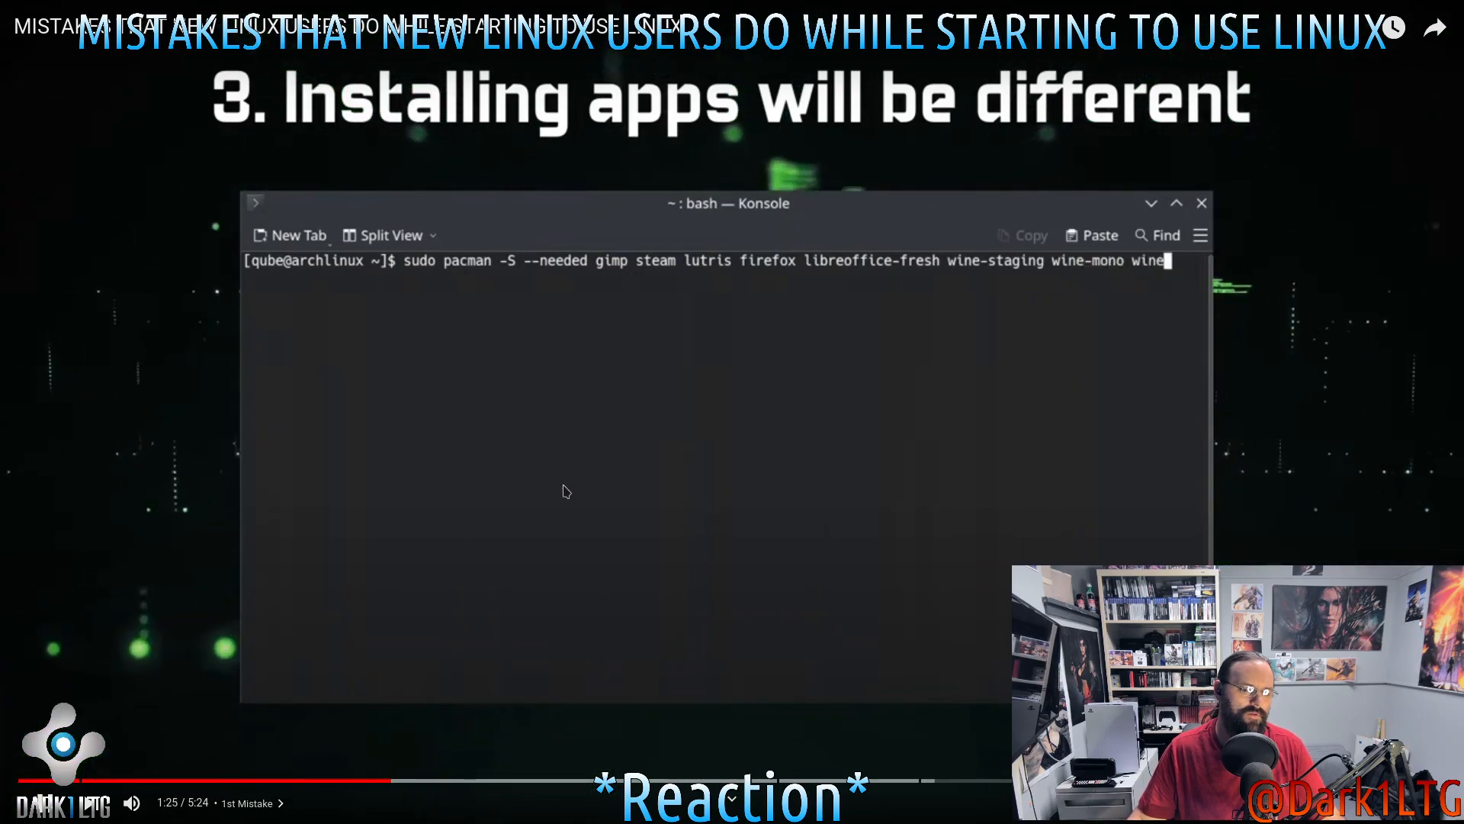
pyautogui.write('wine-gecko')
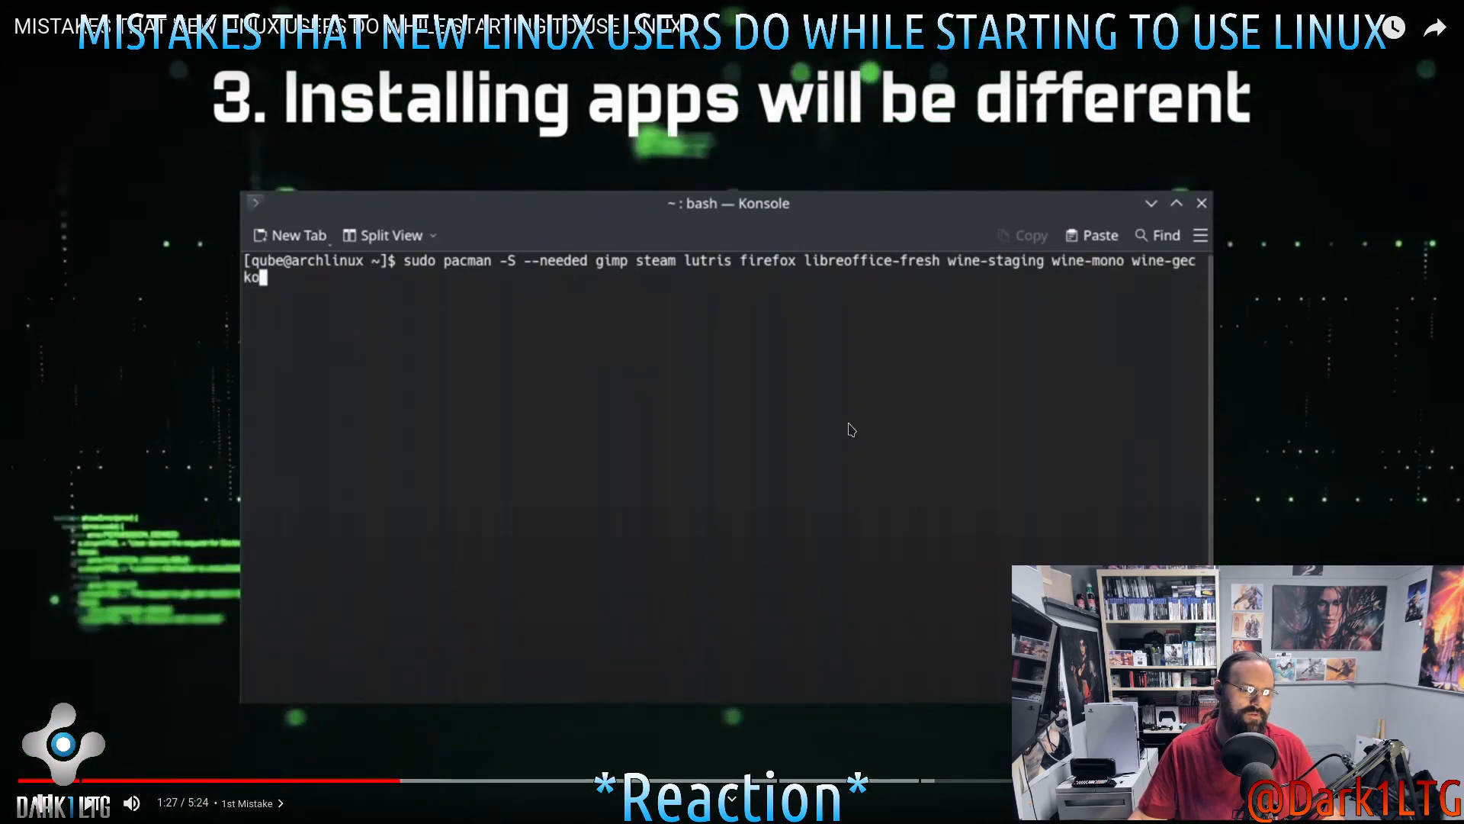
pyautogui.write('gwenview')
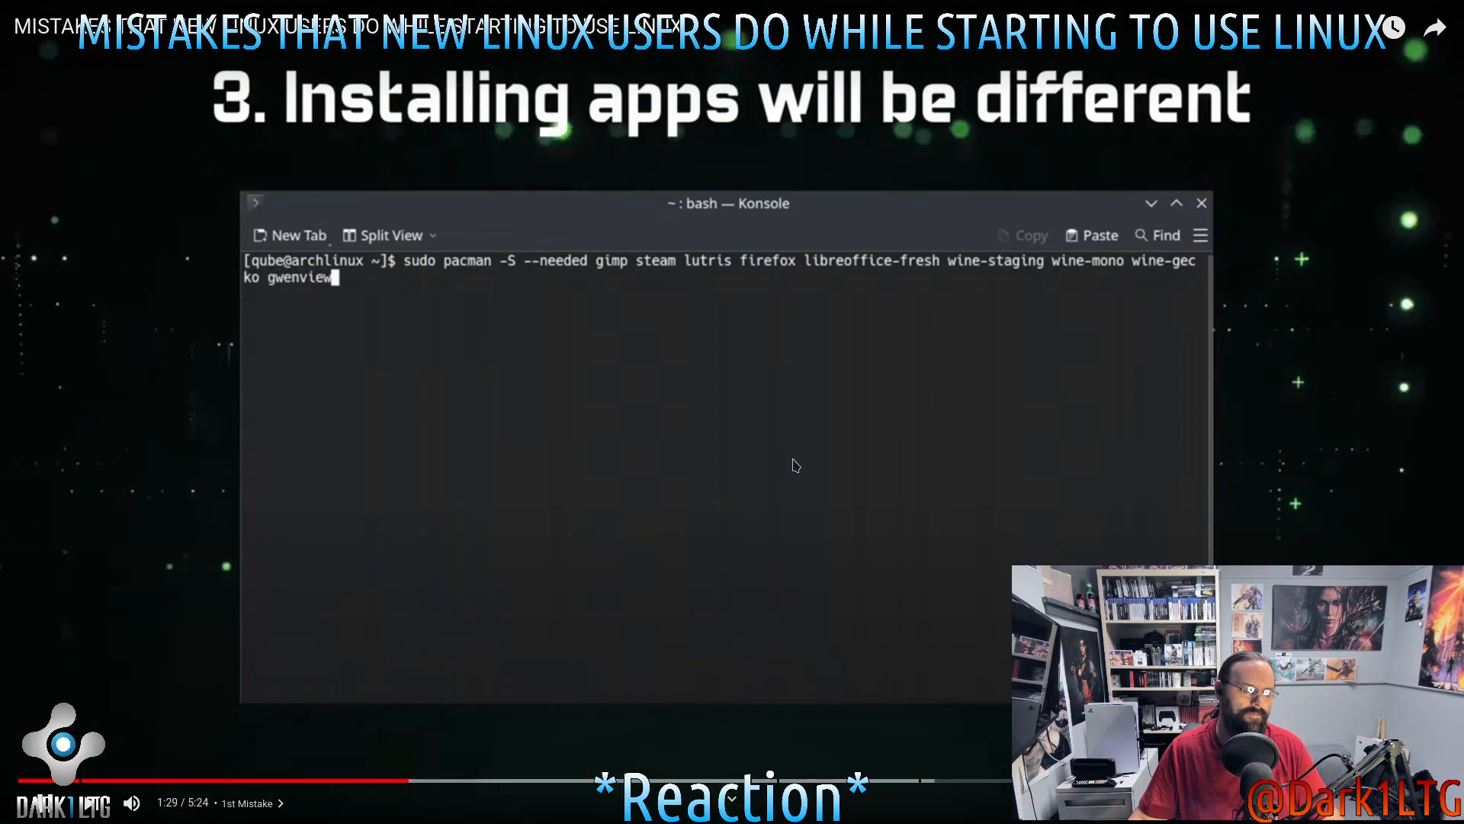
pyautogui.write('sp')
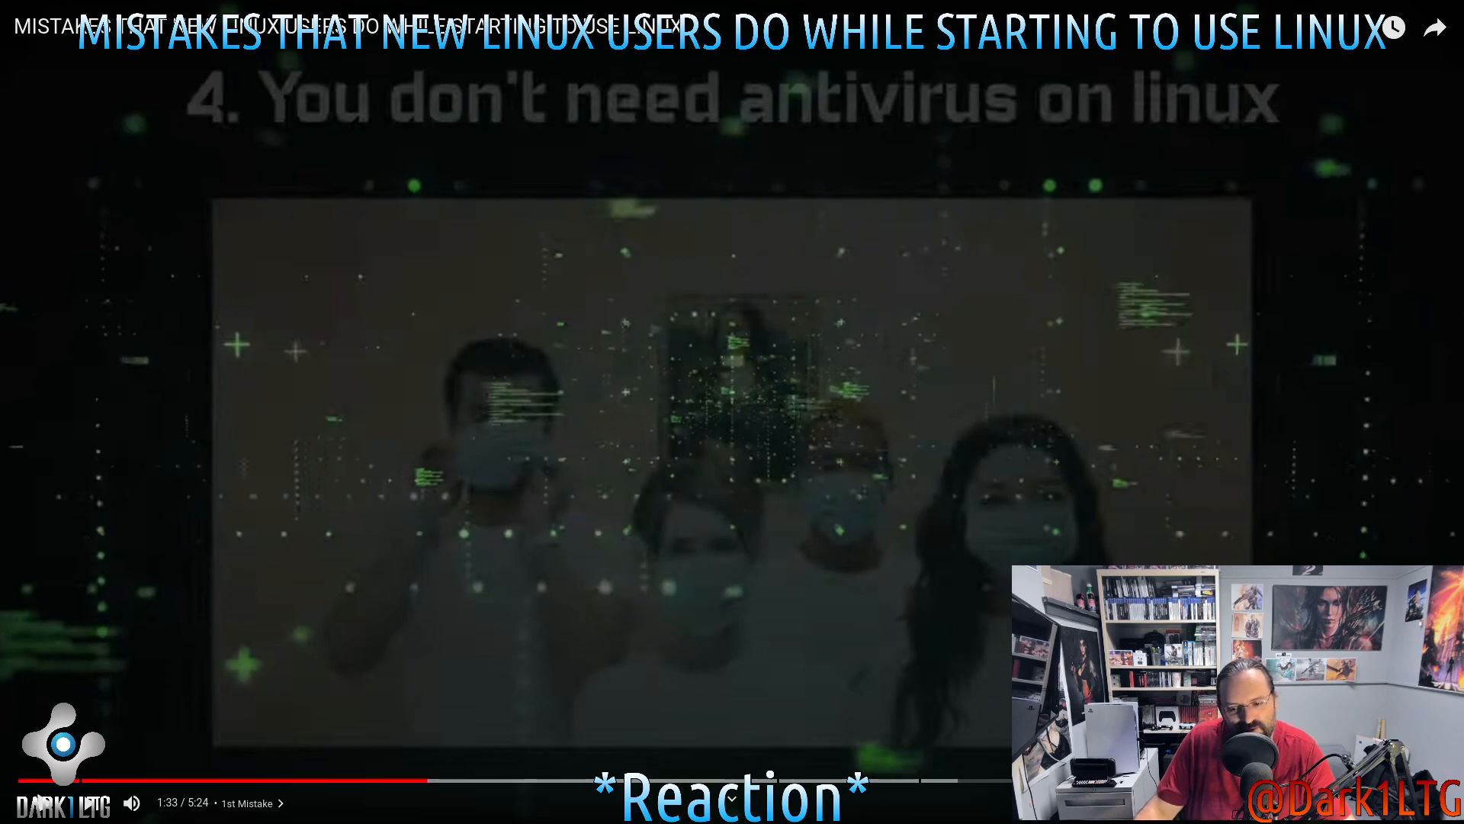
pyautogui.moveTo(952, 525)
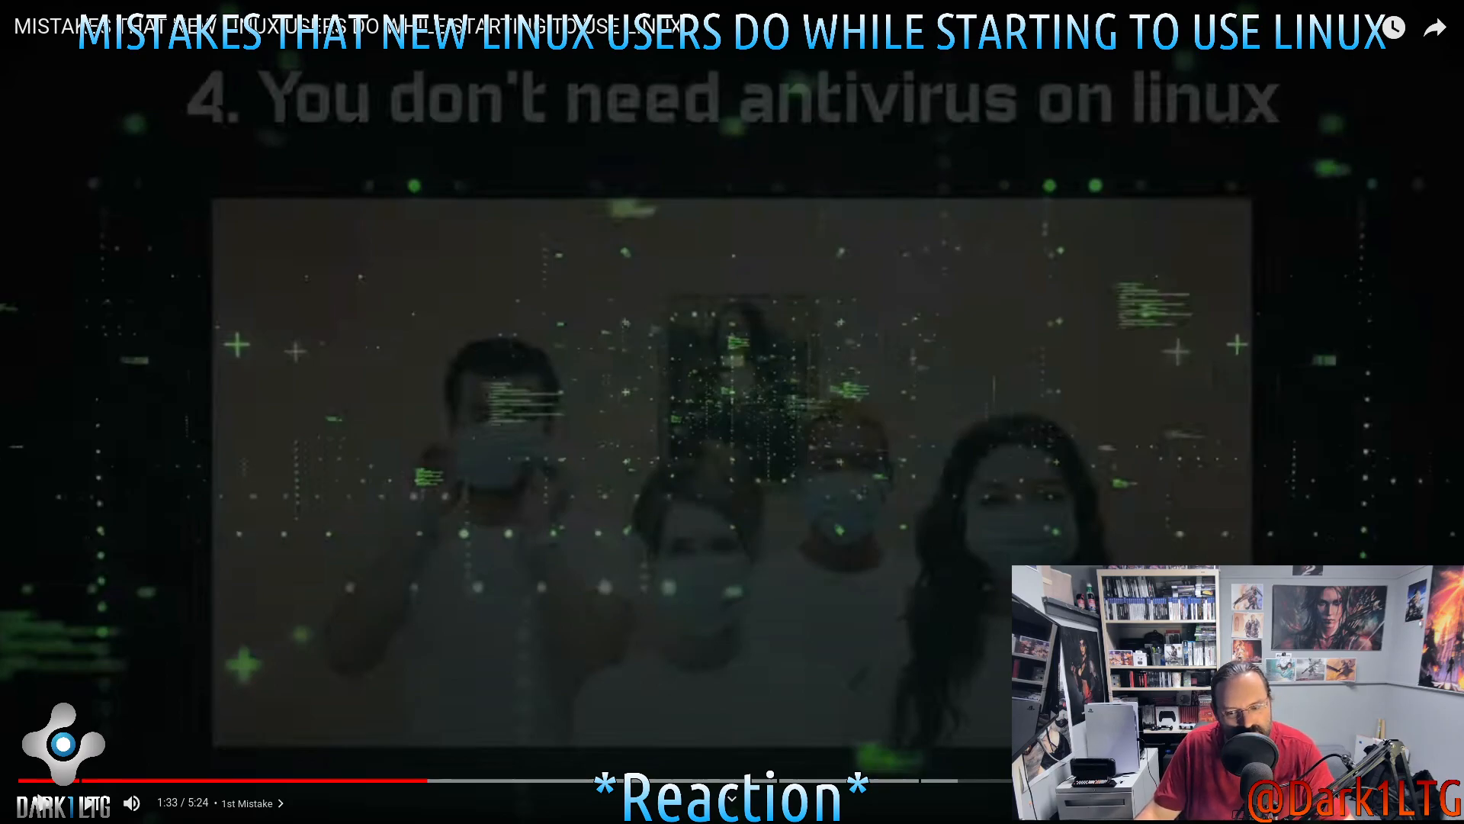
# Pause the video at 1:33 on slide 4, You Don't Need Antivirus on Linux
pyautogui.click(732, 412)
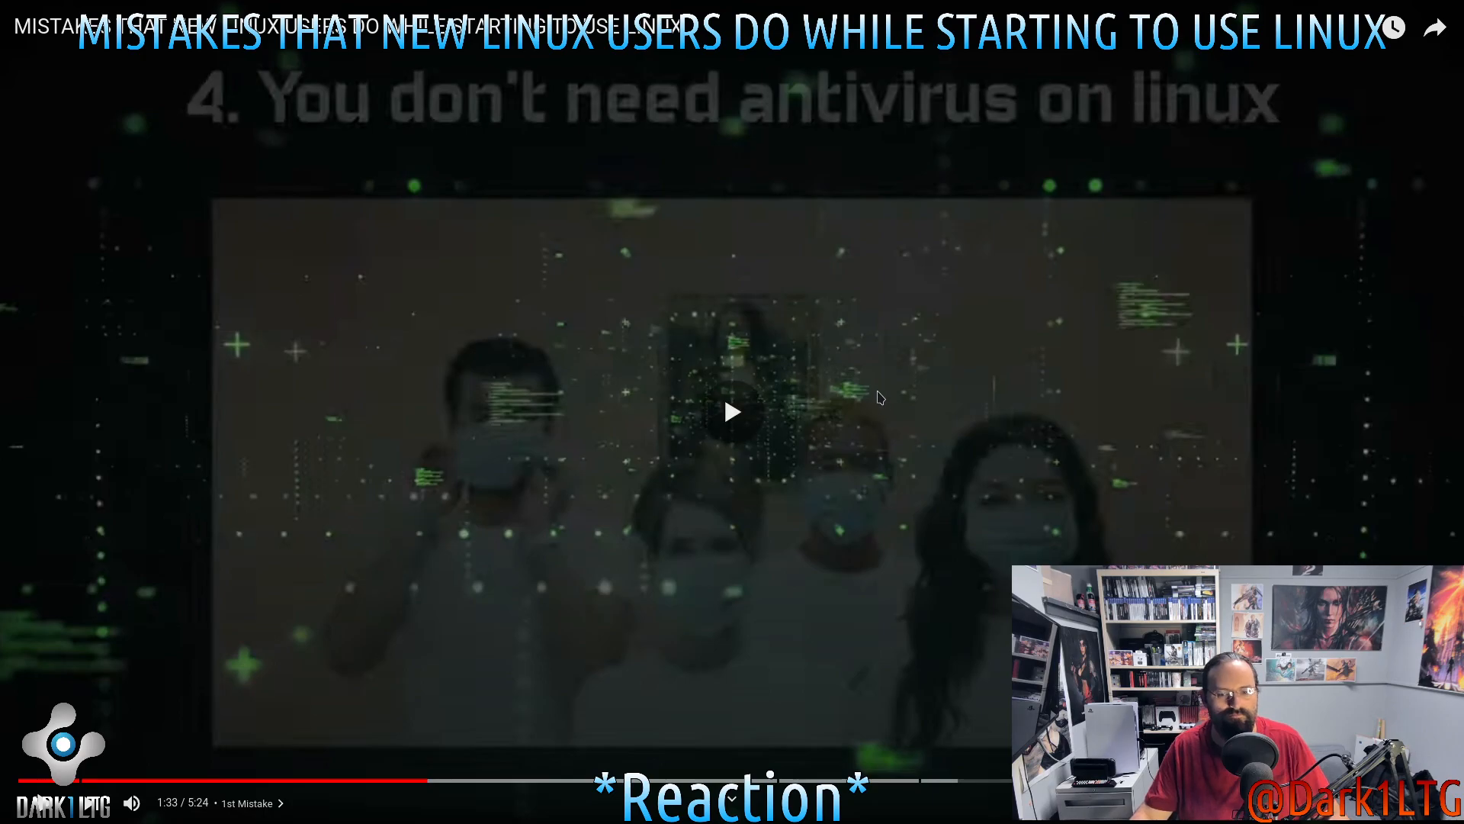
pyautogui.click(737, 430)
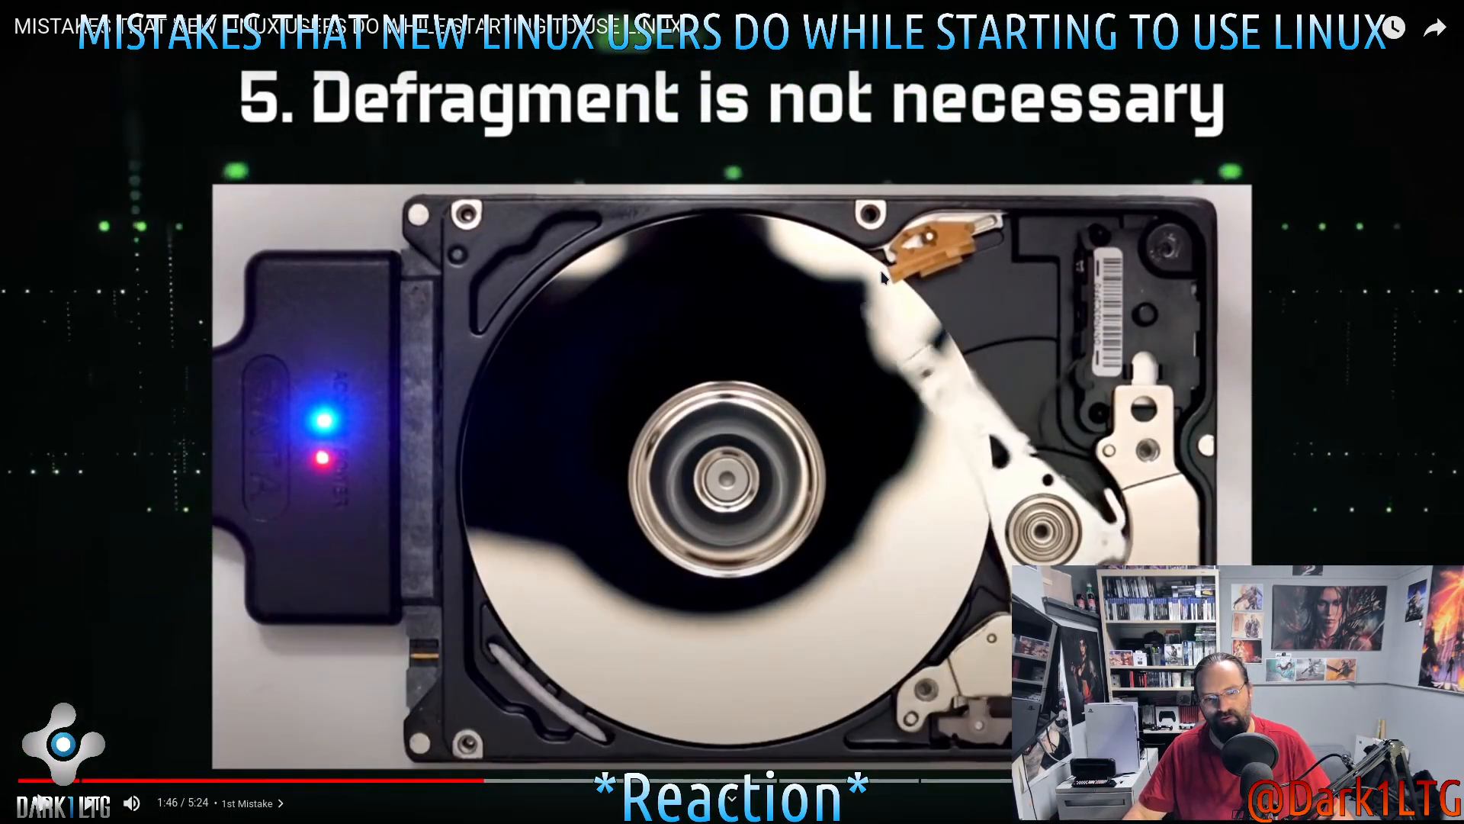
pyautogui.moveTo(1232, 391)
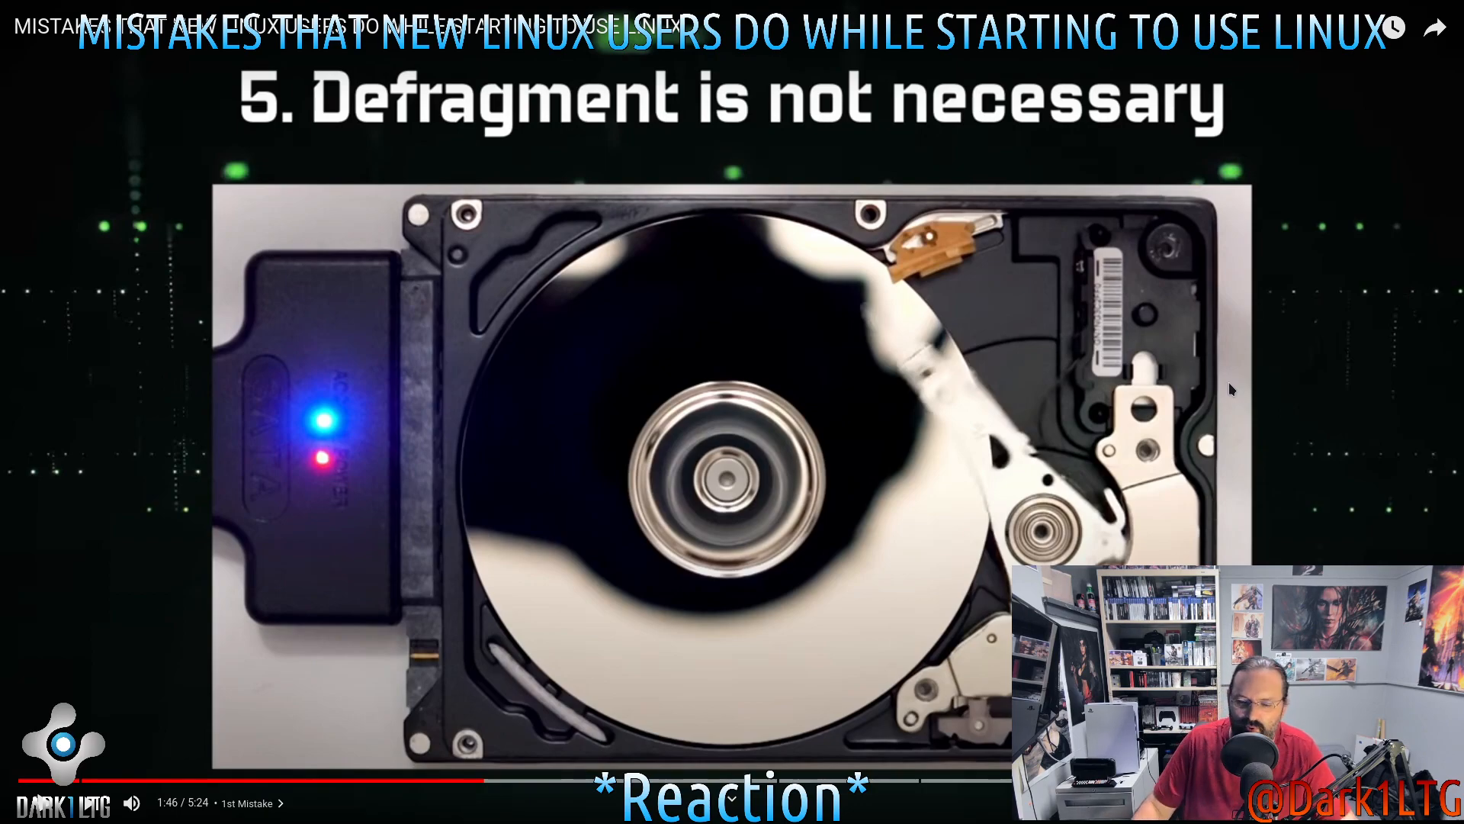
pyautogui.moveTo(1416, 545)
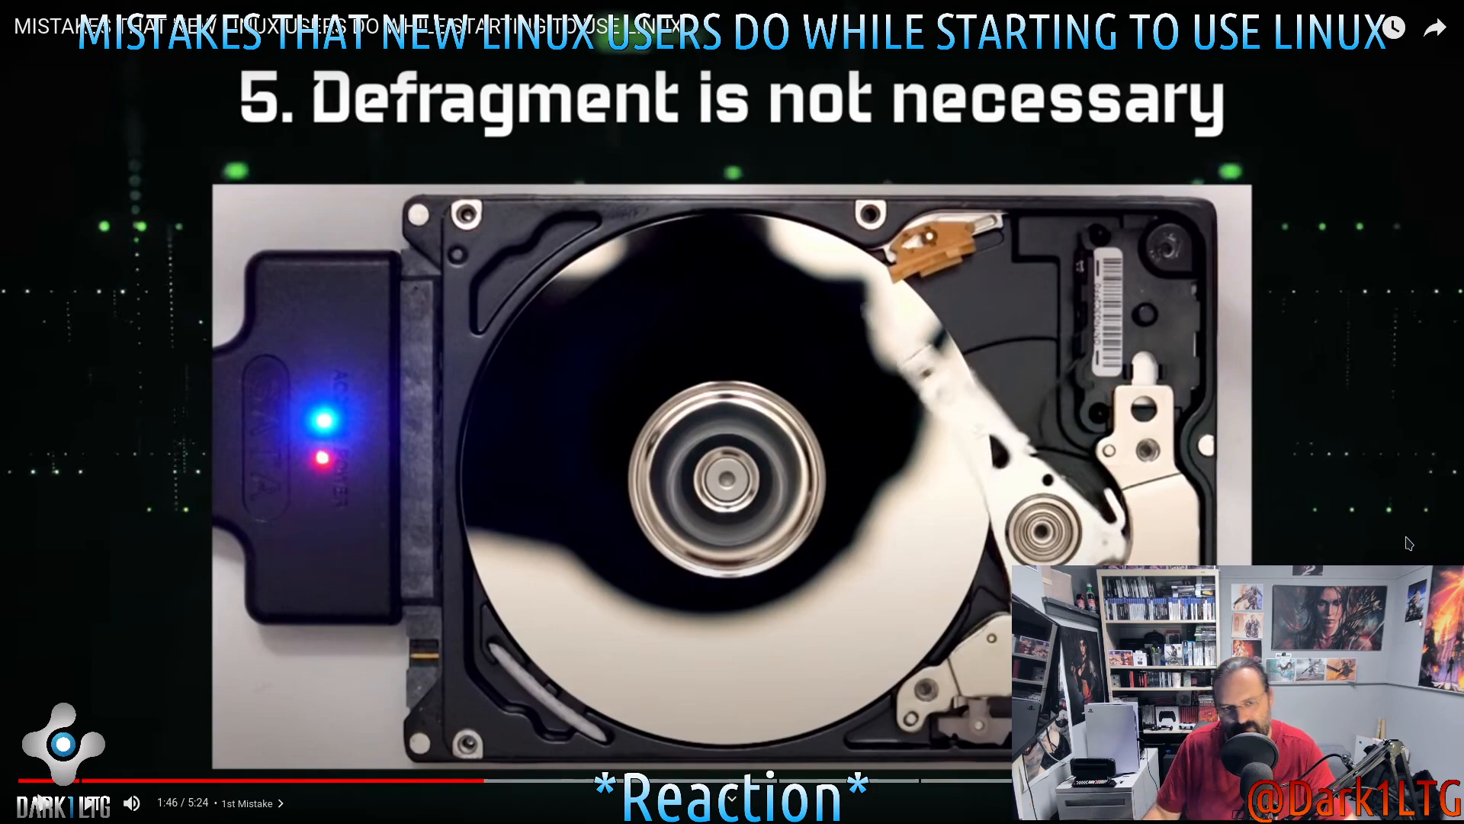
pyautogui.moveTo(988, 578)
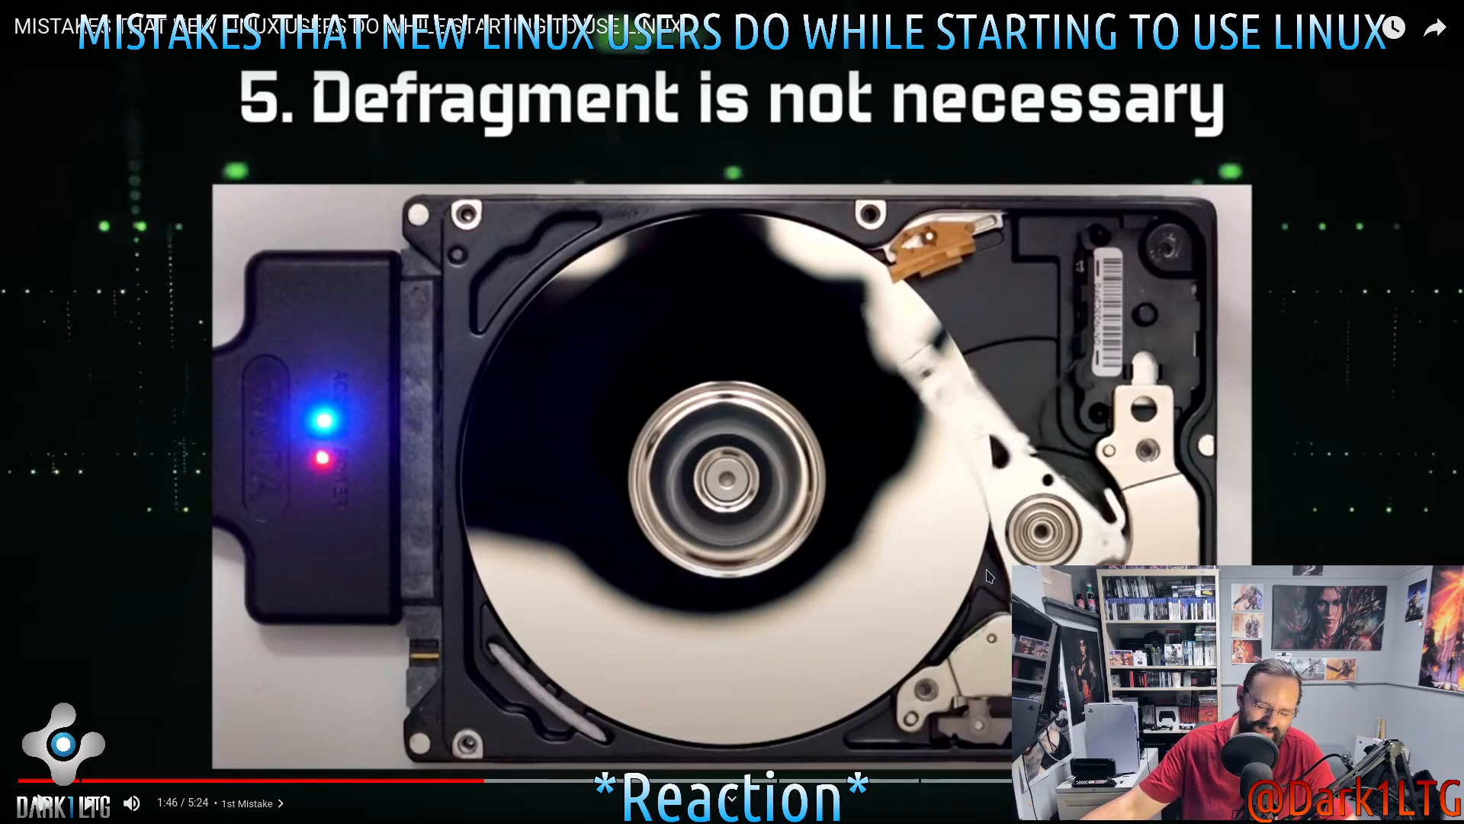
pyautogui.moveTo(1260, 549)
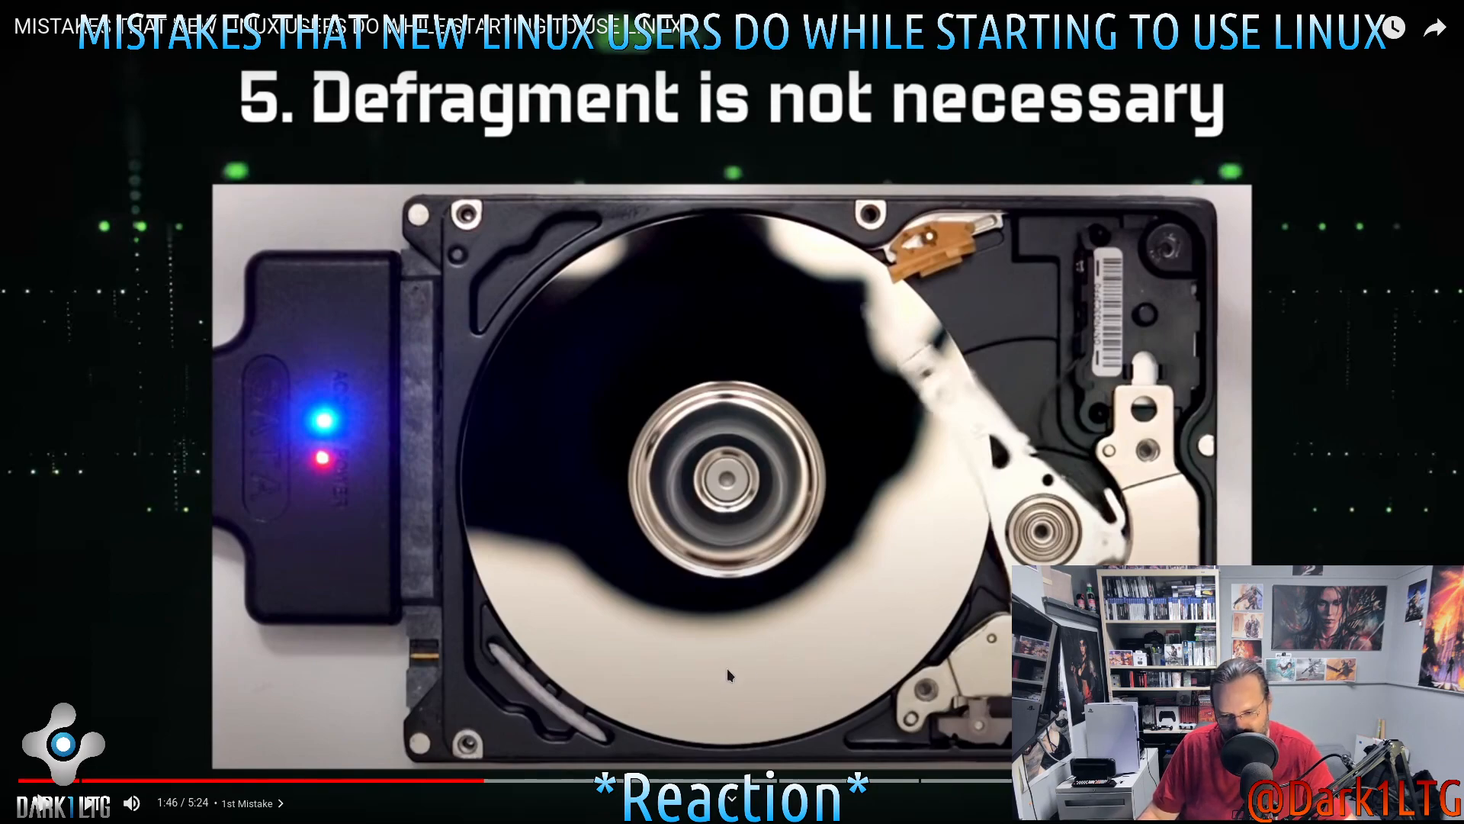
pyautogui.moveTo(621, 700)
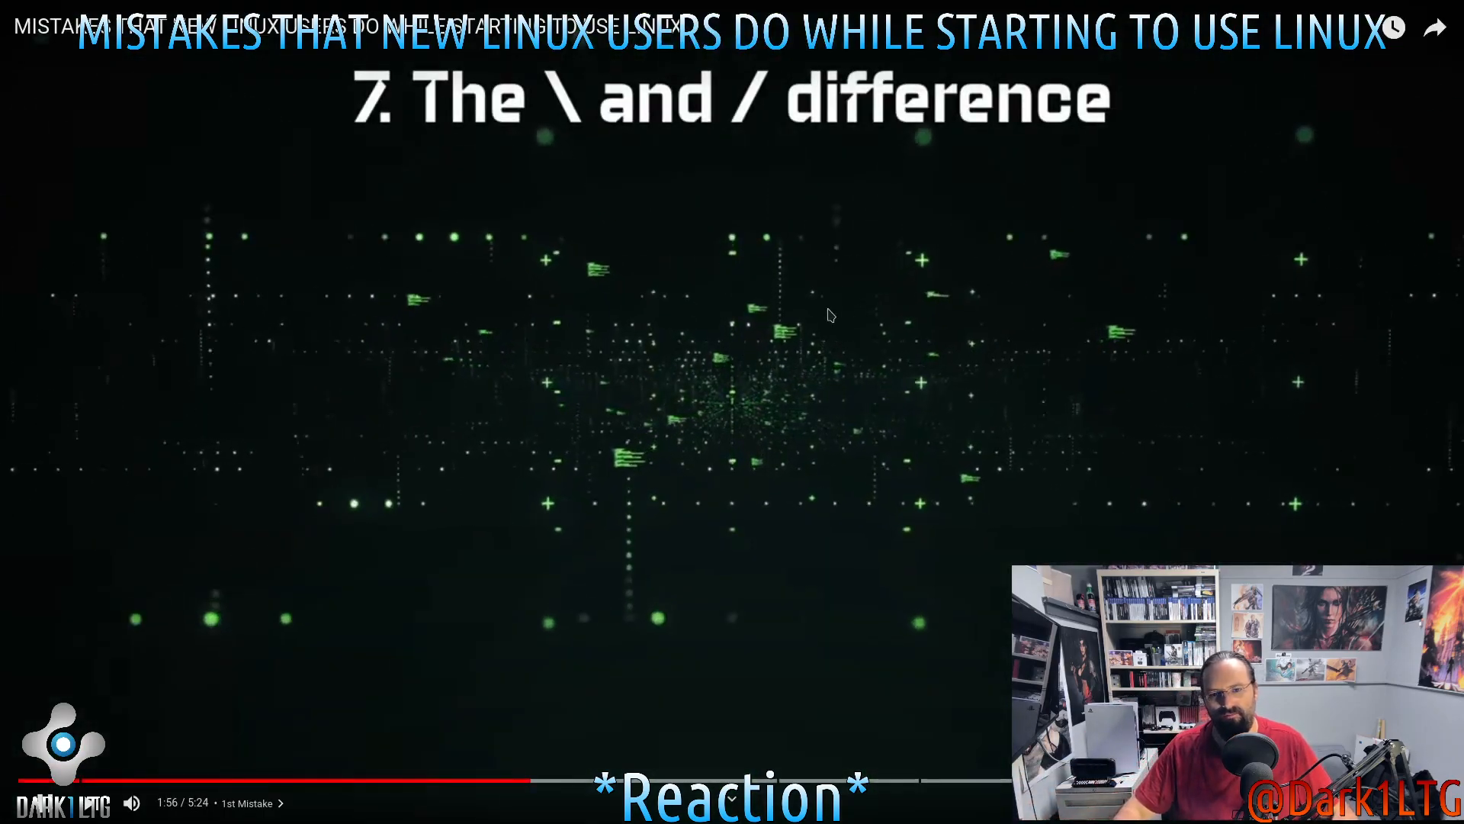
pyautogui.moveTo(985, 389)
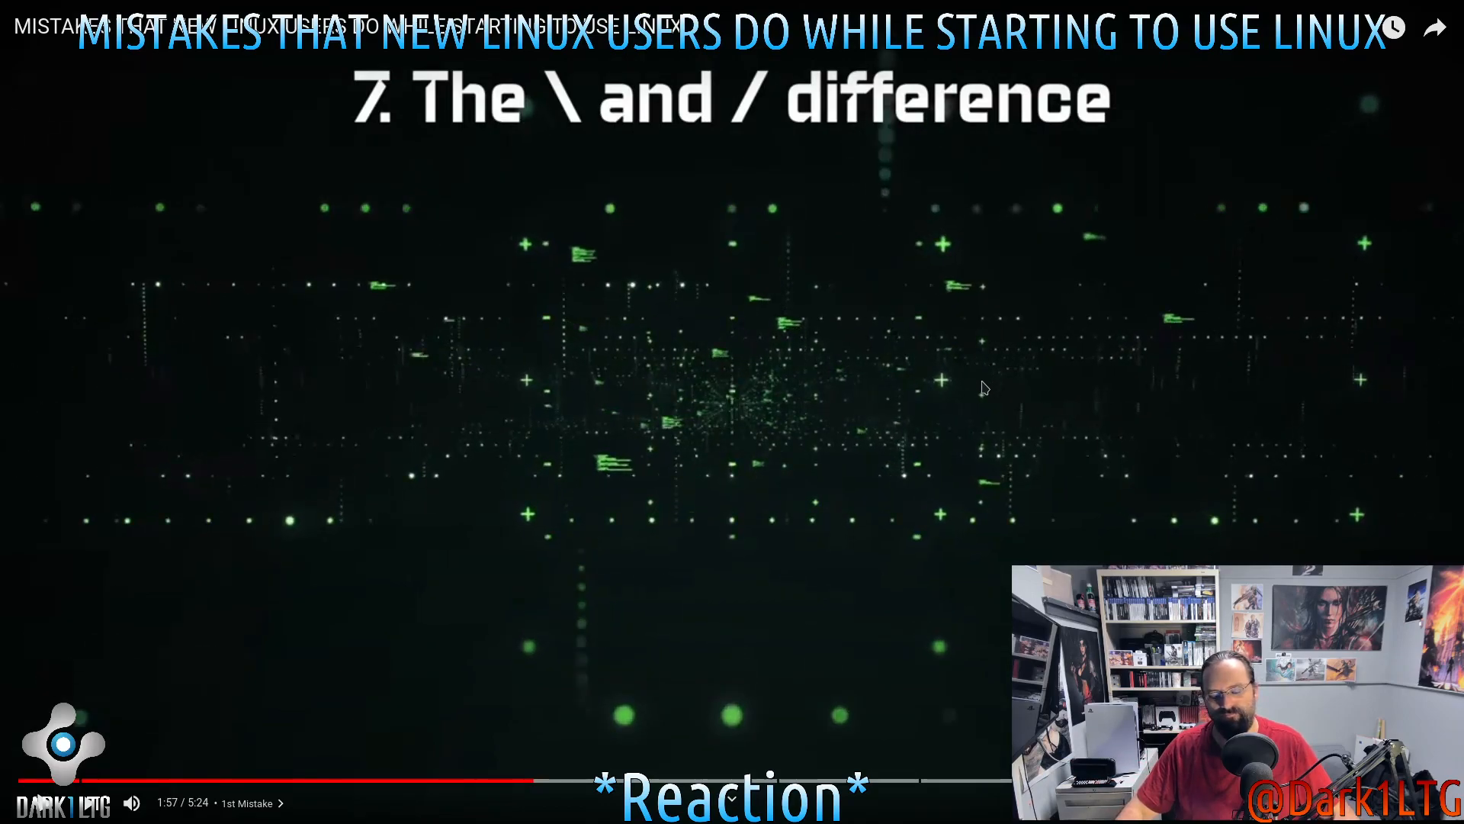
pyautogui.moveTo(1049, 415)
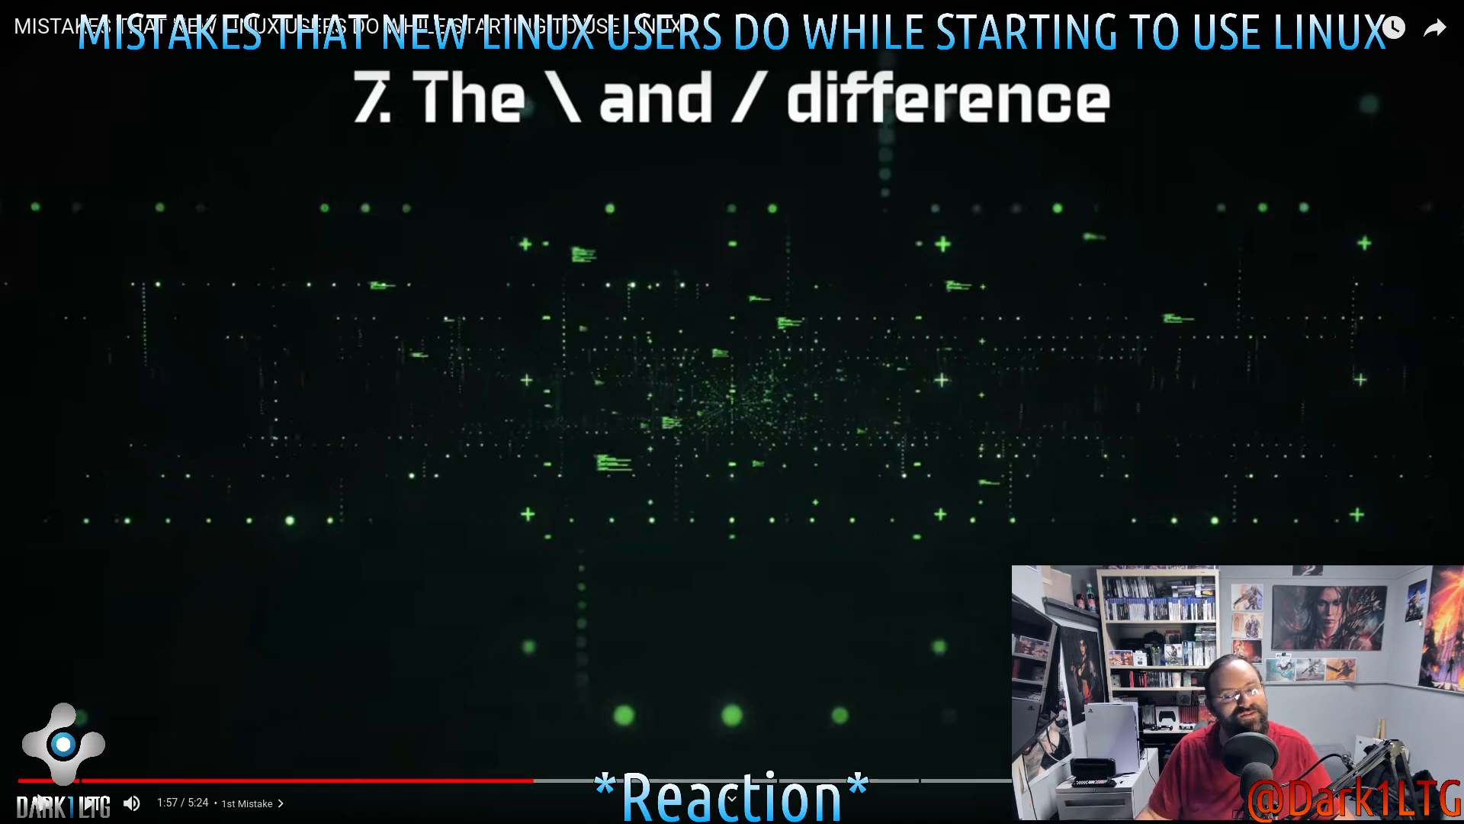
# Resume playback past slide 7, the backslash and forward slash difference, into the Ubuntu terminal demo
pyautogui.click(733, 411)
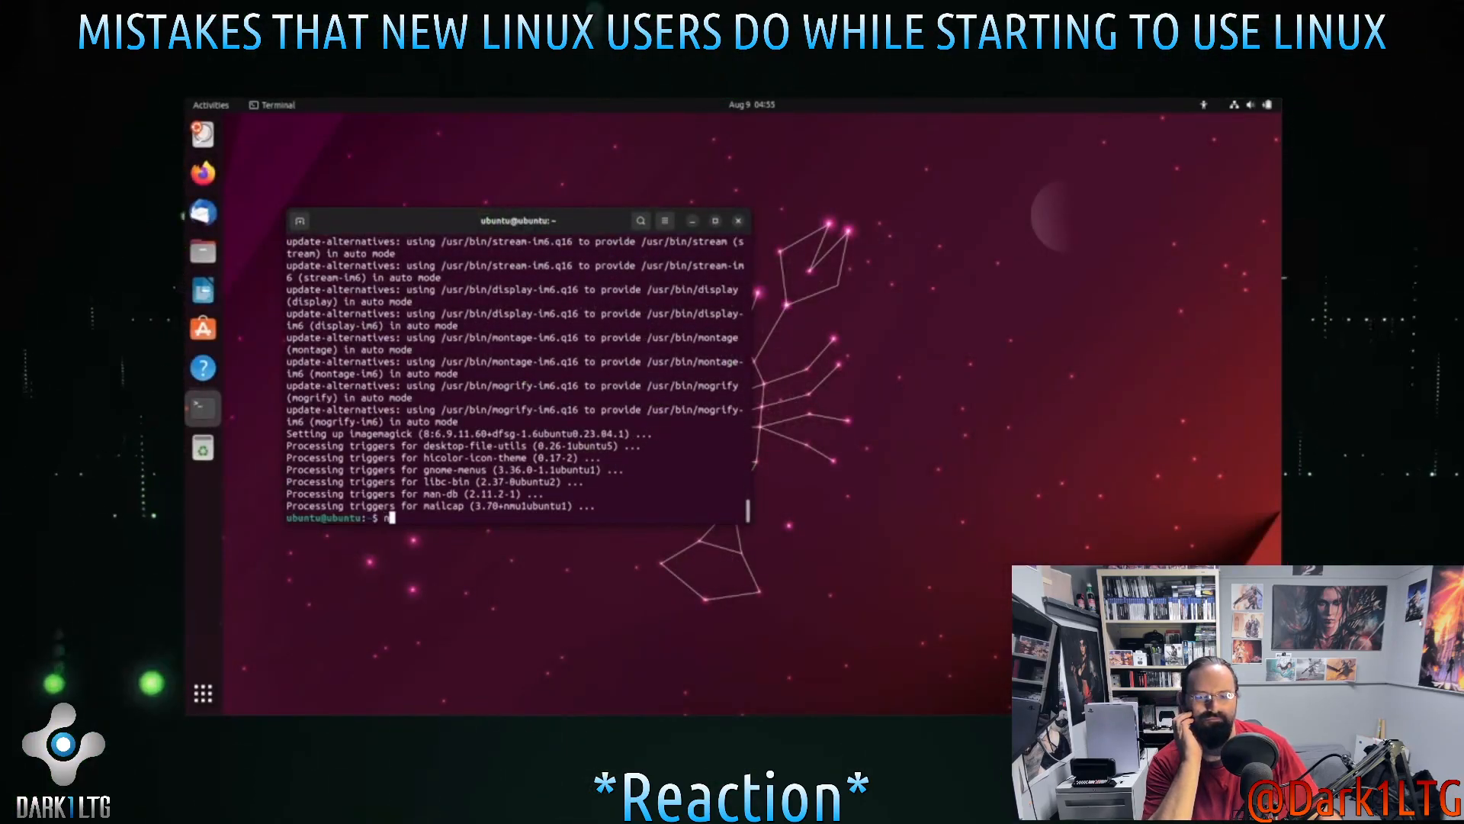
# Let the Ubuntu terminal demo run neofetch and continue to the macOS terminal setup around 2:49
pyautogui.write('neofetch')
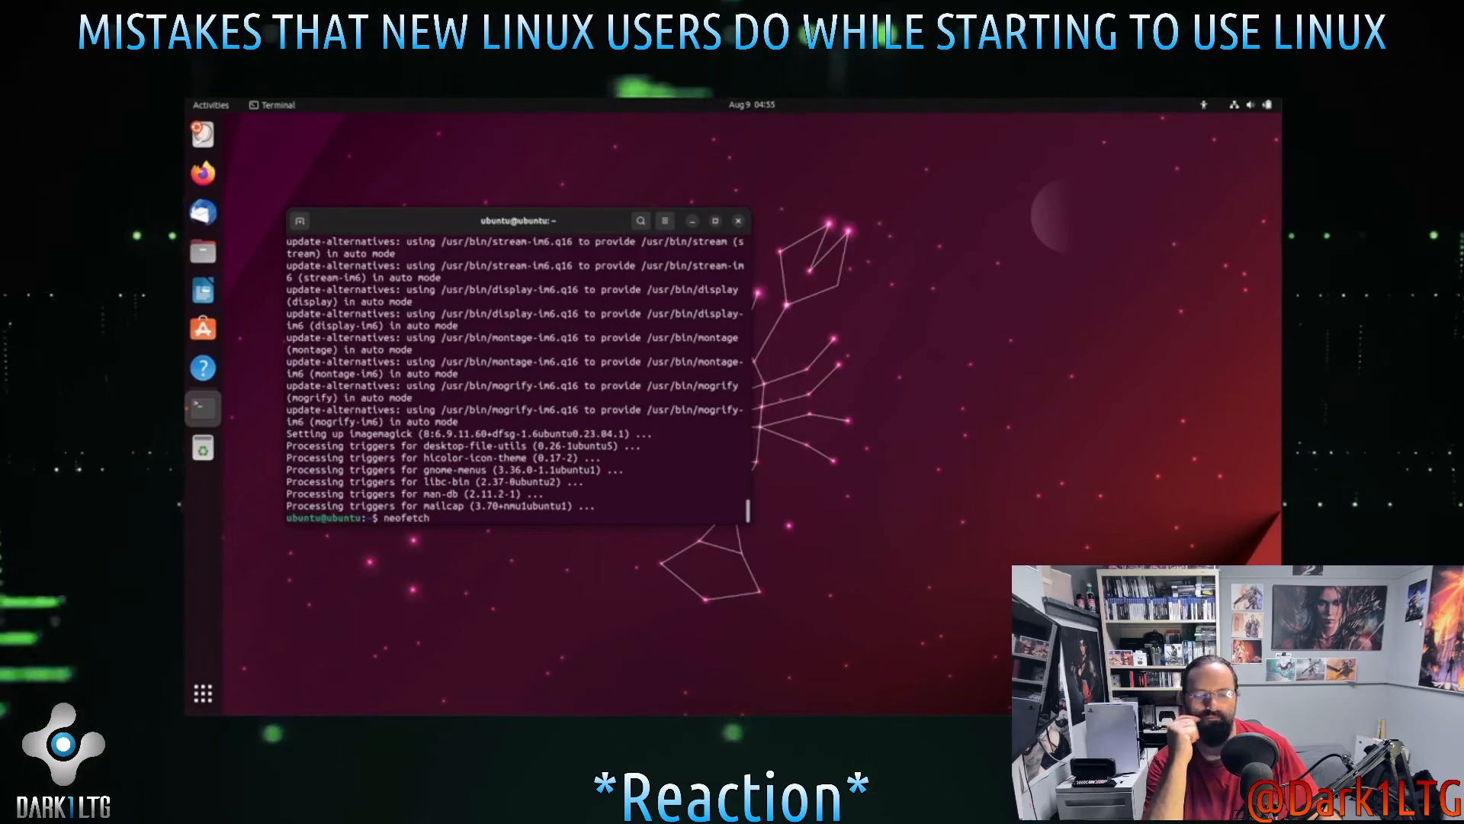
pyautogui.press('Return')
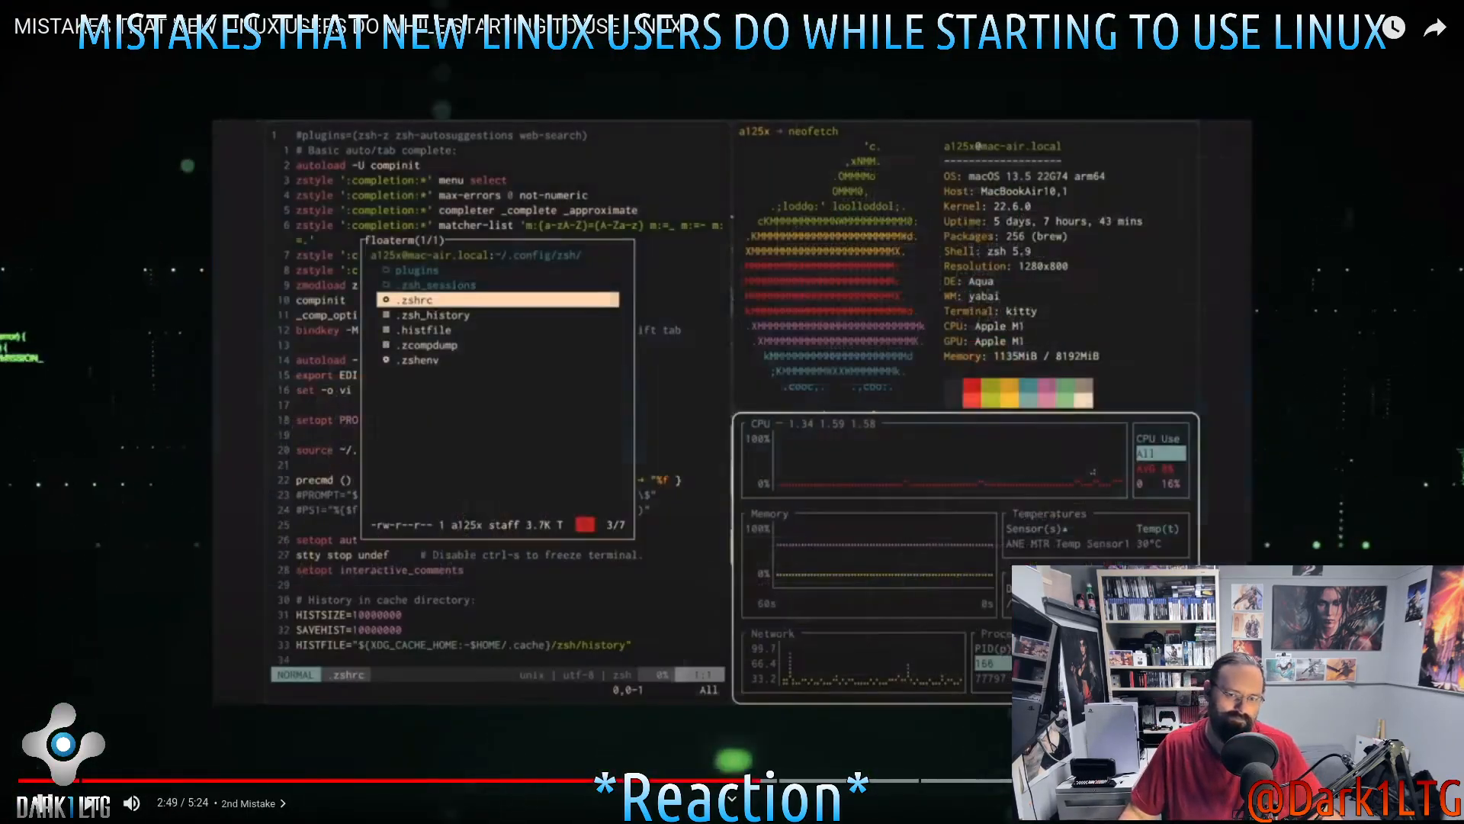
pyautogui.moveTo(1064, 427)
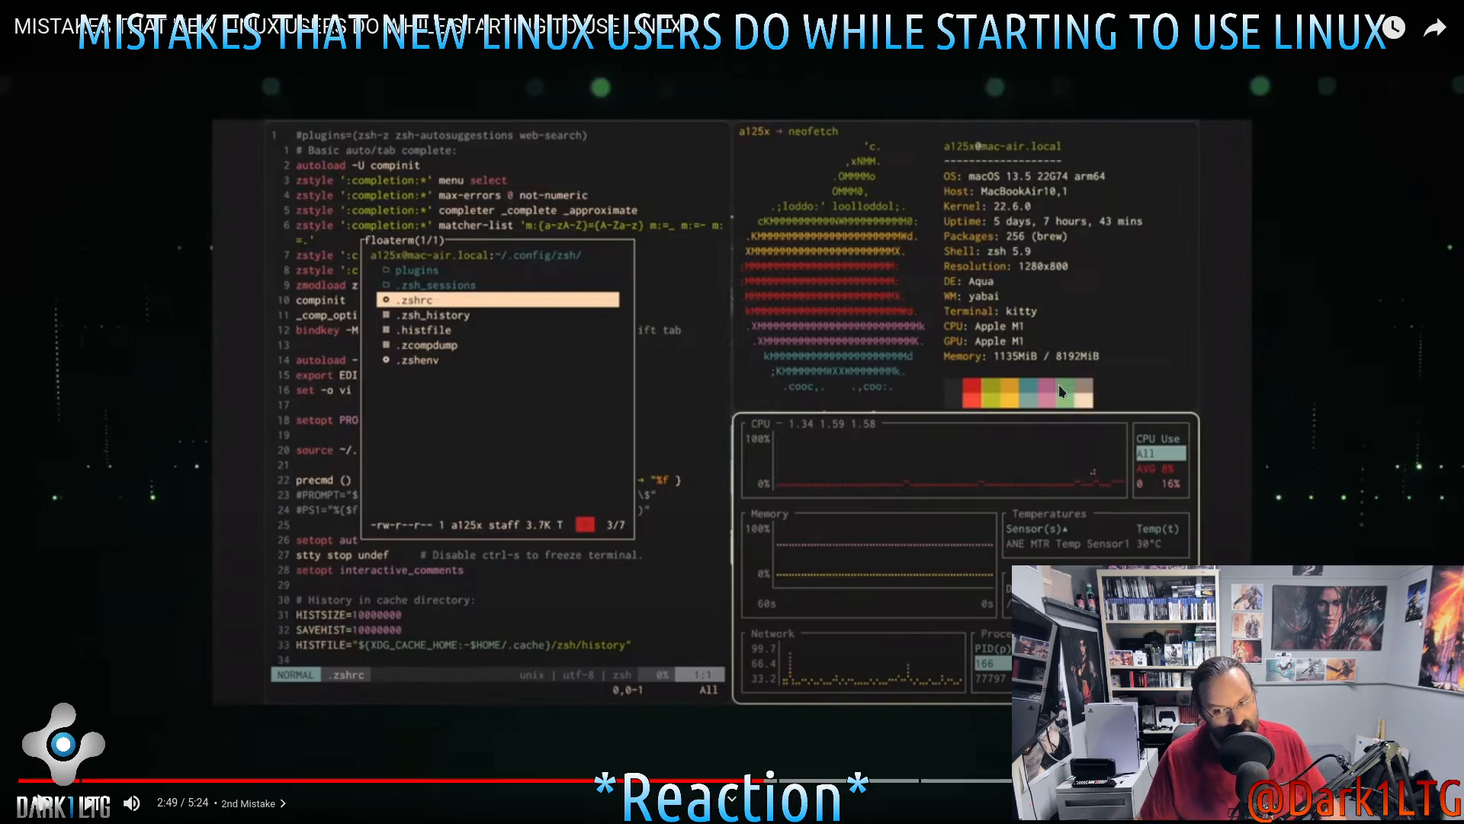
pyautogui.moveTo(1360, 404)
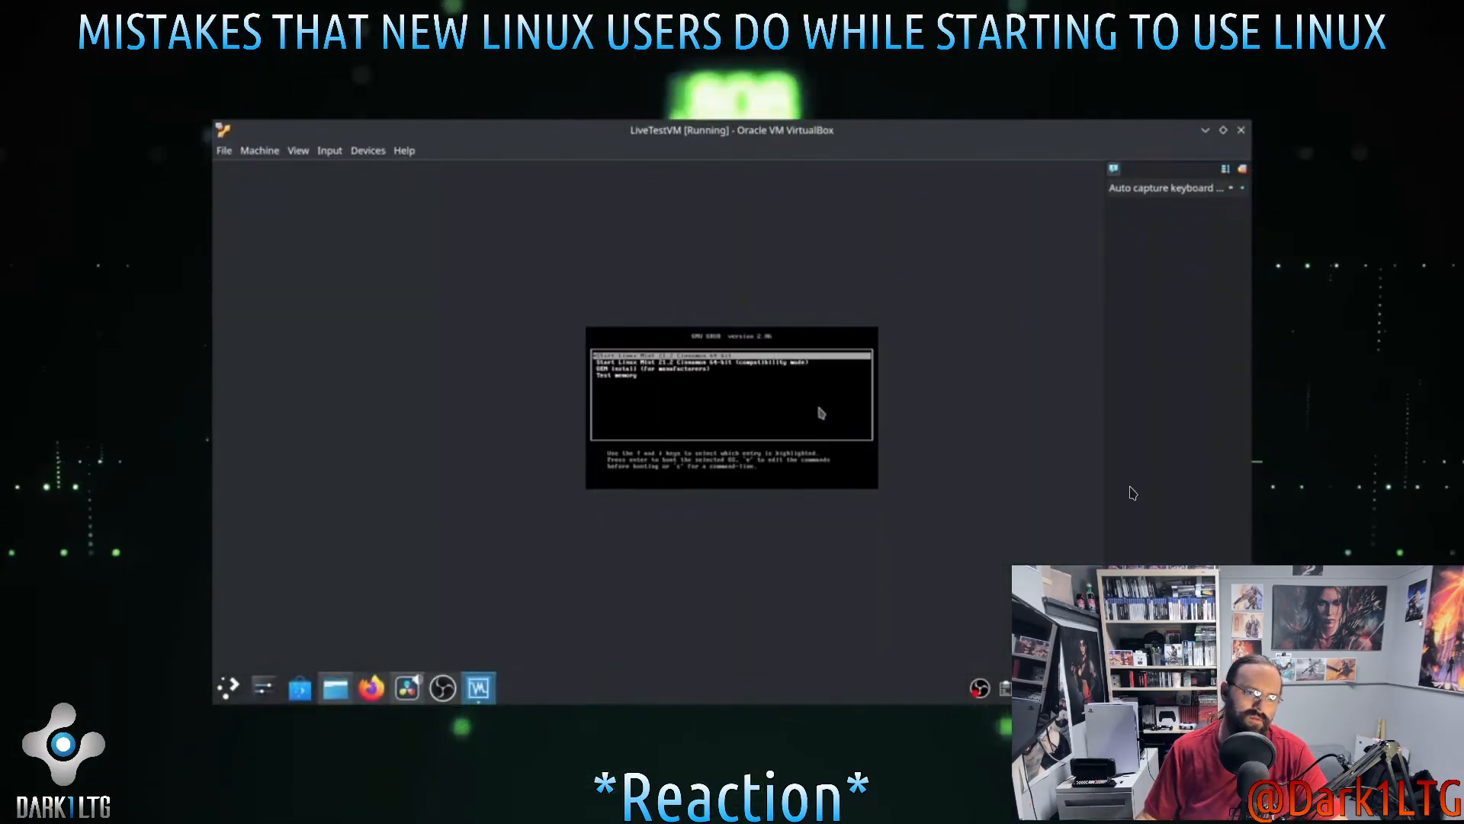
# Resume into the 3rd Mistake chapter and pause at 3:10 on the Linux Mint VM desktop effects scene
pyautogui.click(821, 411)
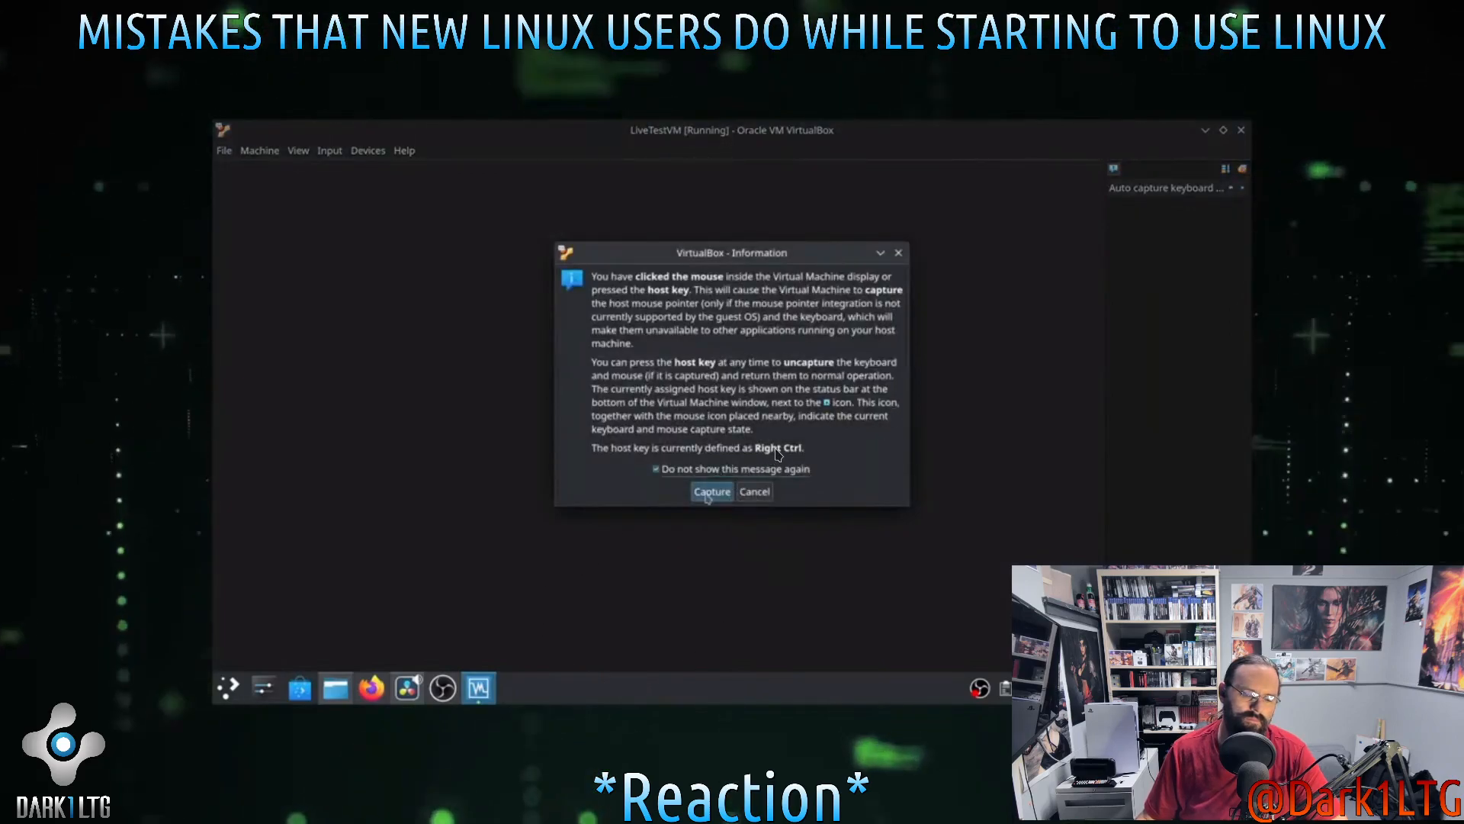
pyautogui.click(710, 491)
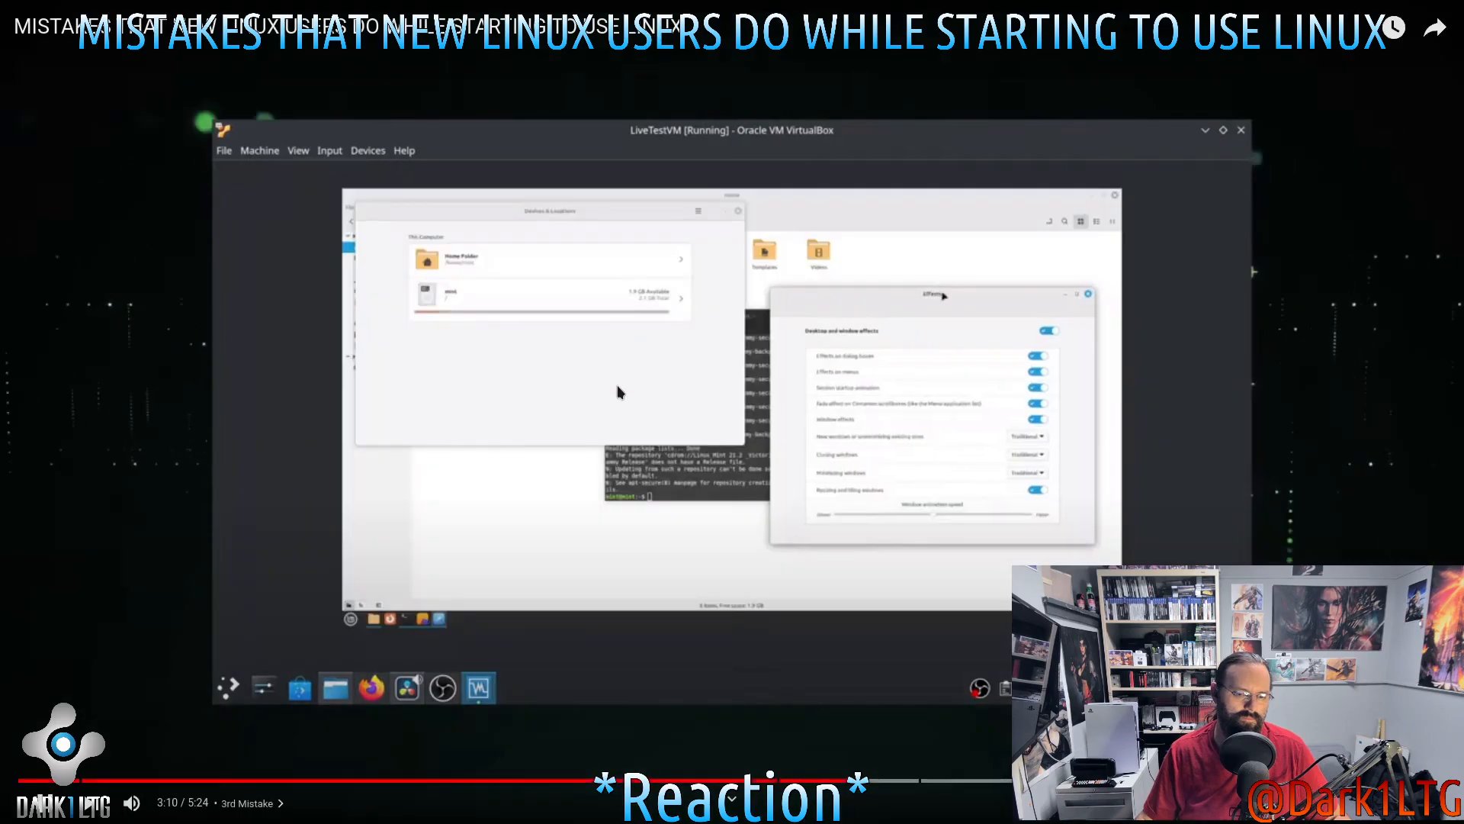
pyautogui.moveTo(1327, 364)
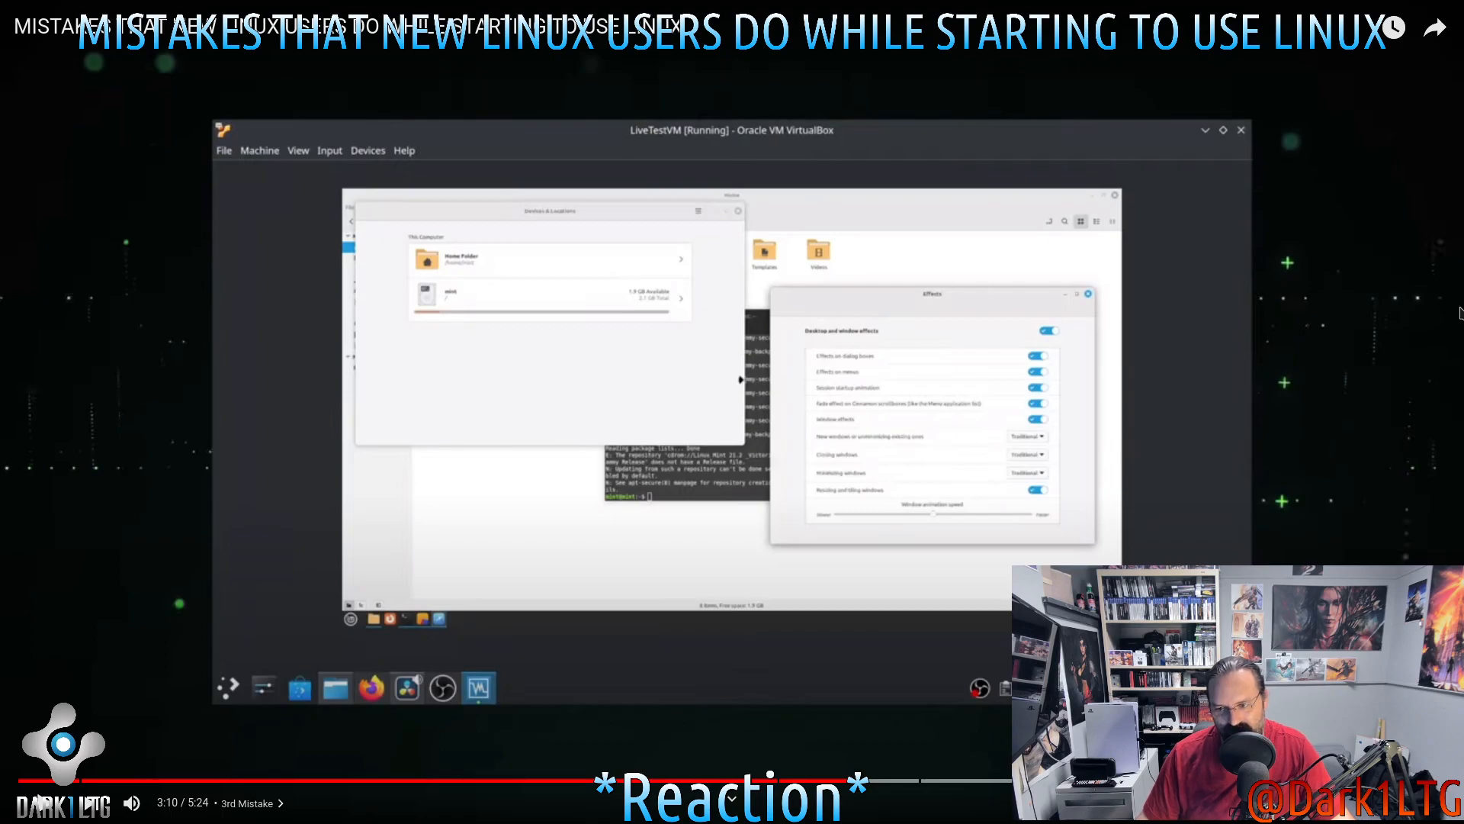
pyautogui.moveTo(1419, 305)
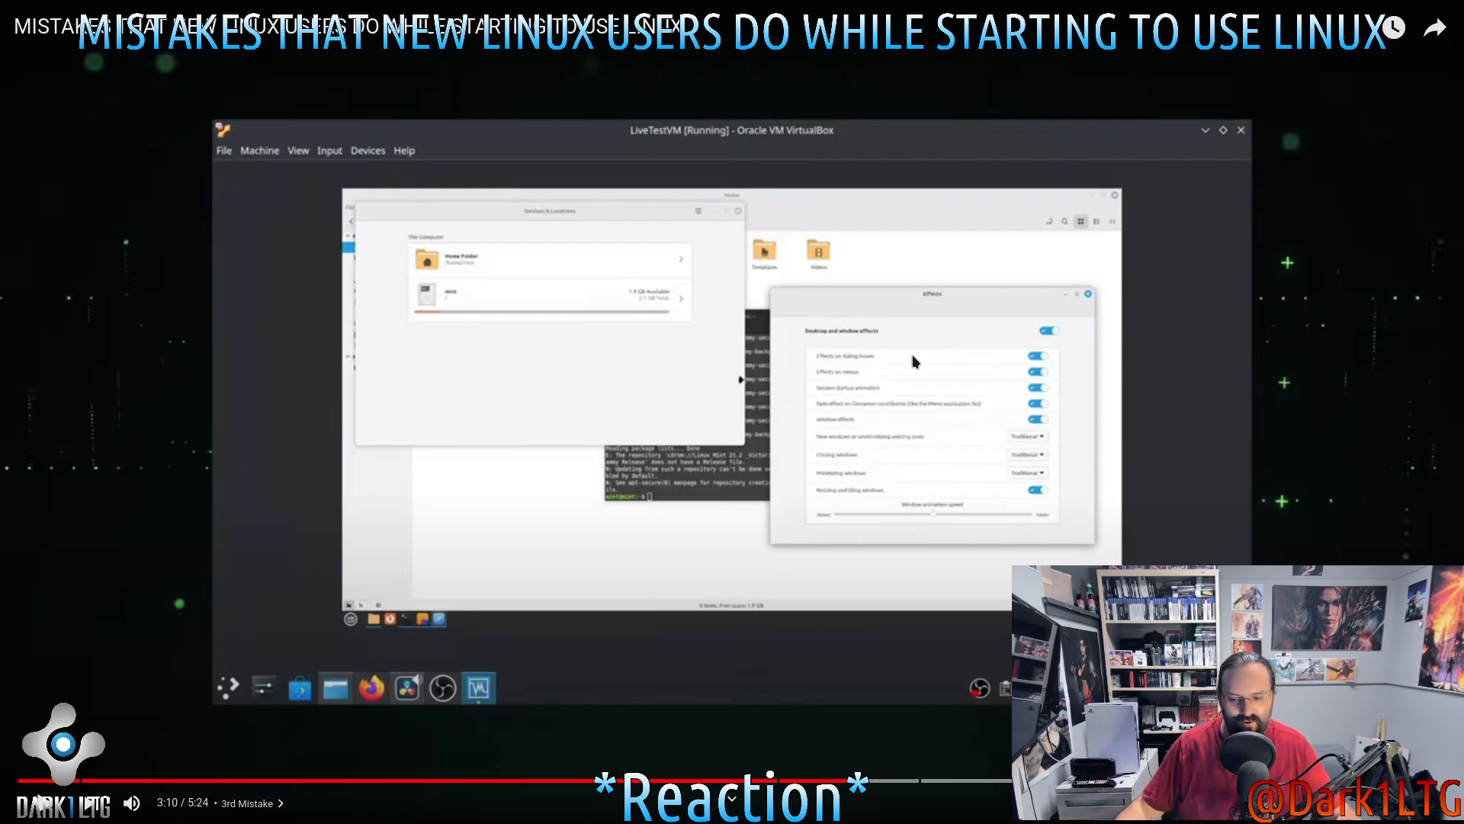
pyautogui.moveTo(1045, 302)
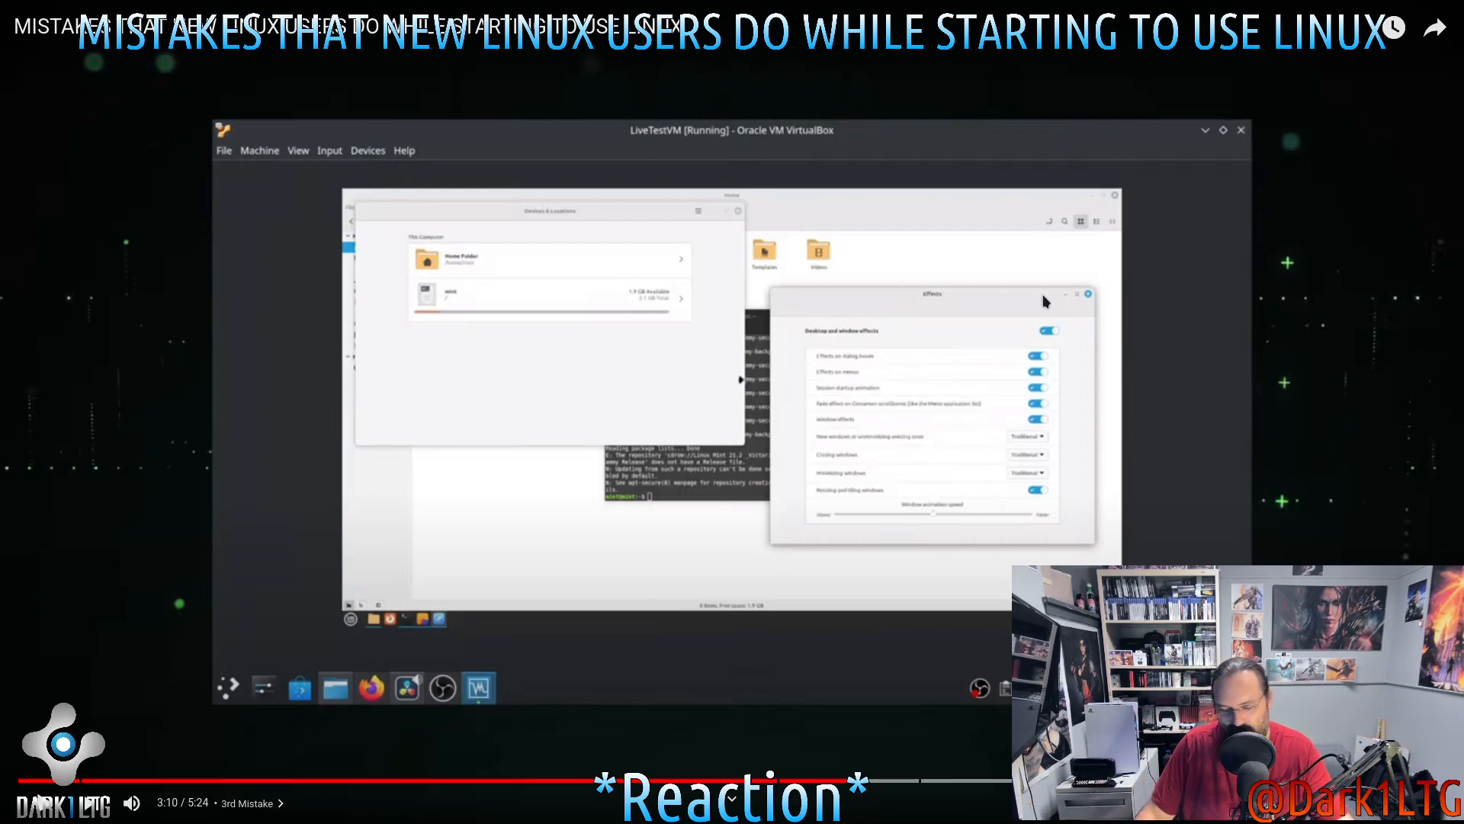
pyautogui.moveTo(1088, 290)
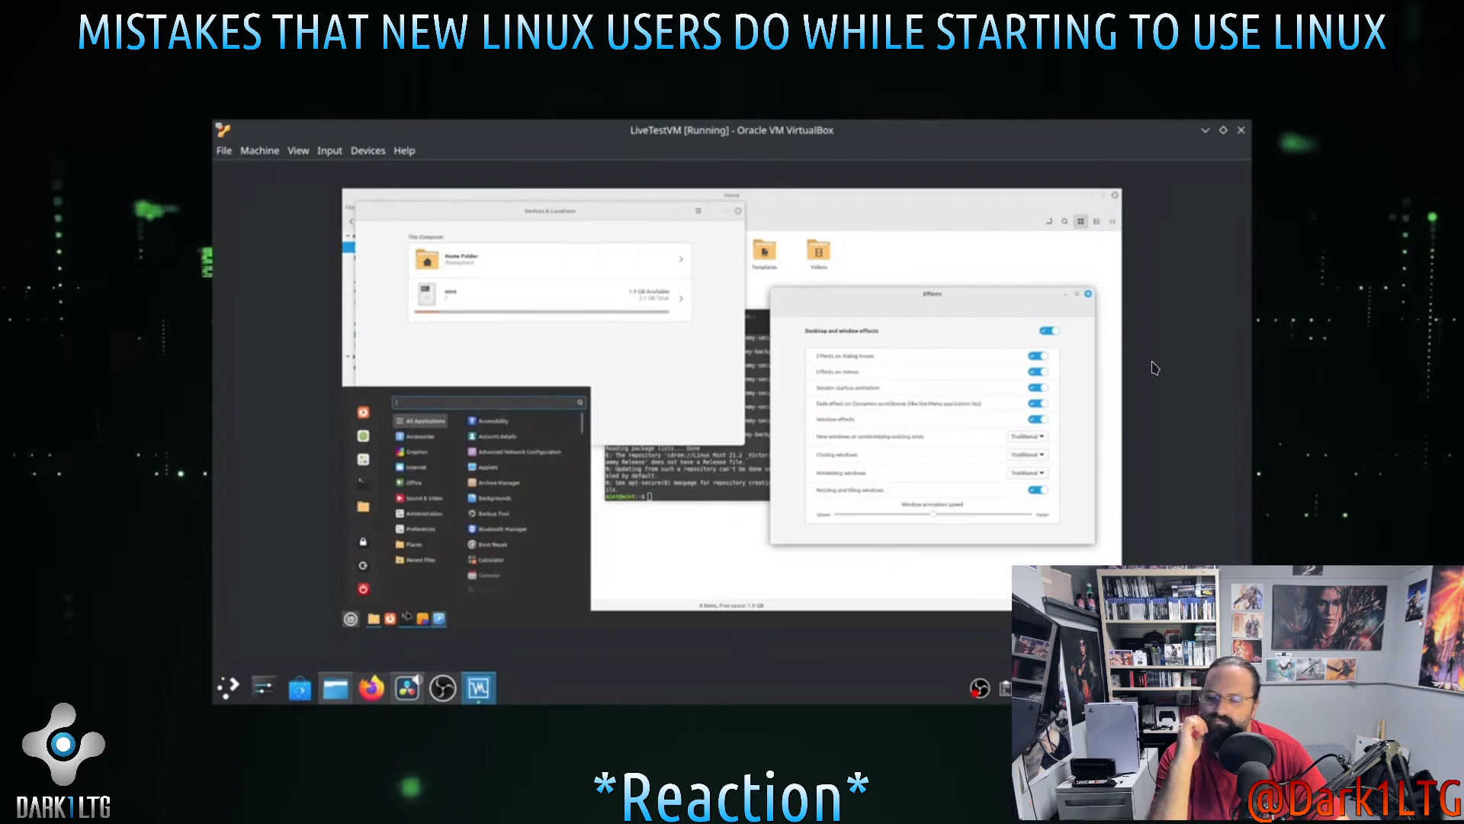
# Resume playback from 3:10 toward the fourth mistake's open source apps slide at 3:39
pyautogui.click(418, 437)
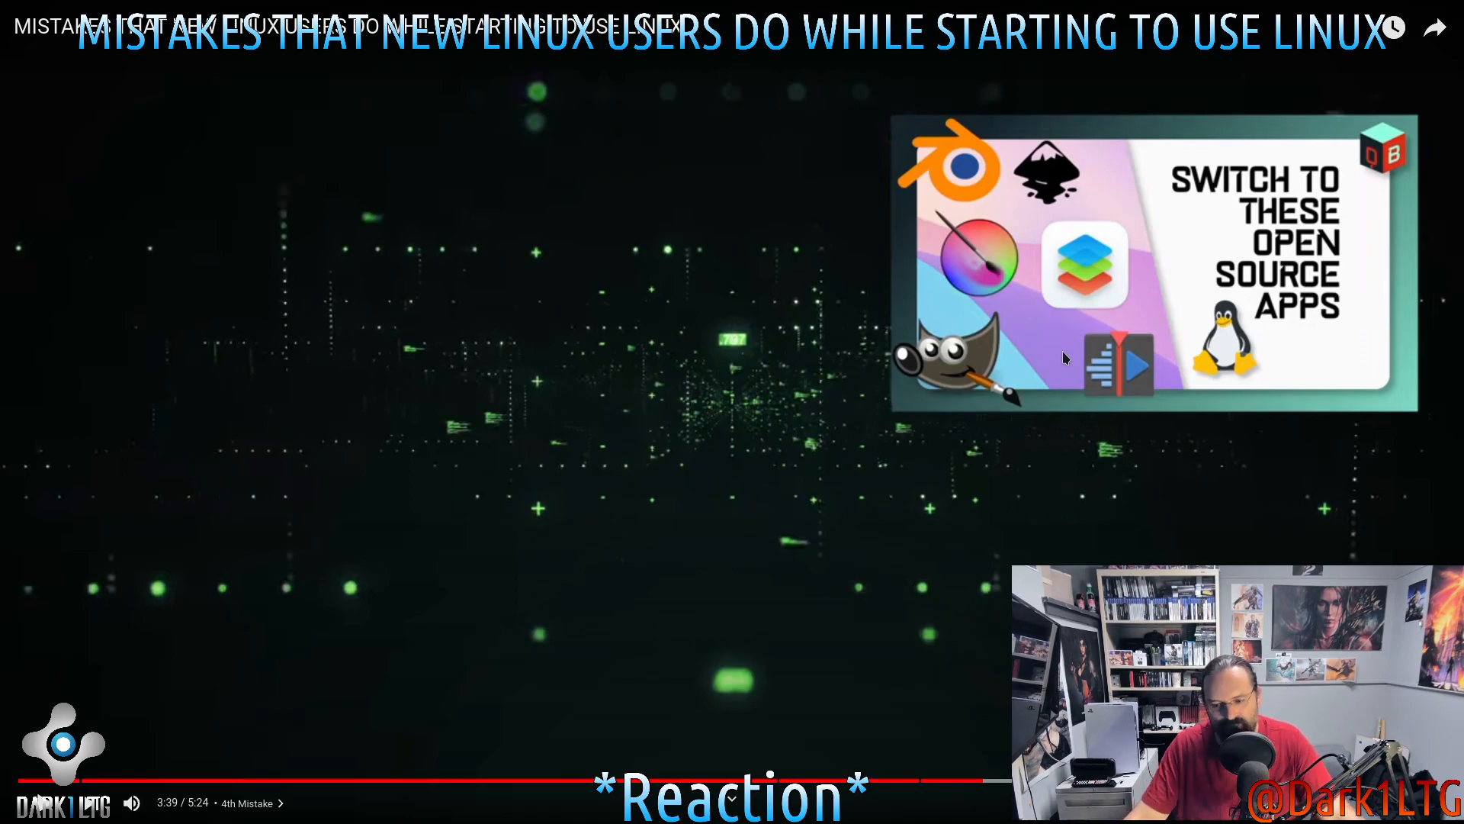
pyautogui.moveTo(1113, 396)
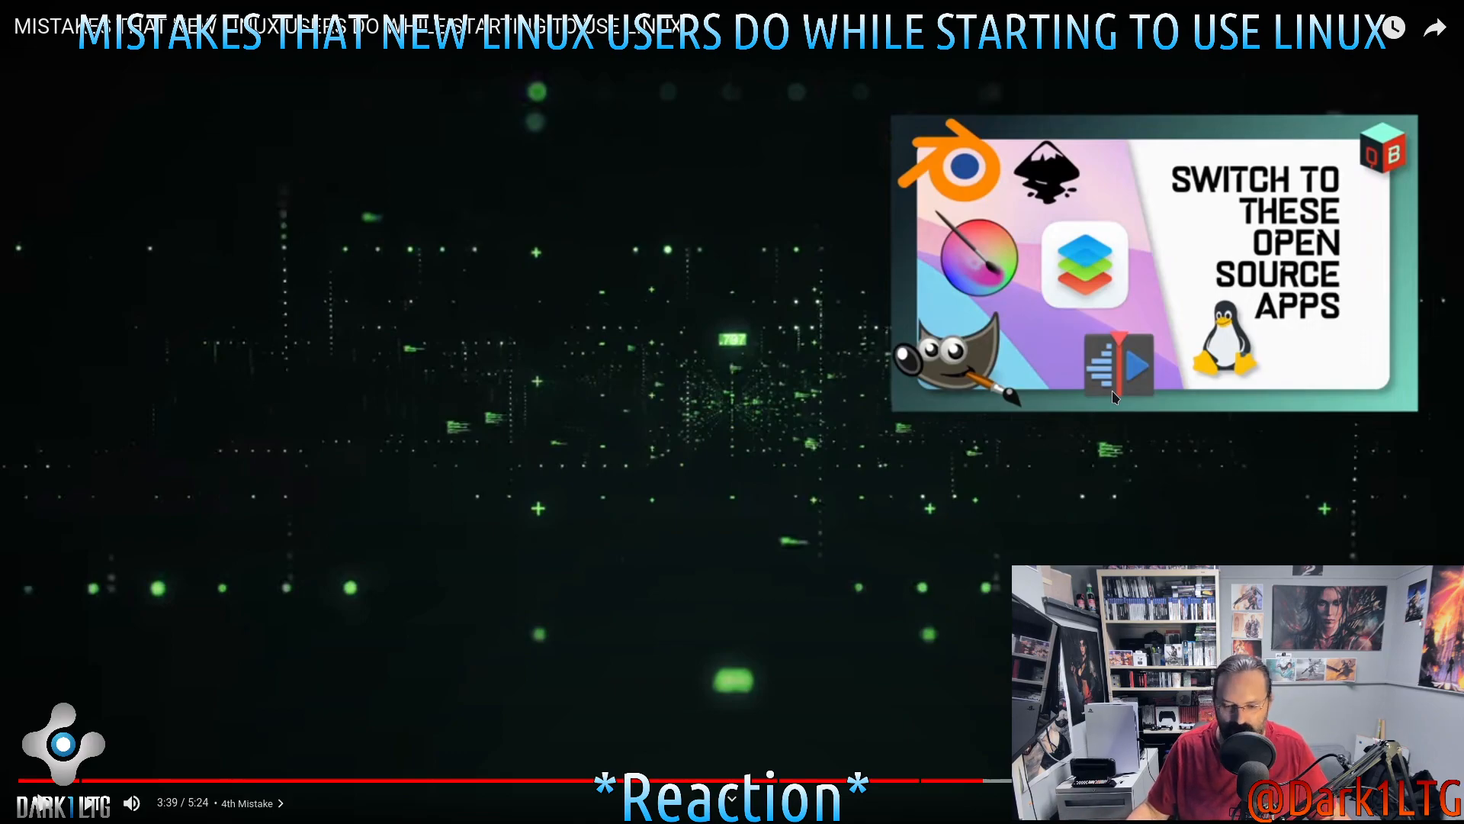
pyautogui.moveTo(1123, 342)
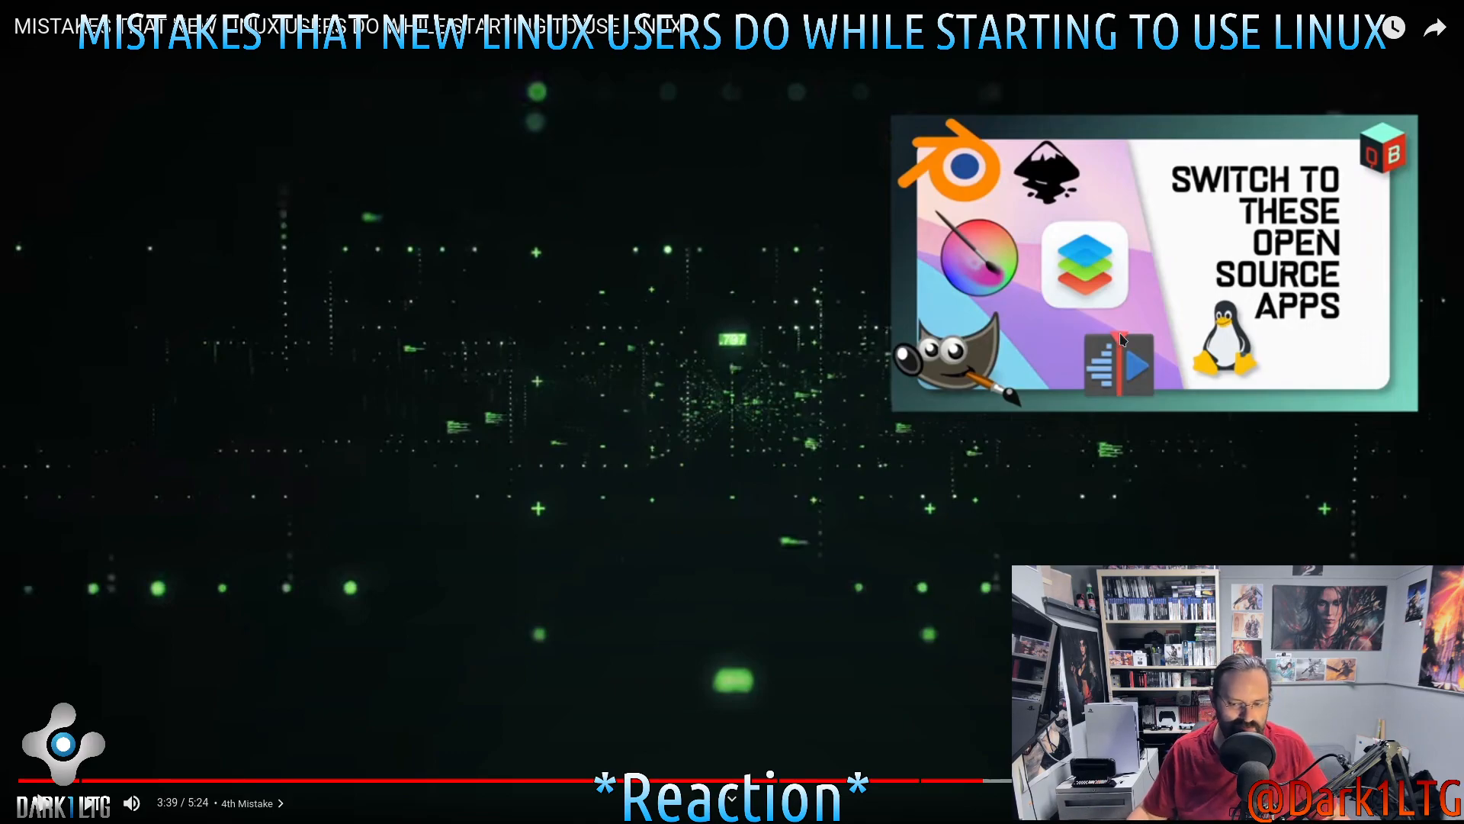
pyautogui.moveTo(1141, 486)
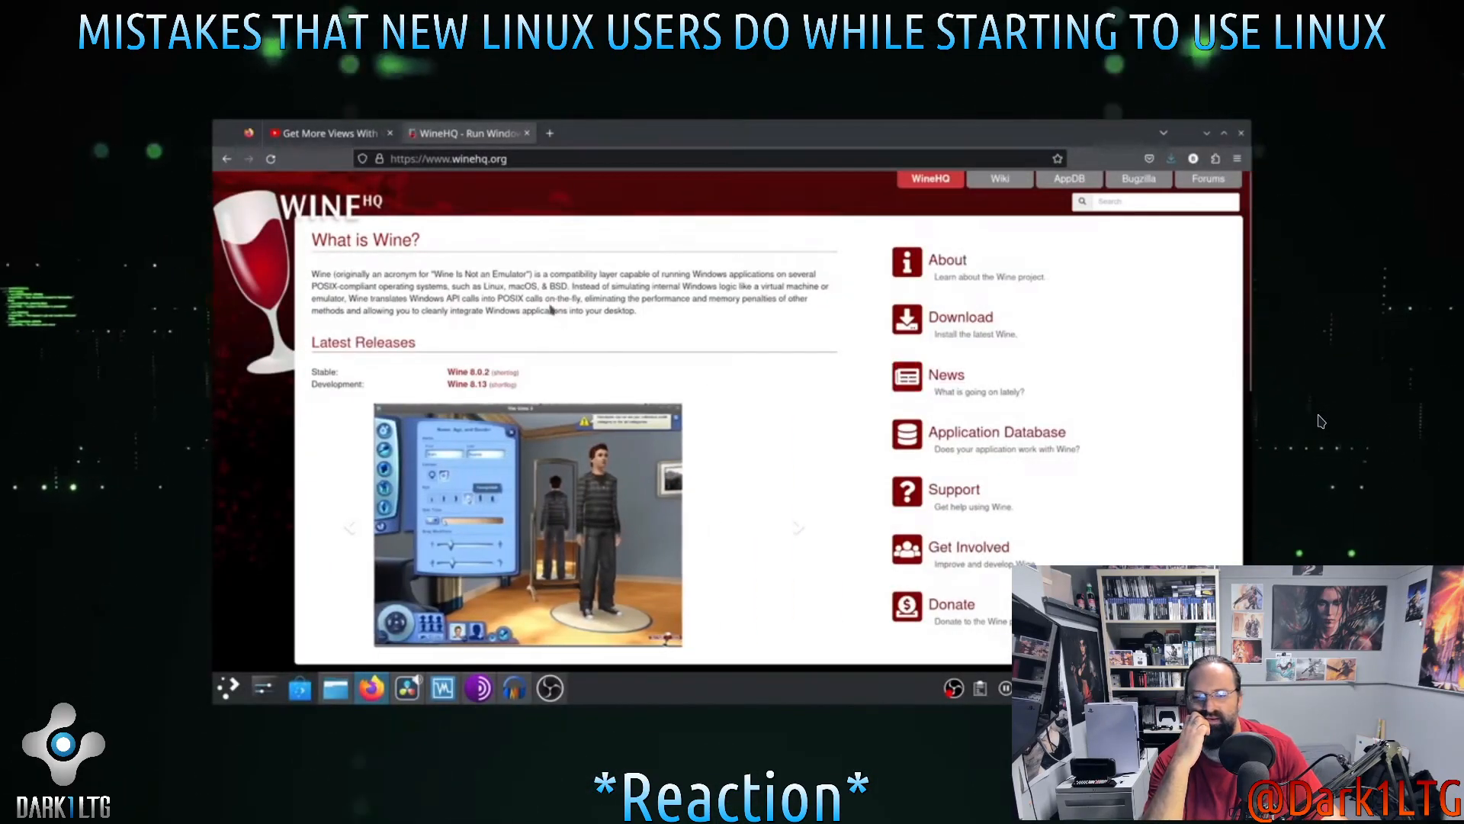
# Get the video playing again through the WineHQ website section up to 4:03
pyautogui.scroll(-3)
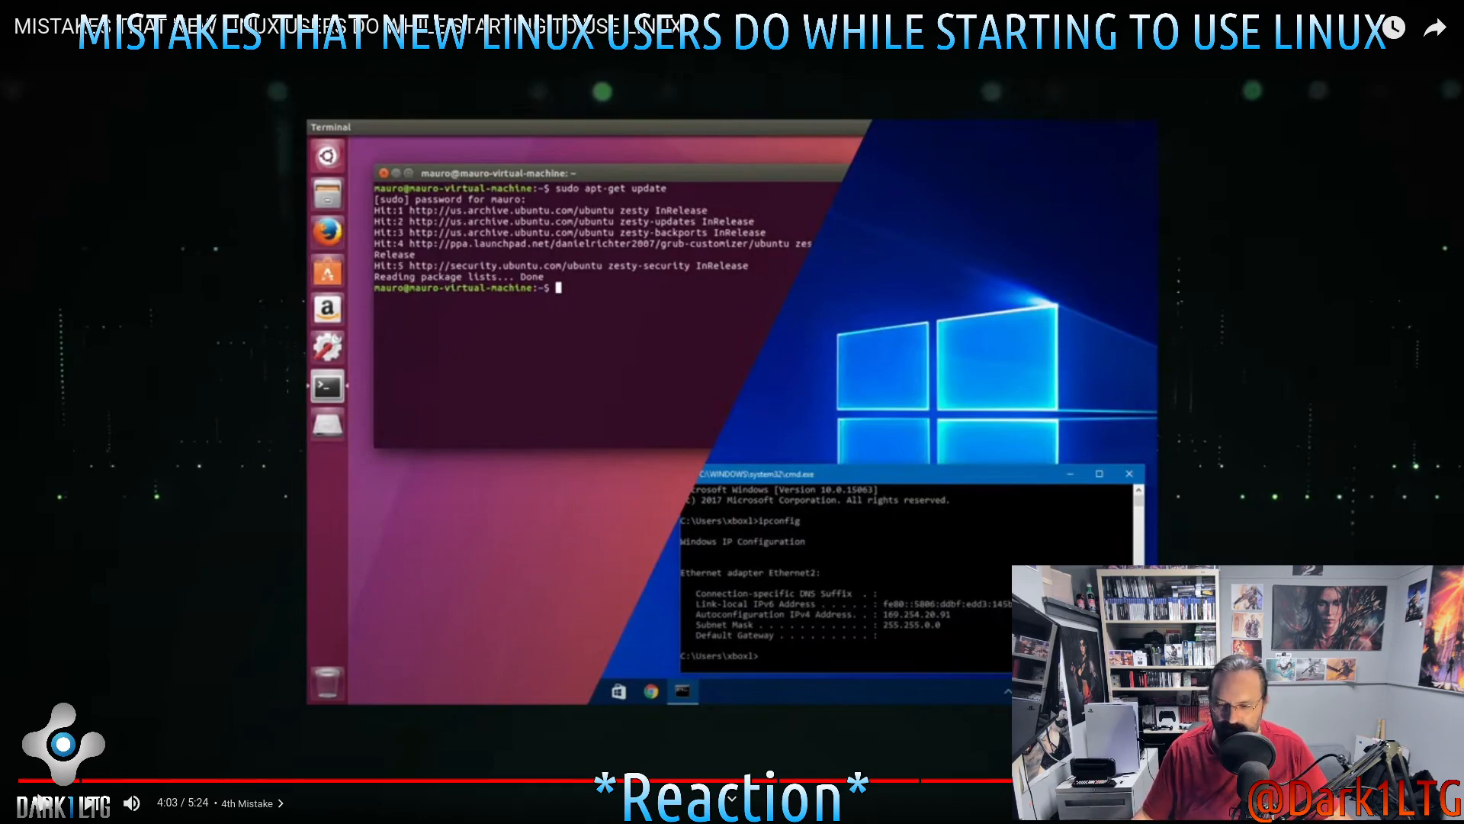
pyautogui.moveTo(1059, 518)
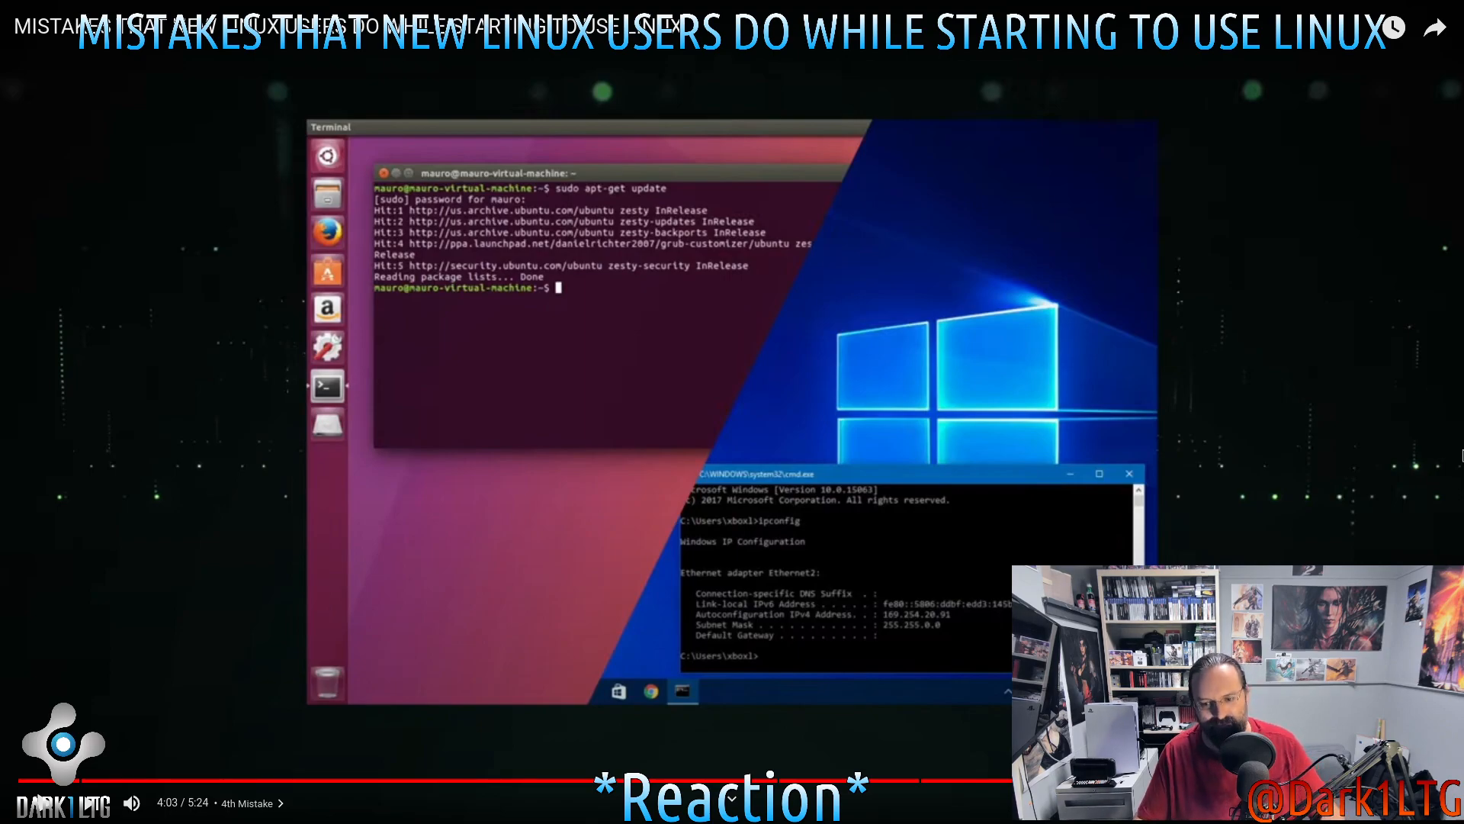
# Resume playback into the 5th Mistake slide showing the sudo rm -rf / T-shirts
pyautogui.click(732, 412)
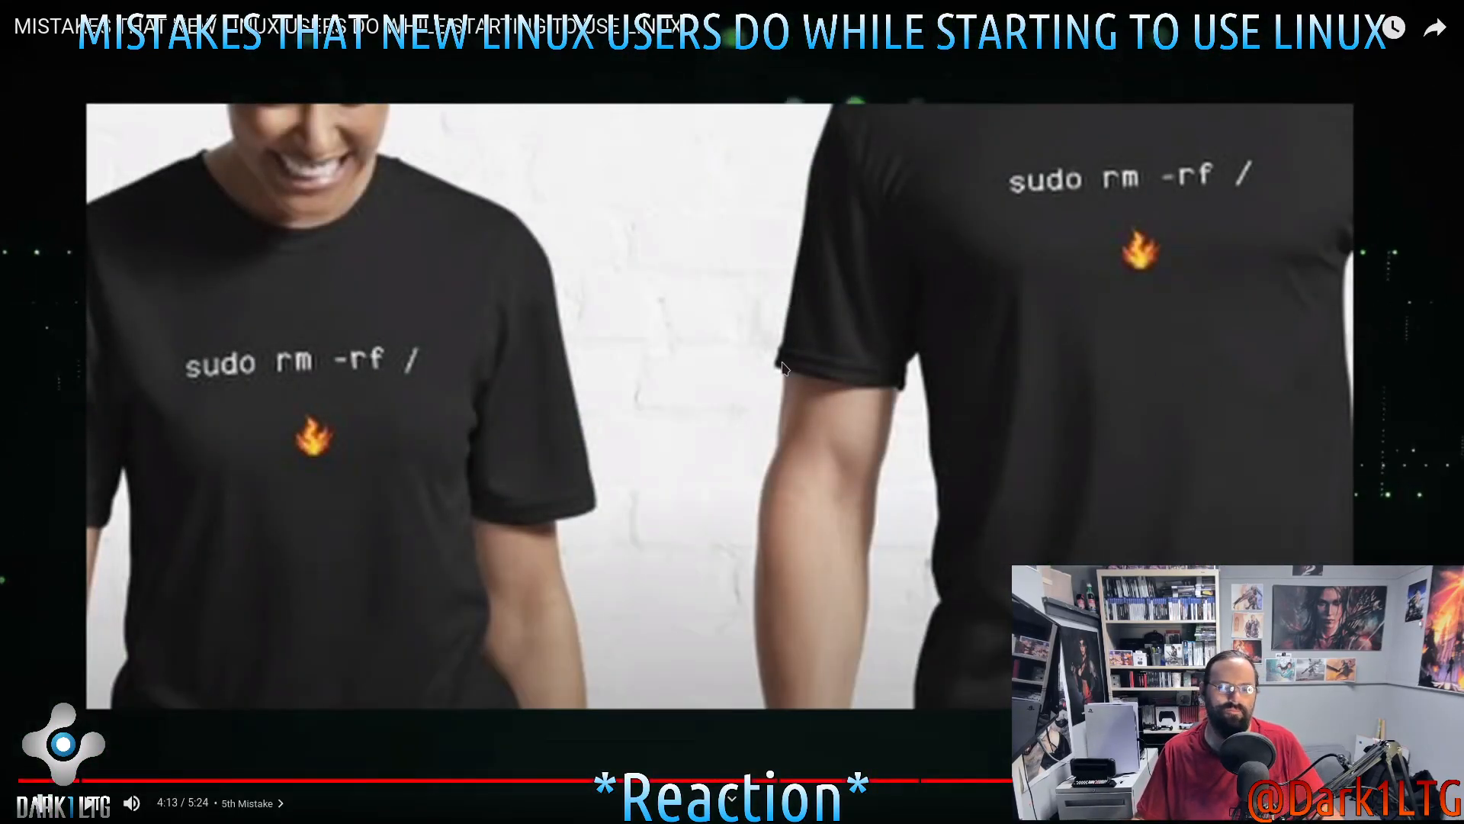
pyautogui.moveTo(811, 402)
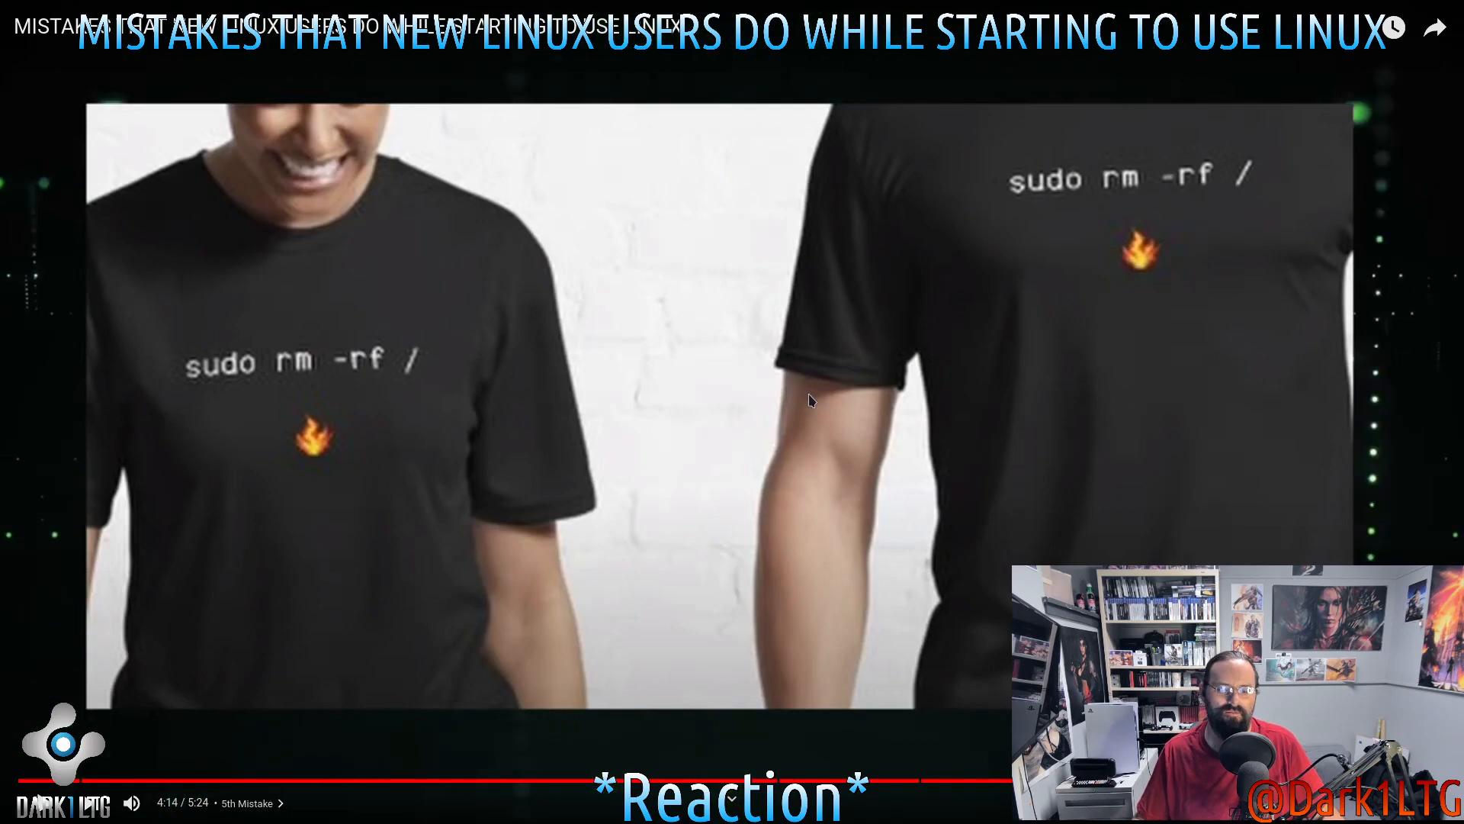
pyautogui.moveTo(1068, 419)
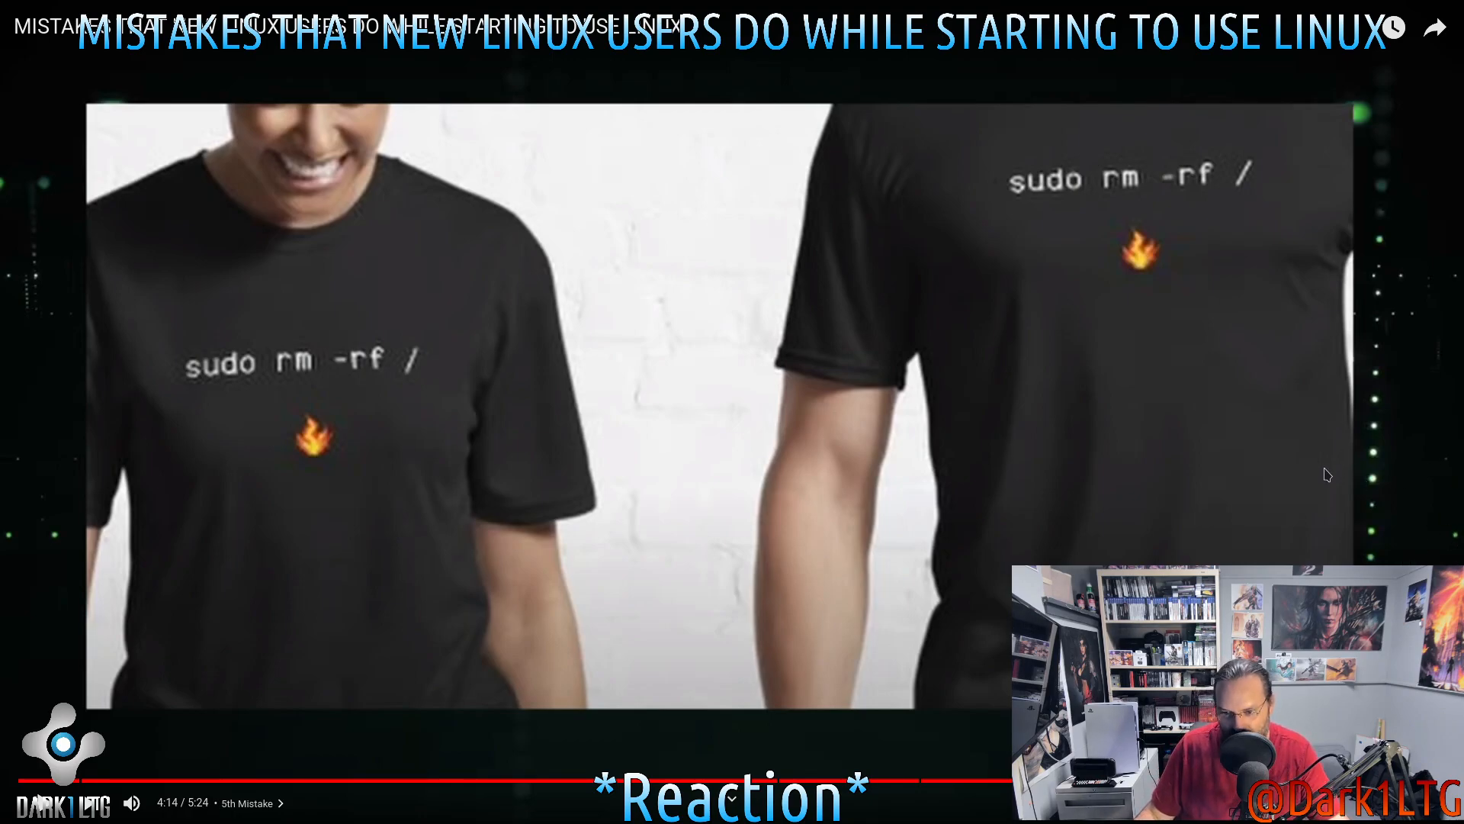
pyautogui.moveTo(1379, 464)
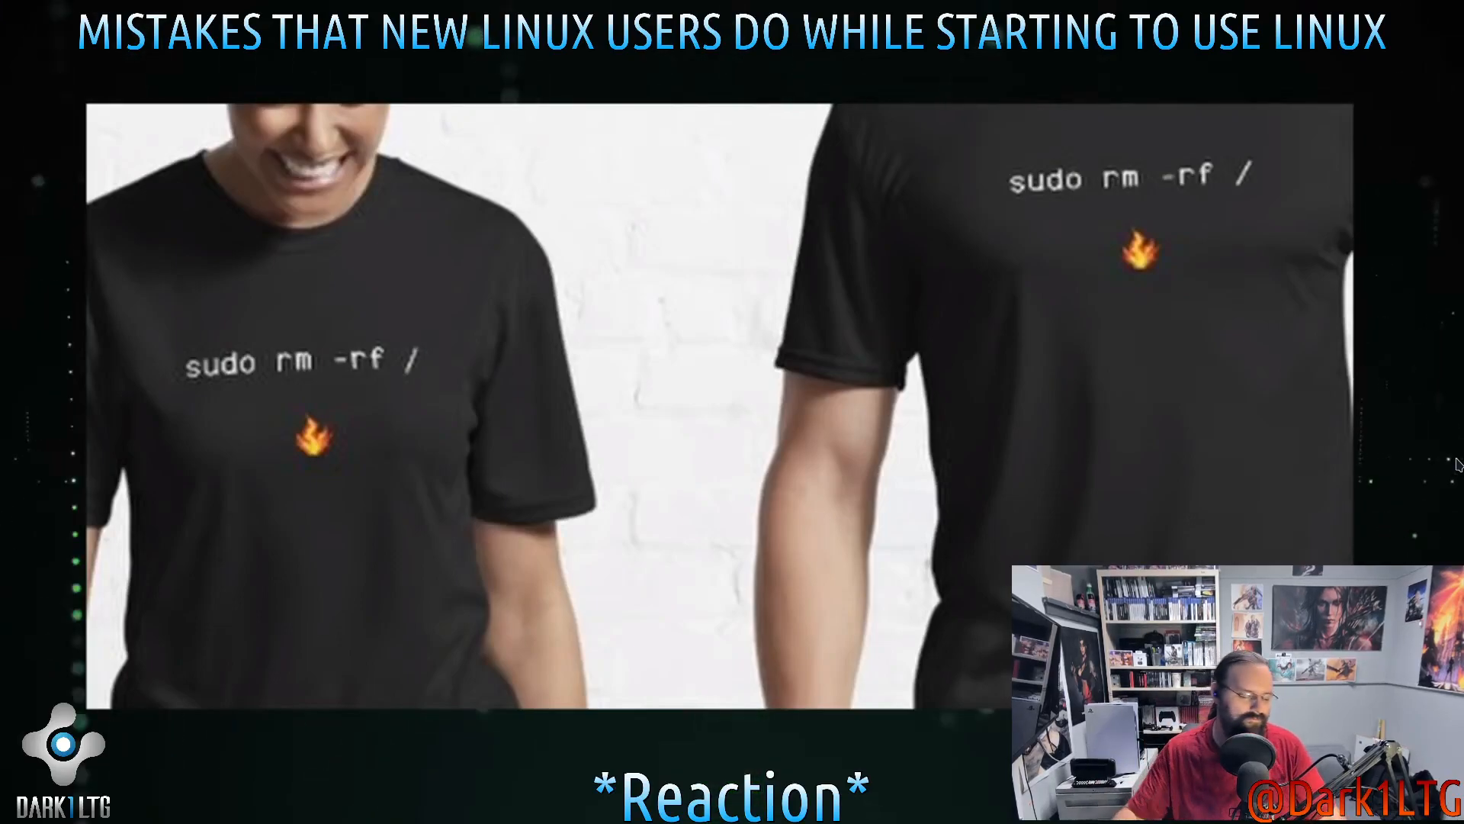
pyautogui.moveTo(1208, 397)
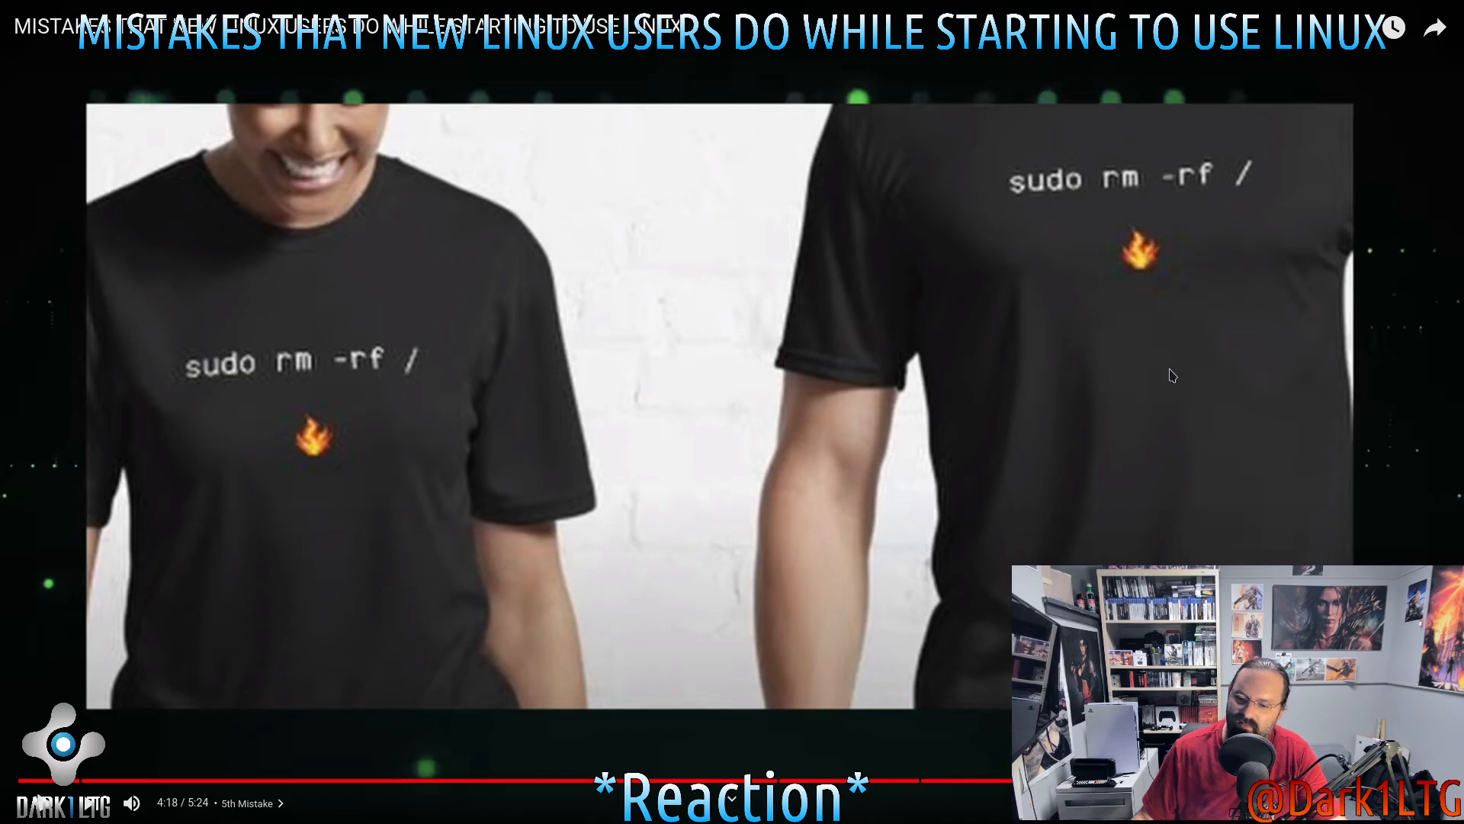
pyautogui.moveTo(1419, 353)
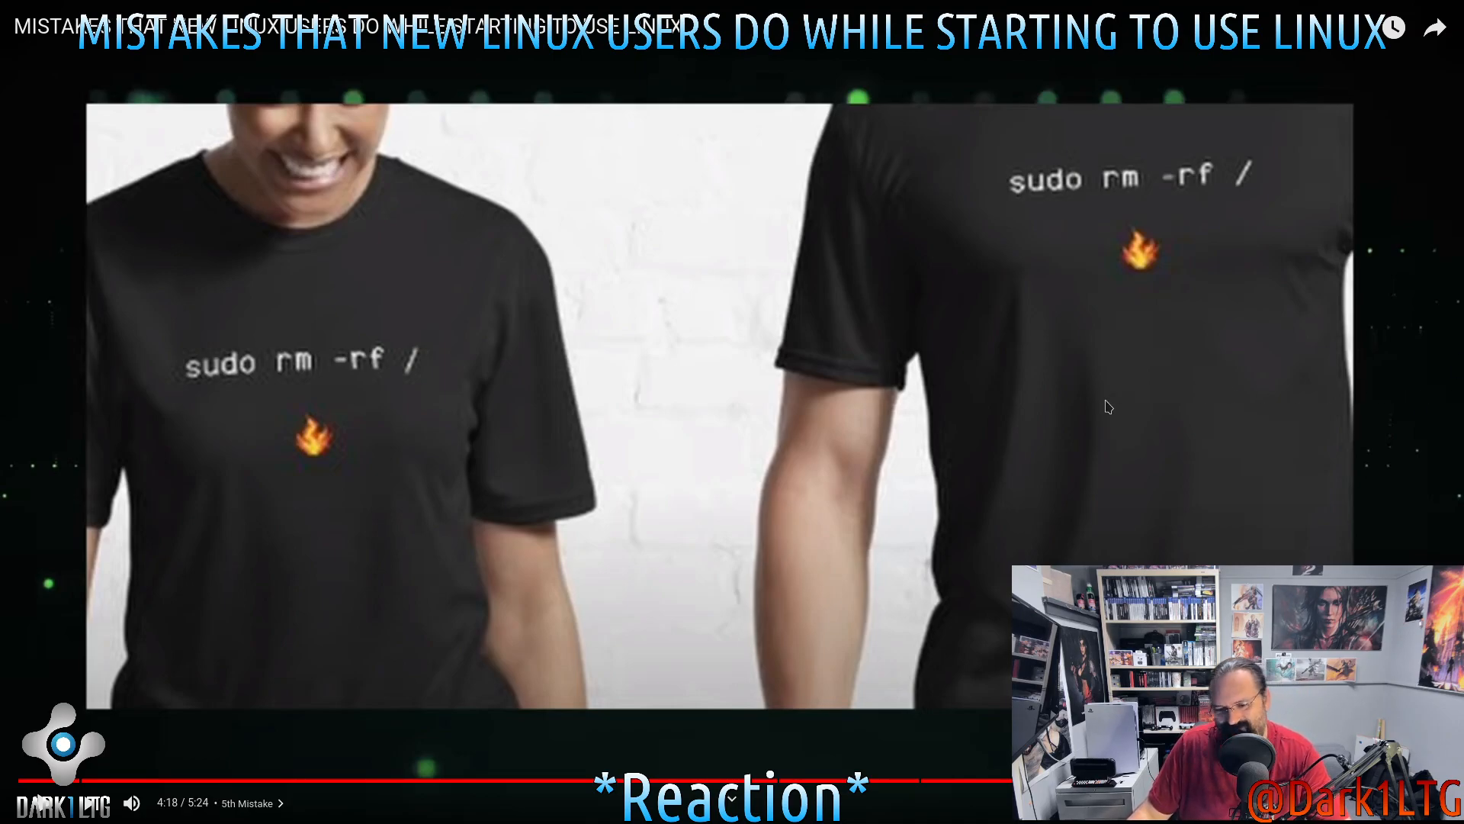
pyautogui.moveTo(1095, 374)
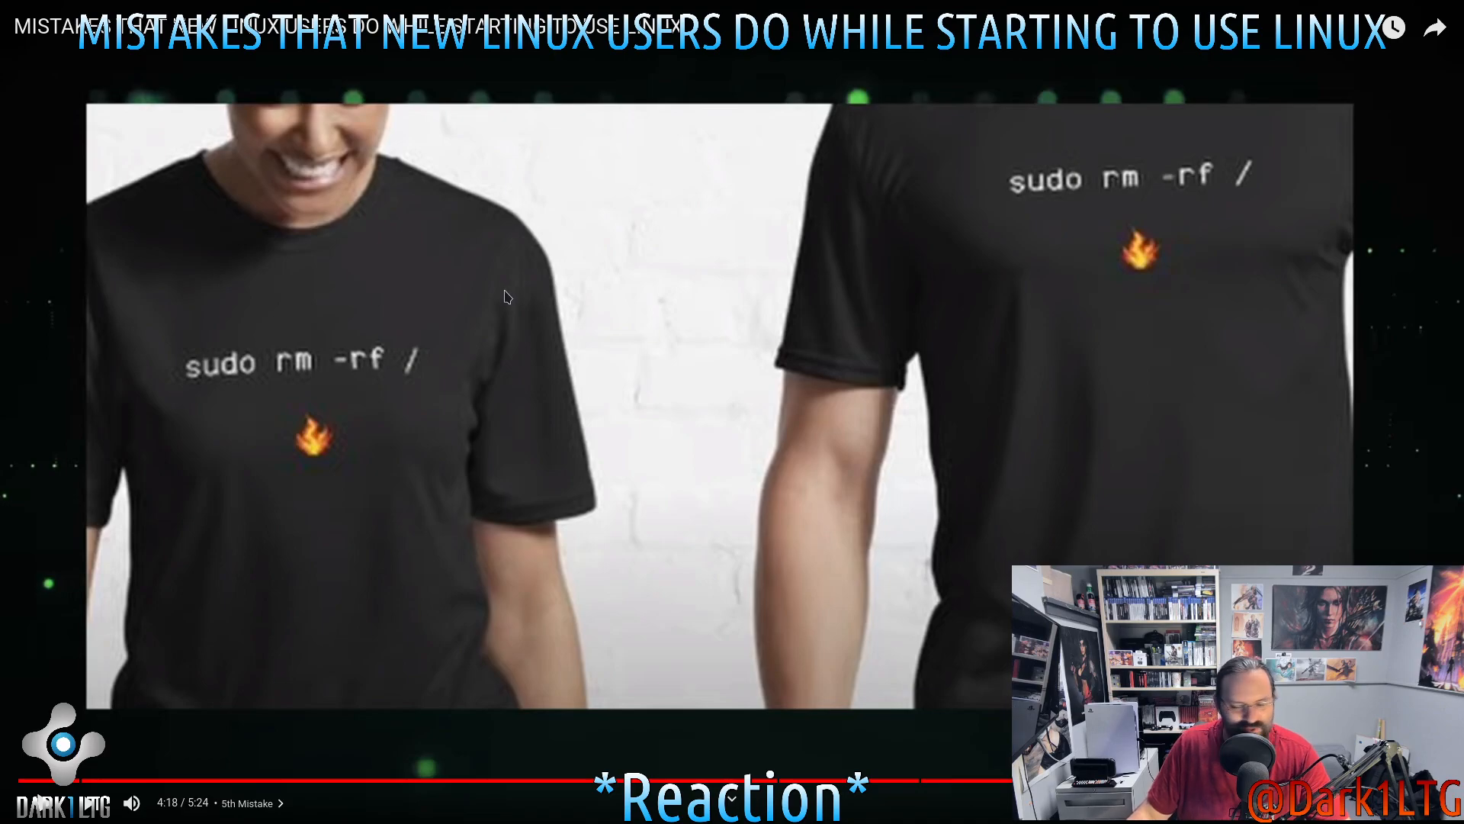
pyautogui.moveTo(842, 394)
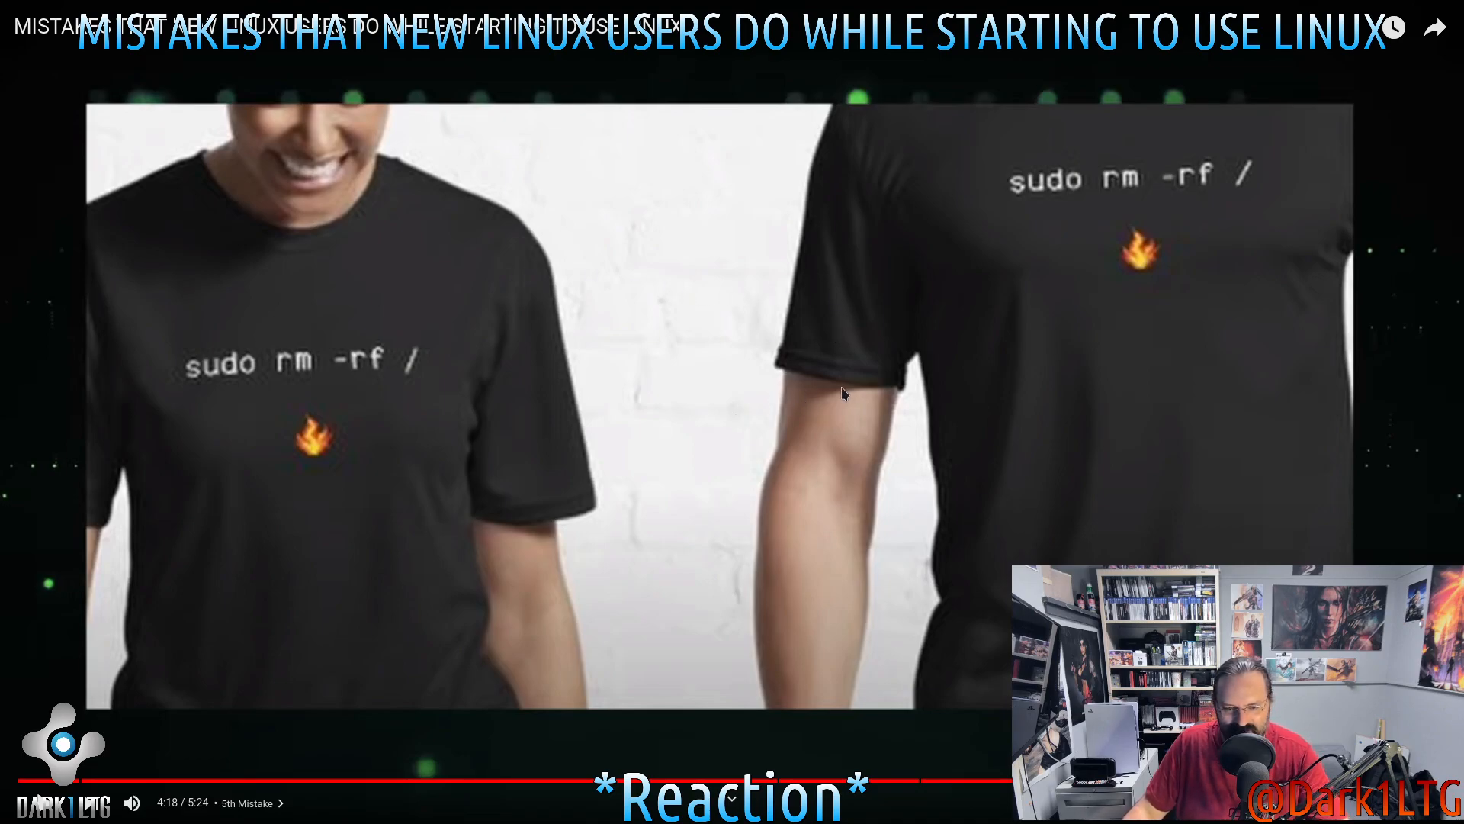
pyautogui.moveTo(992, 336)
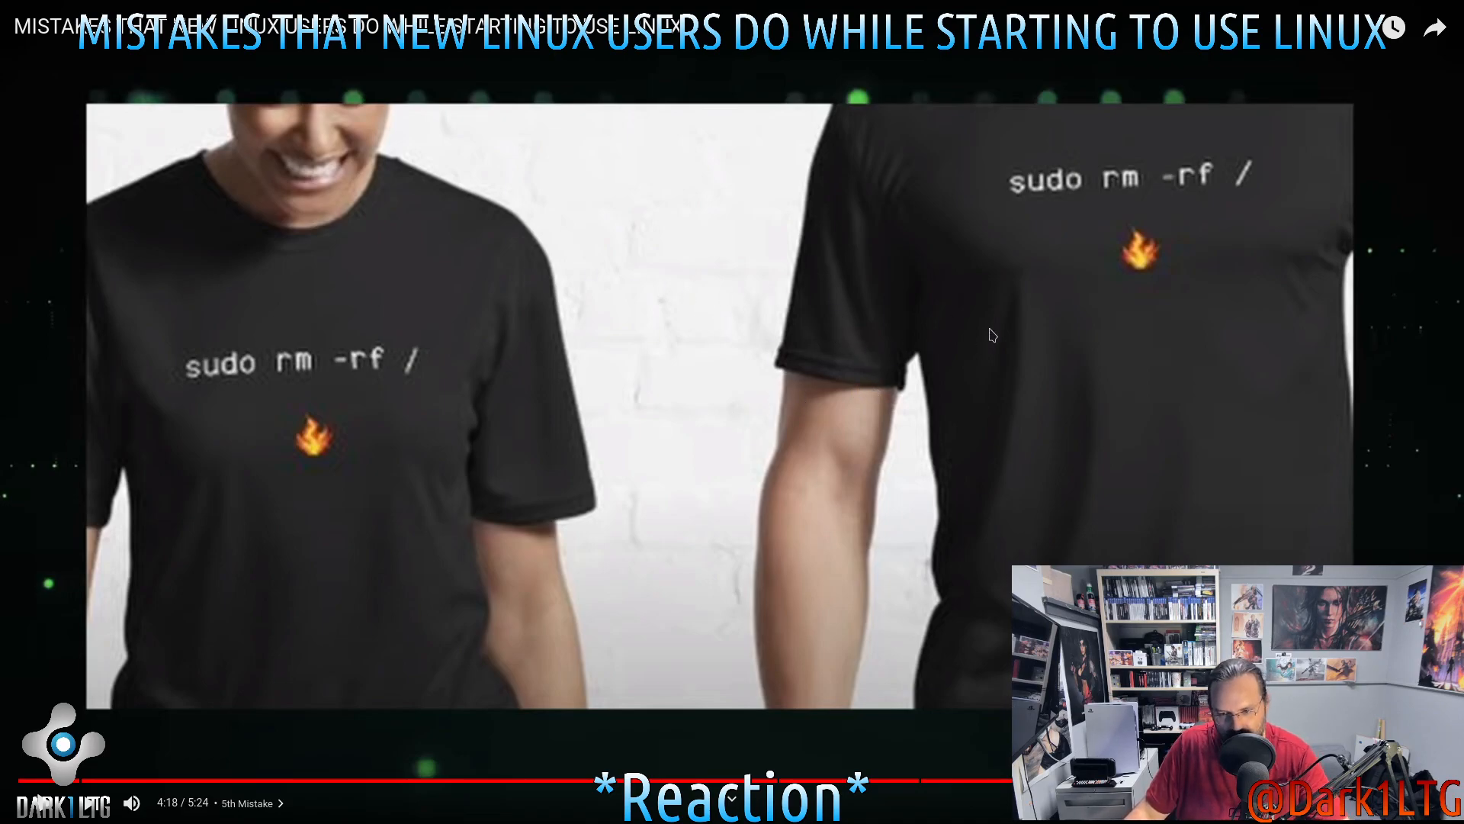
pyautogui.moveTo(1034, 322)
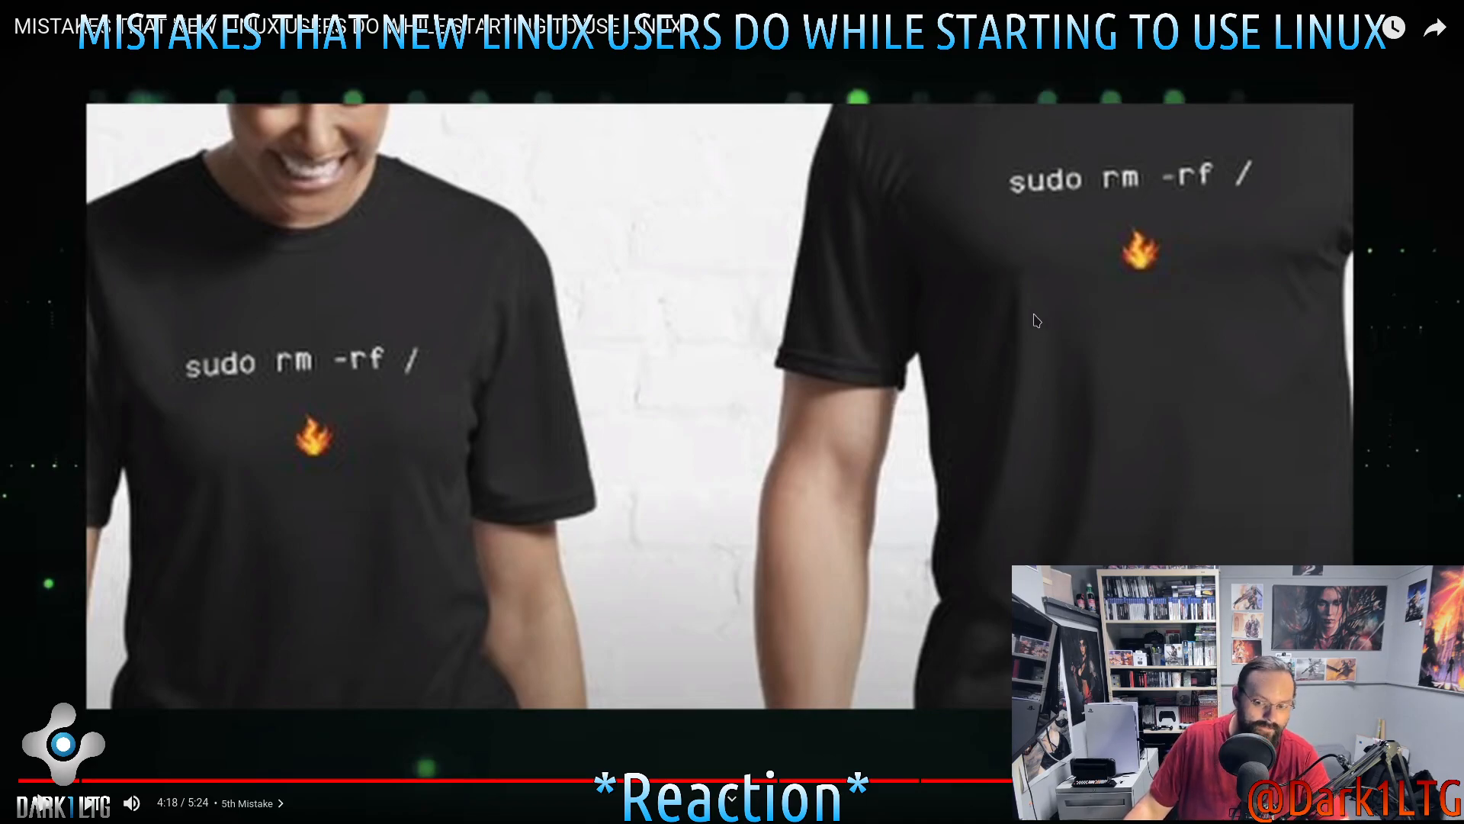
pyautogui.moveTo(784, 364)
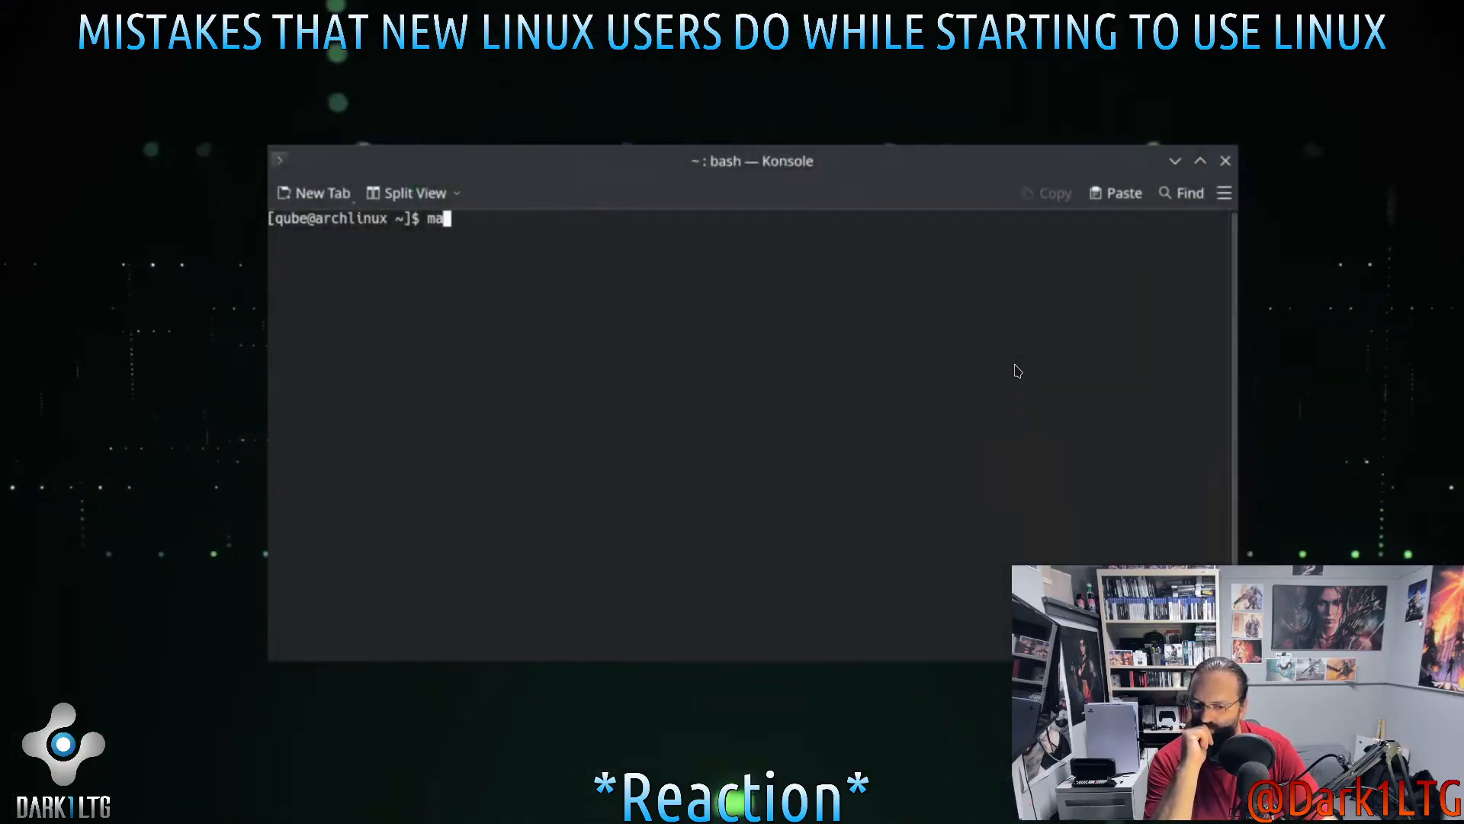
# Play through the man sudo and man rm demo and stop at 4:38 on the -r, -R, --recursive option
pyautogui.write('man sudo')
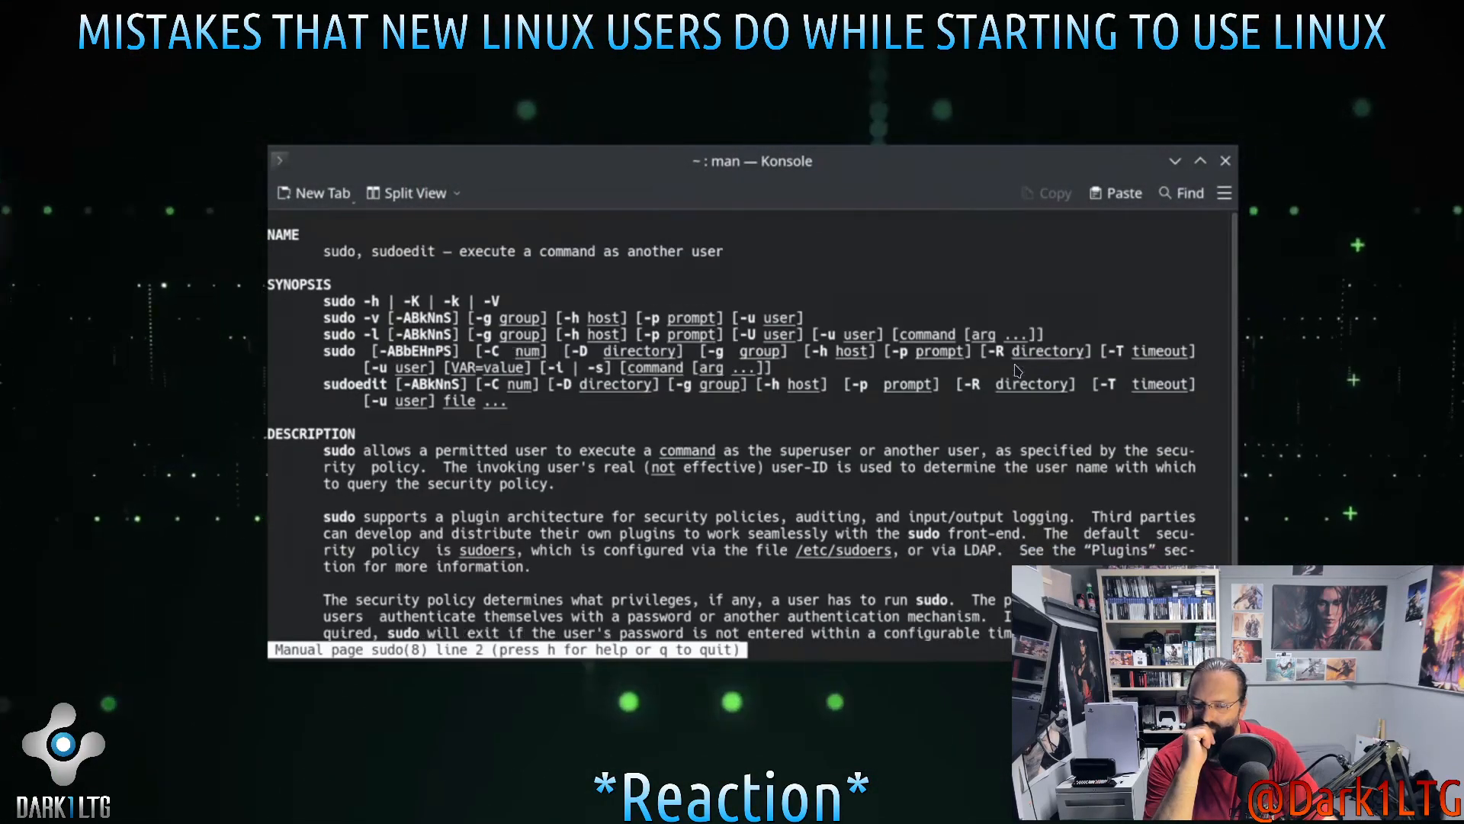
pyautogui.write('man')
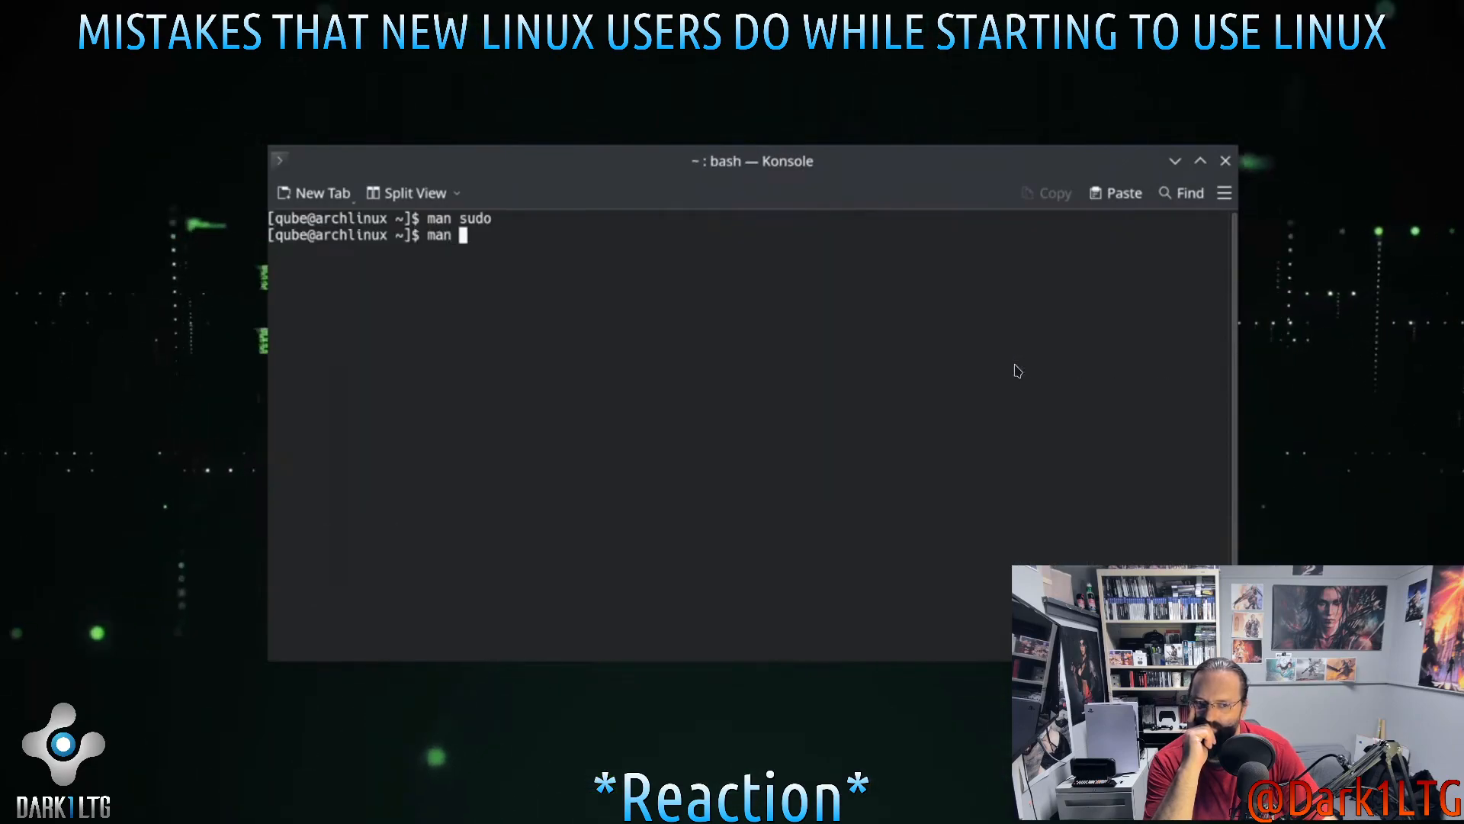
pyautogui.write('rm')
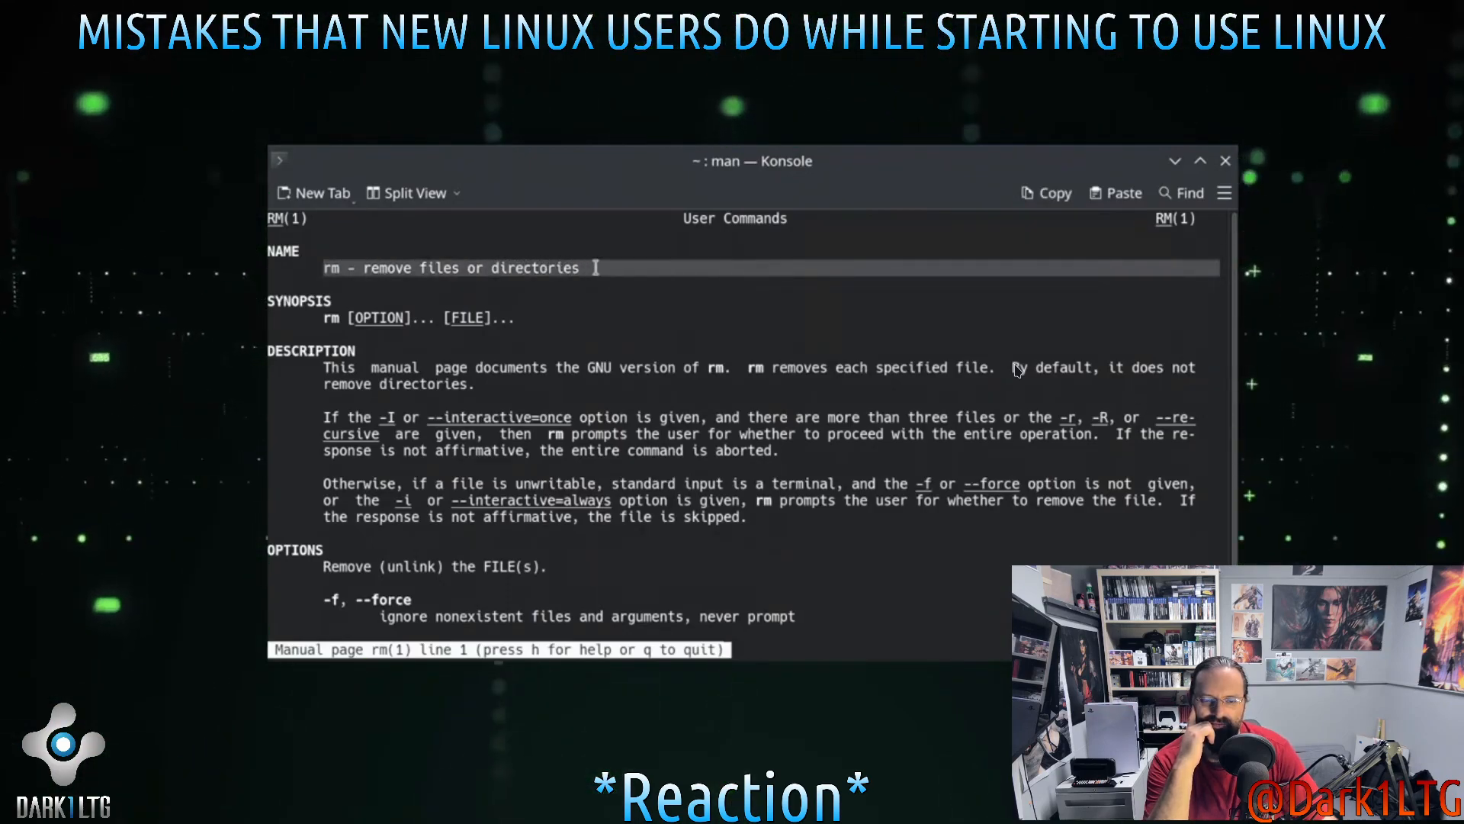
pyautogui.scroll(-3)
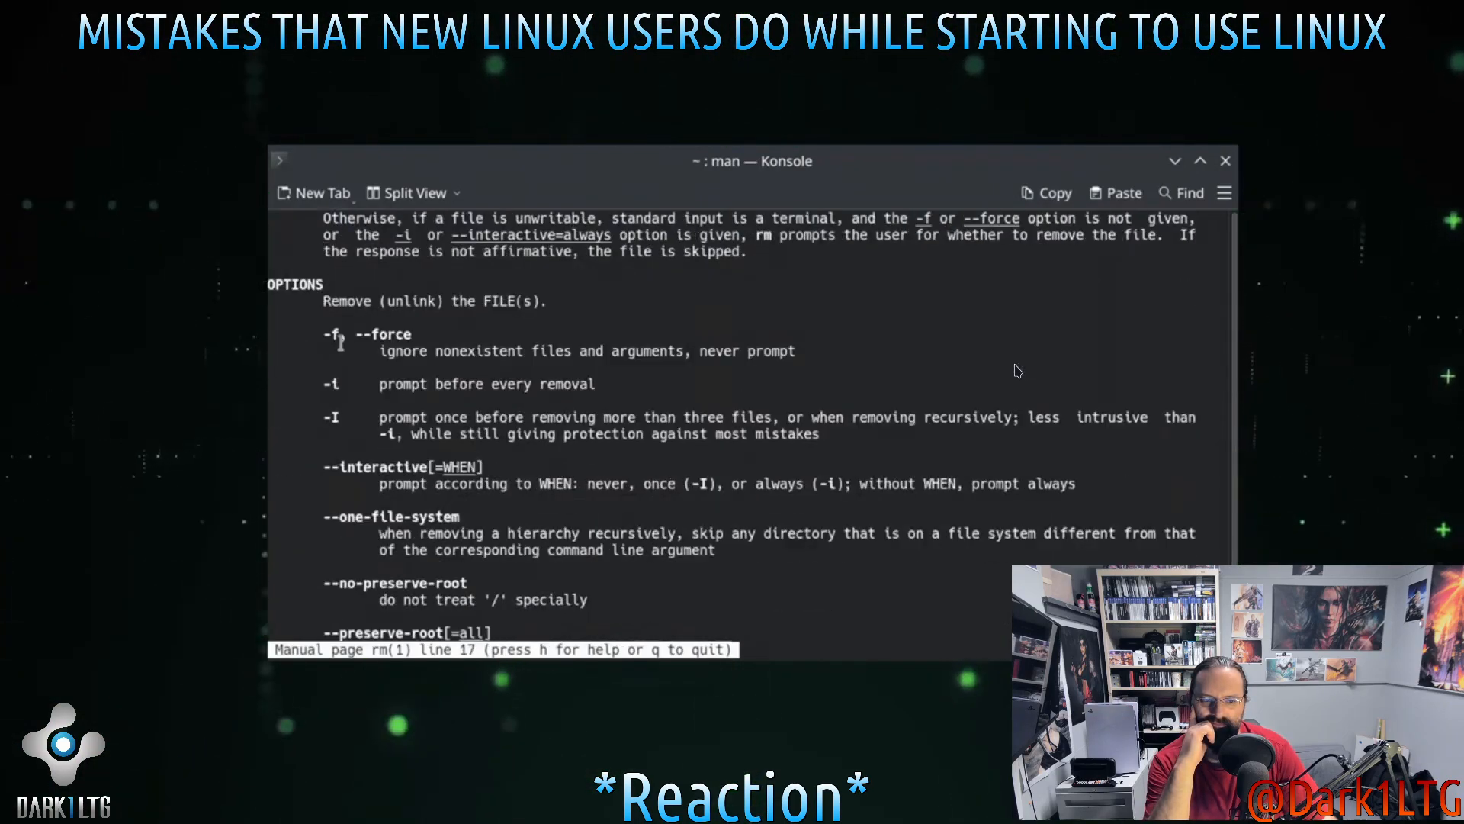
pyautogui.scroll(-3)
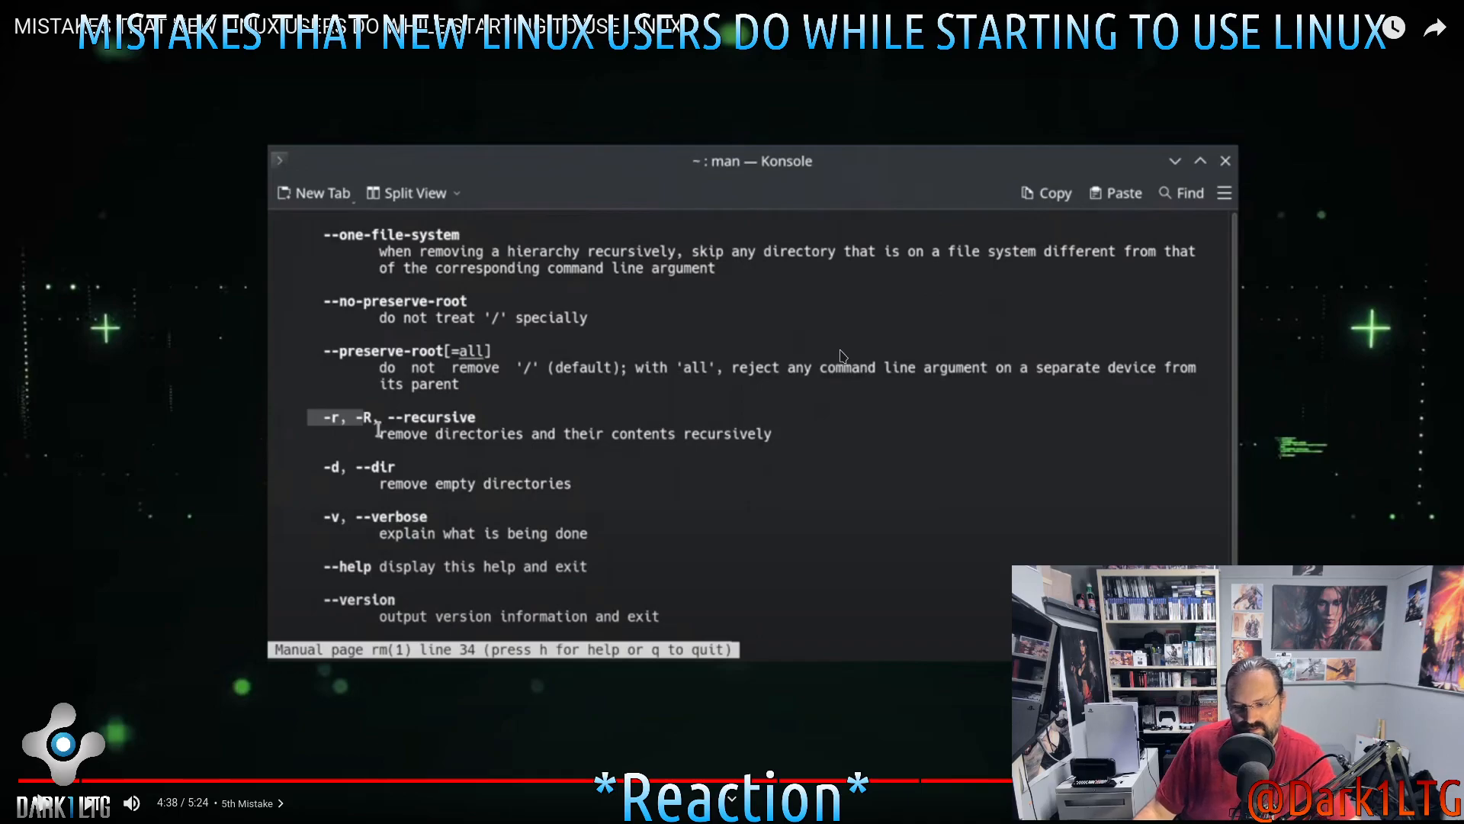
pyautogui.moveTo(604, 272)
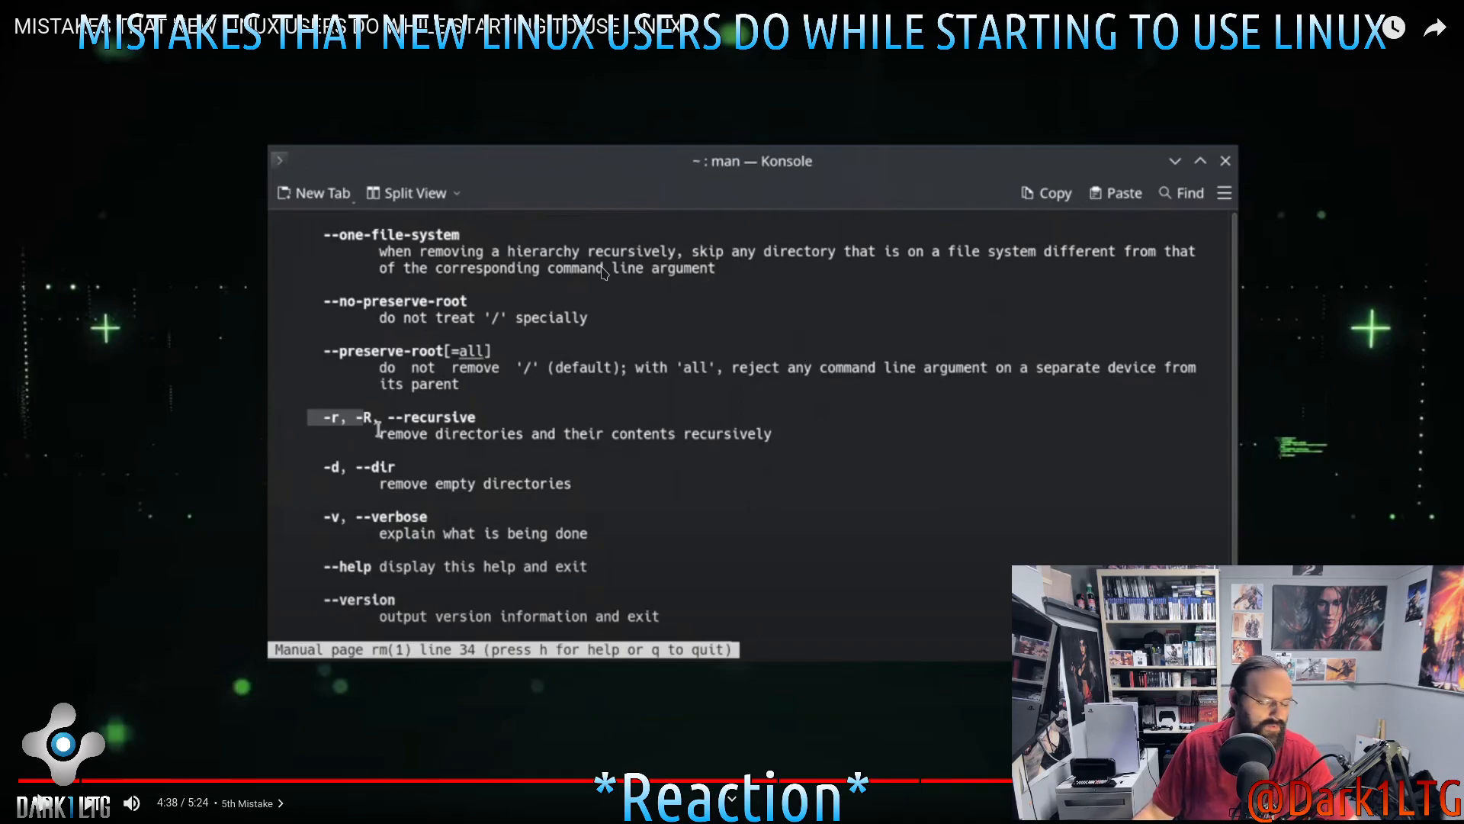
pyautogui.moveTo(887, 420)
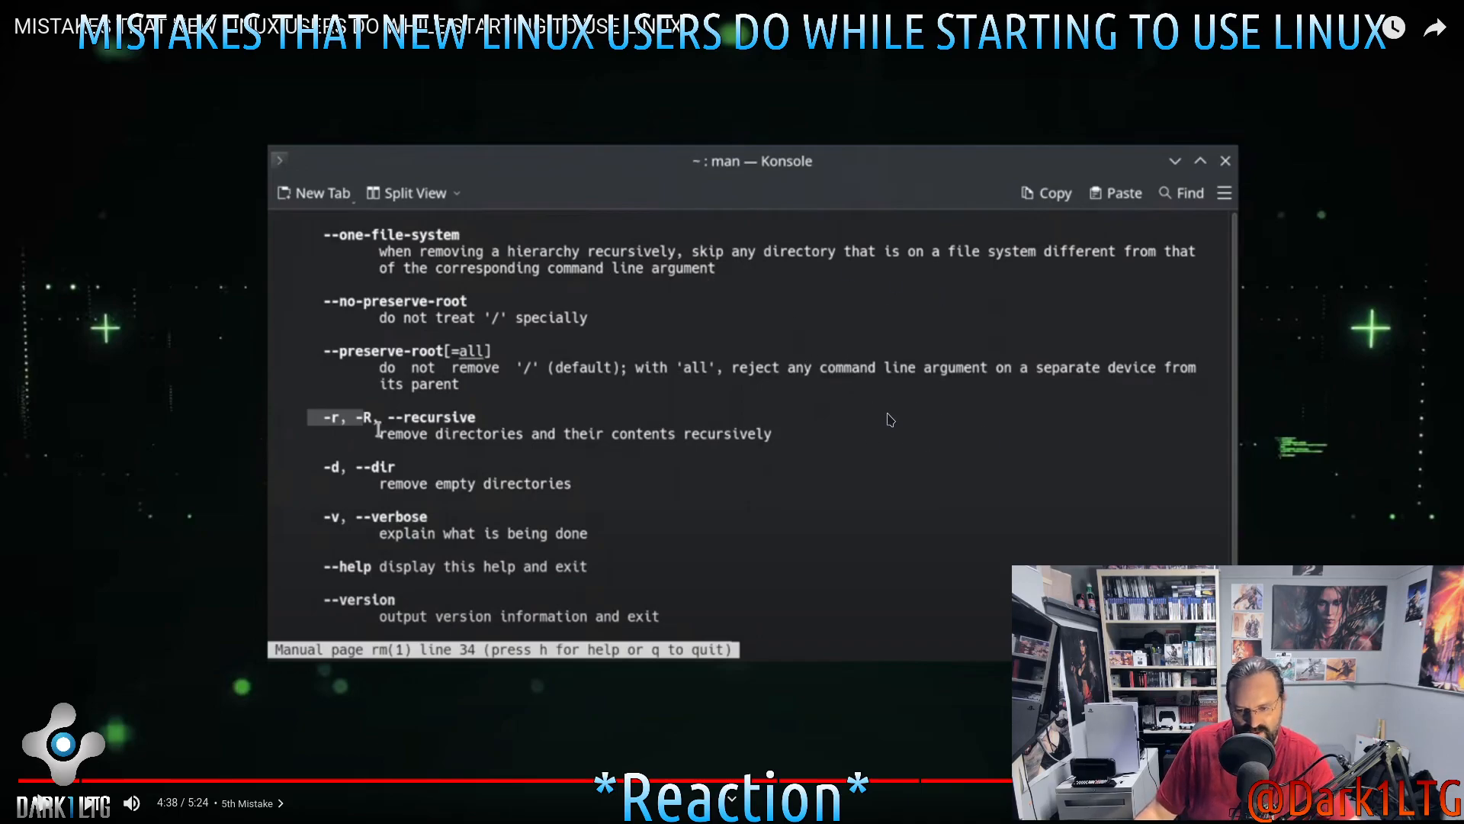
pyautogui.moveTo(915, 399)
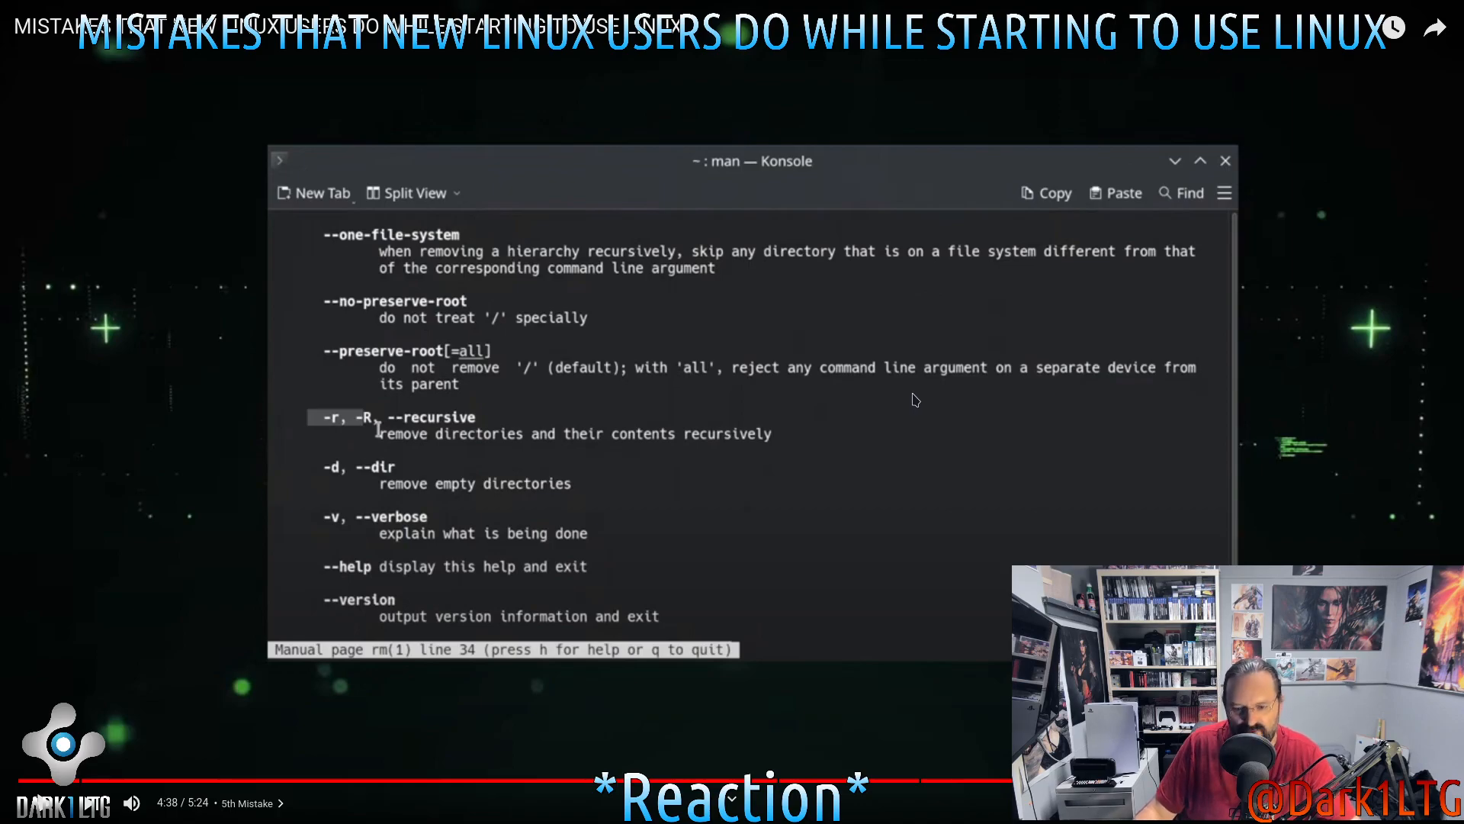
pyautogui.moveTo(954, 397)
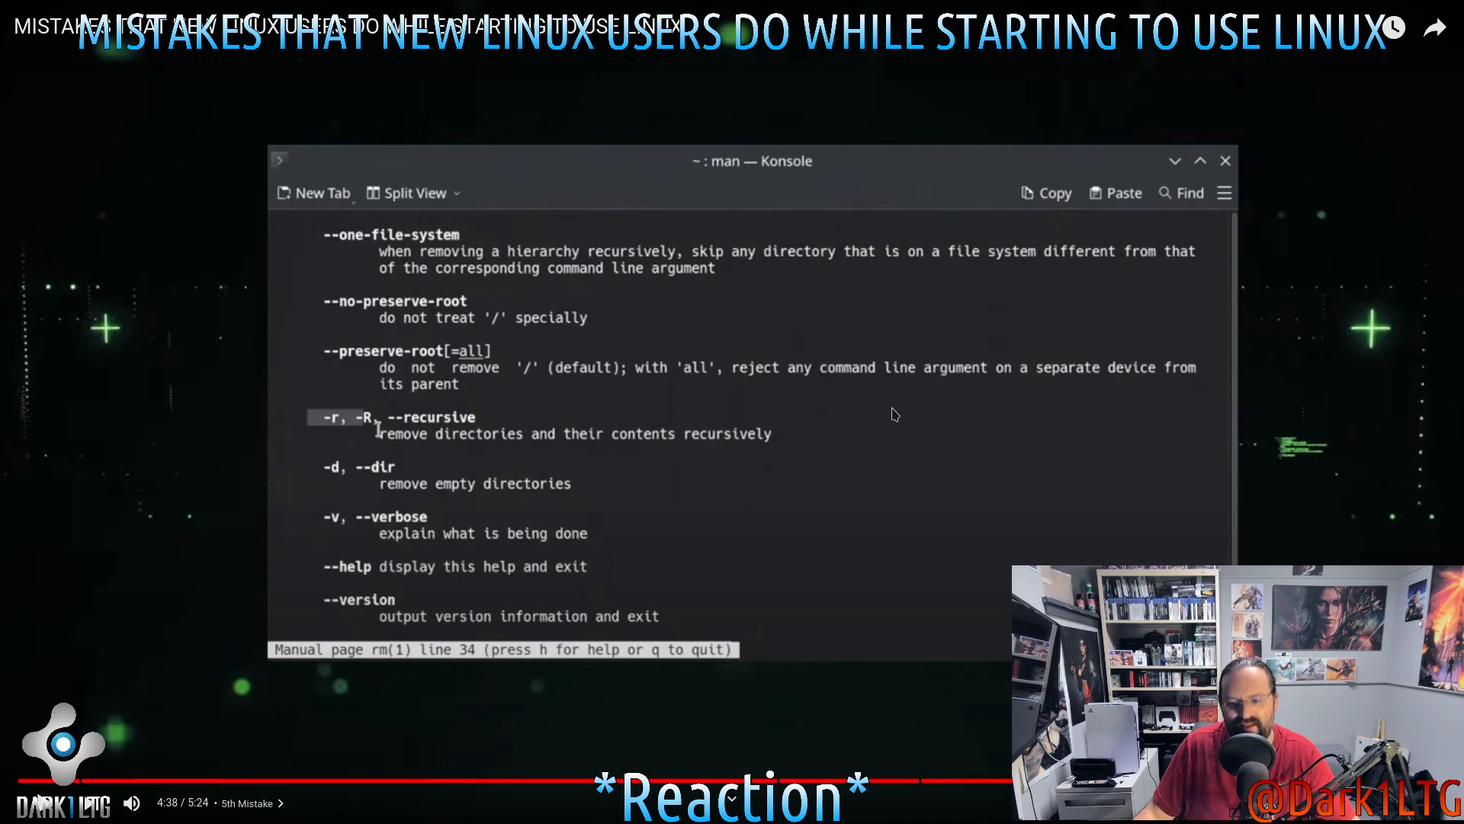
pyautogui.moveTo(828, 455)
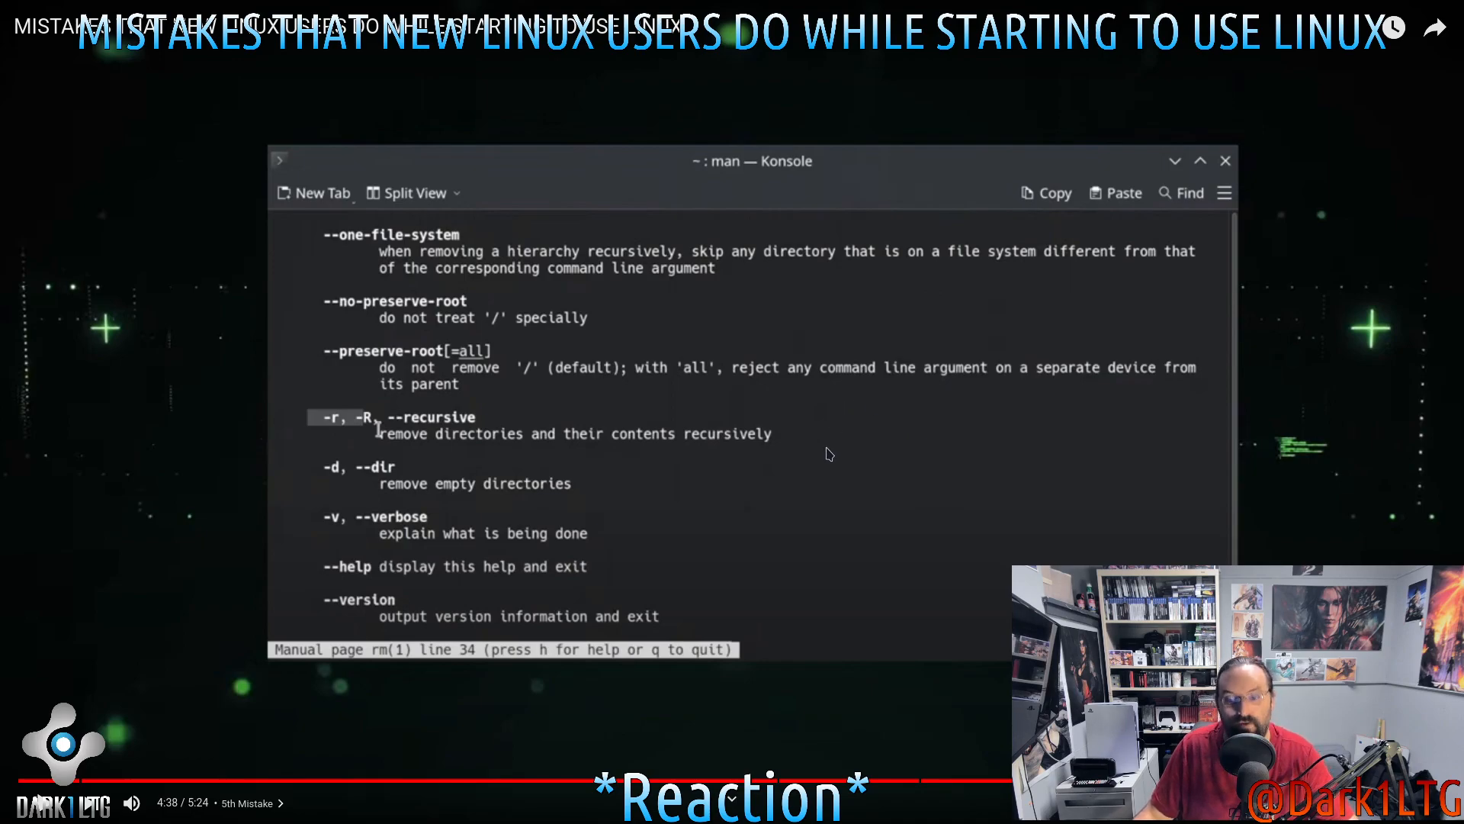
pyautogui.moveTo(773, 544)
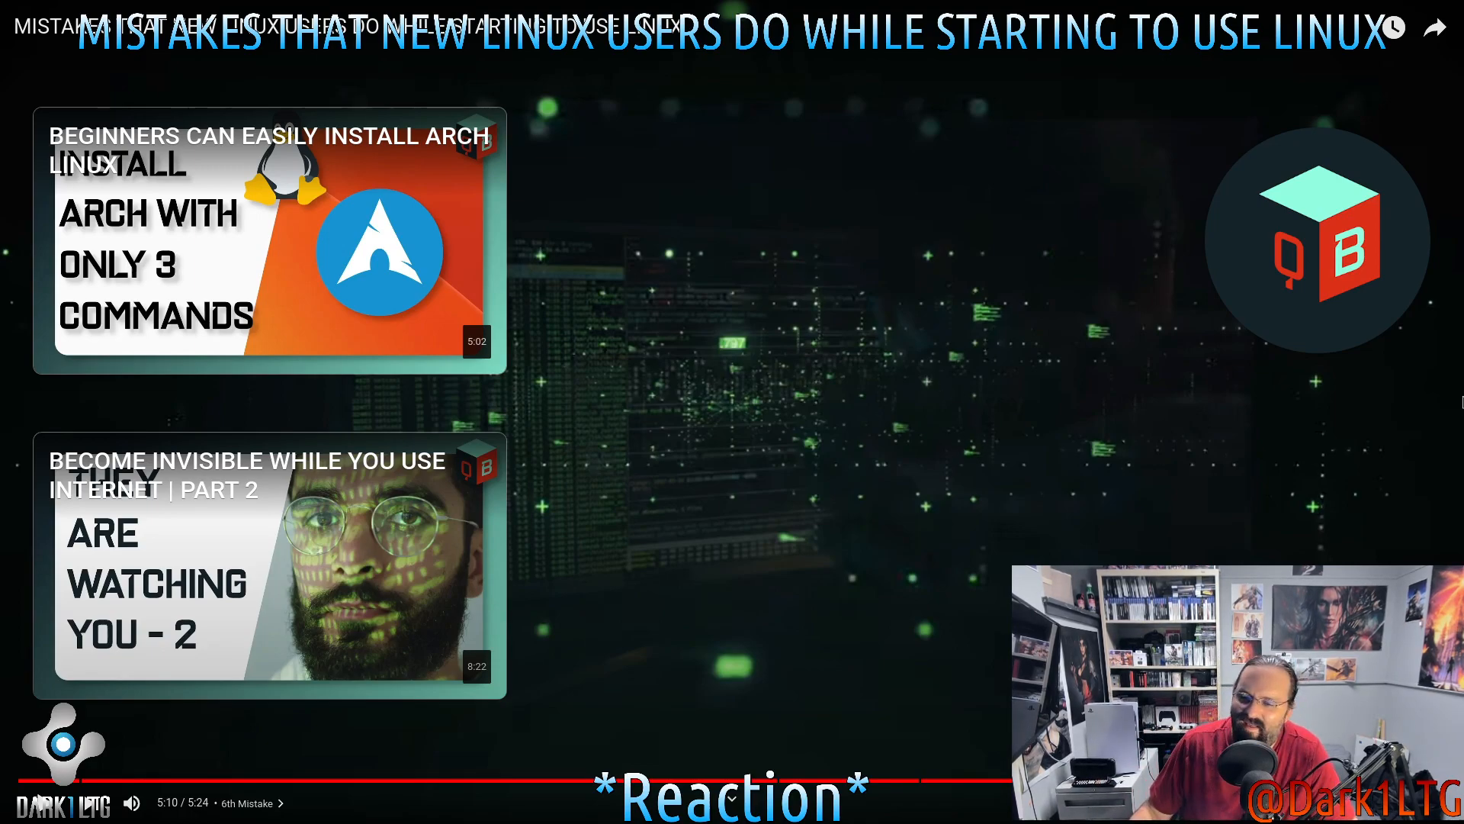
pyautogui.moveTo(1455, 415)
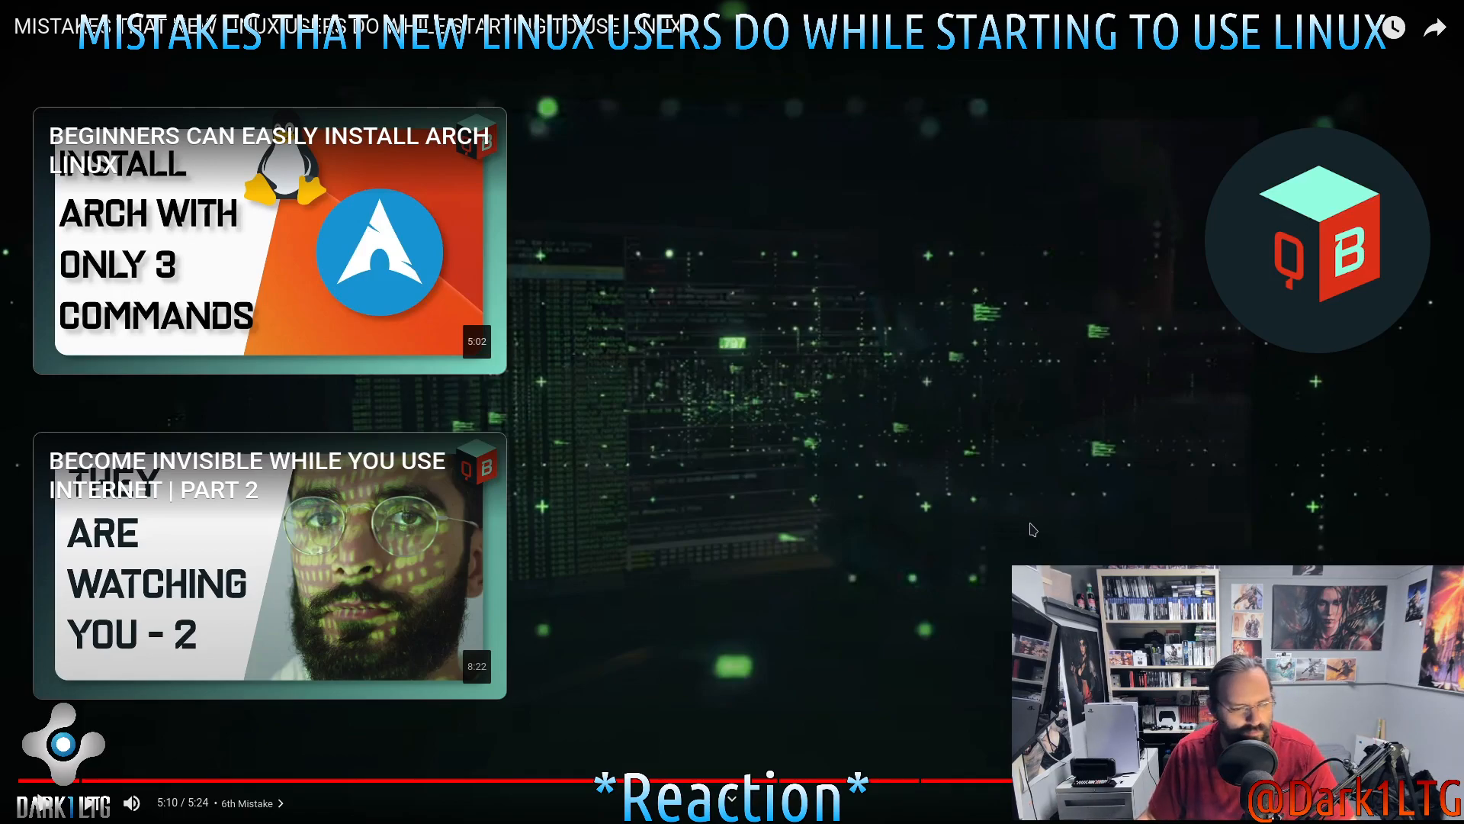
pyautogui.moveTo(1313, 241)
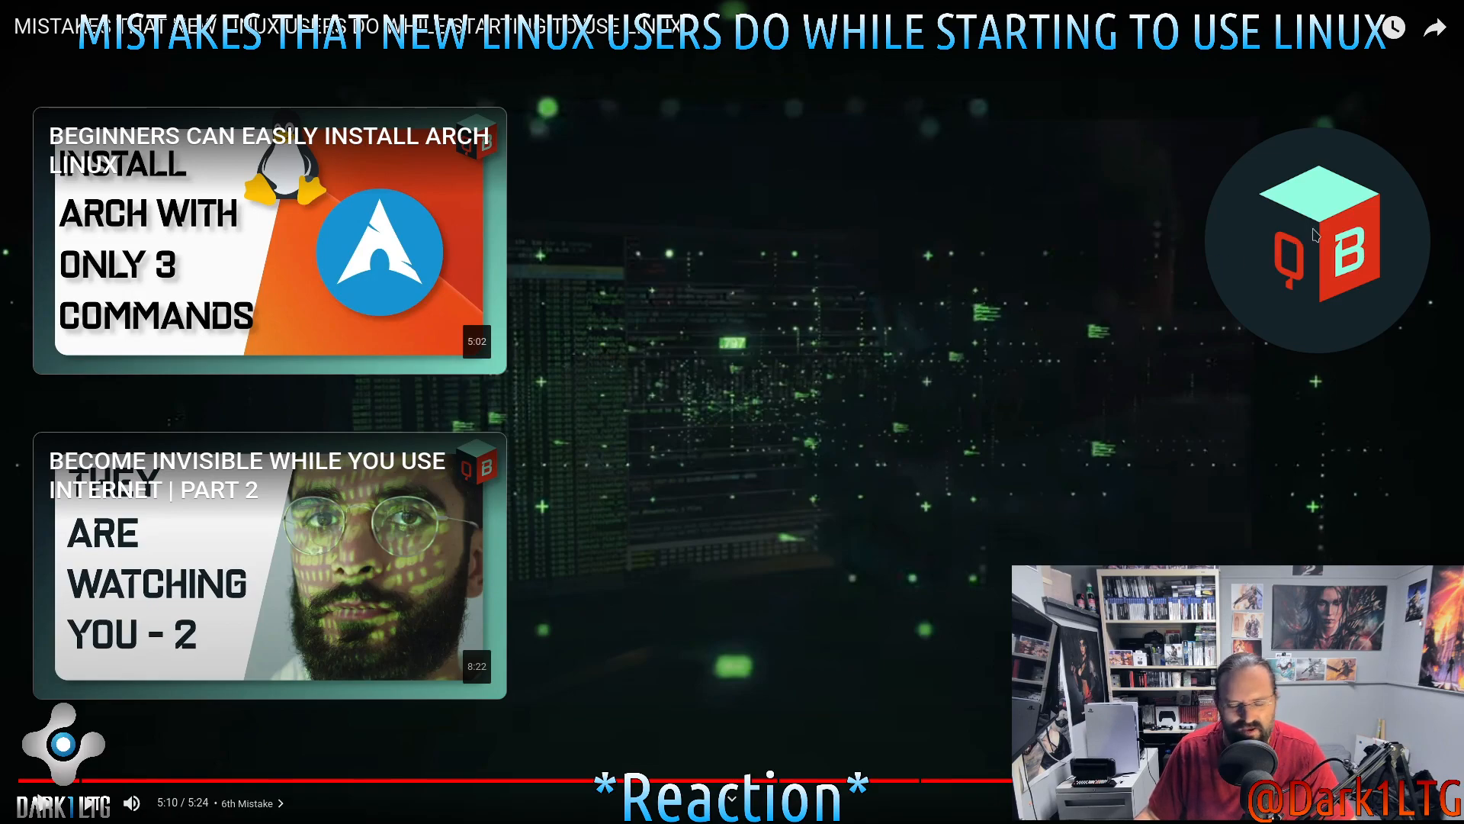
pyautogui.moveTo(1456, 199)
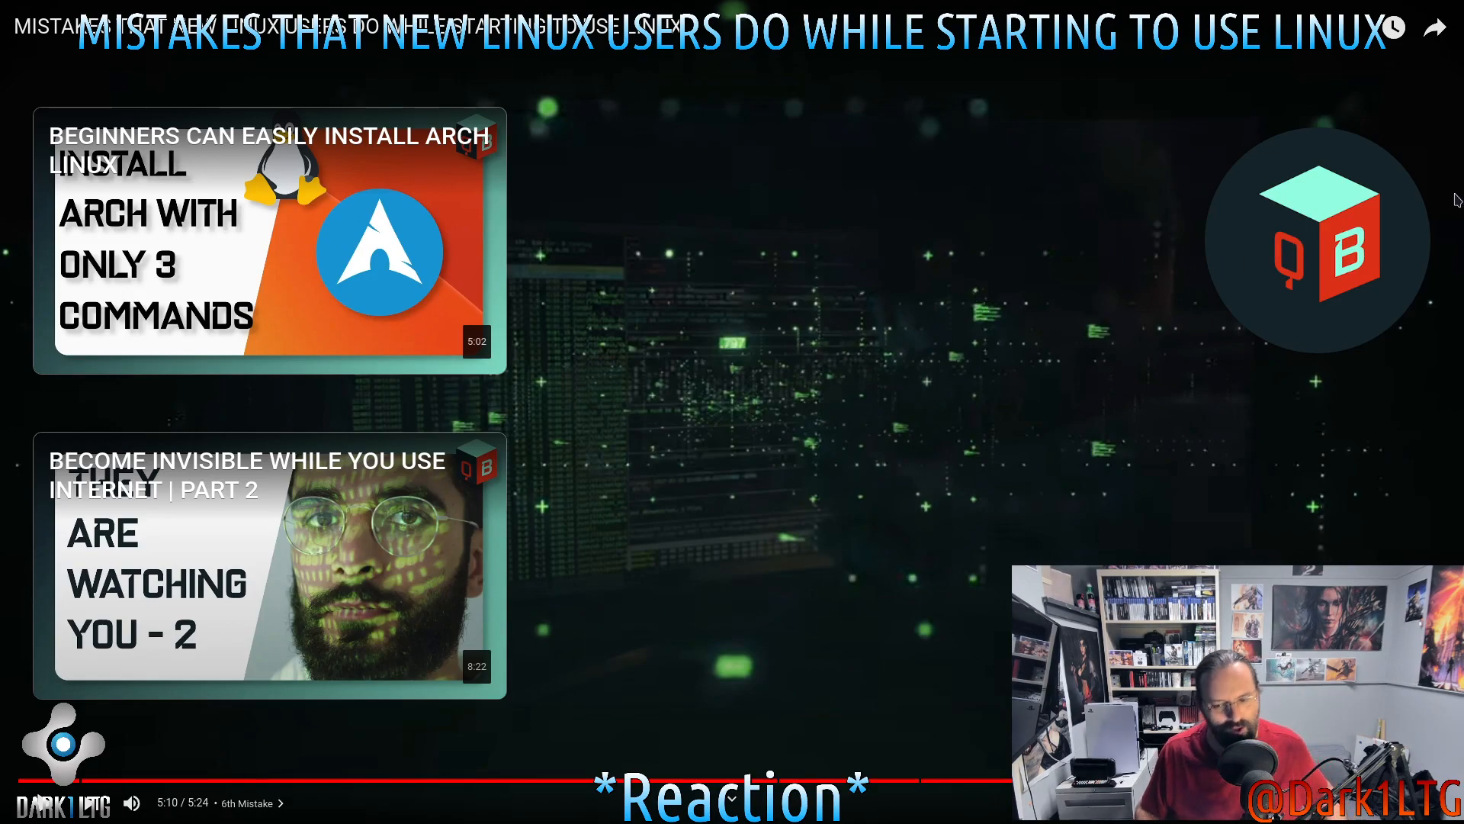